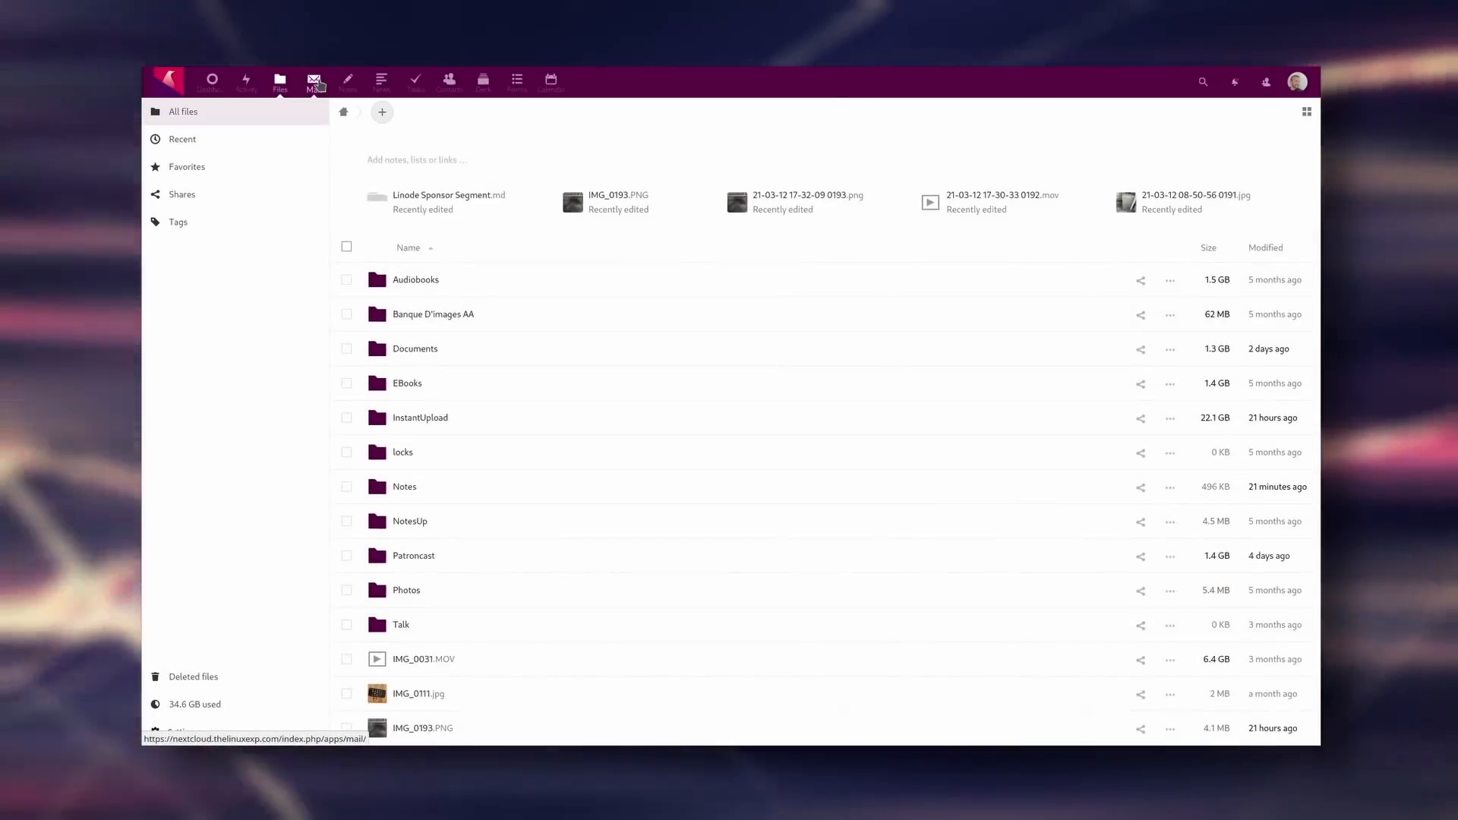
Step: Pick the CS:GO - Latest marketplace app, then view a Linode's Storage page
{"action": "left_click", "coordinate": [348, 82]}
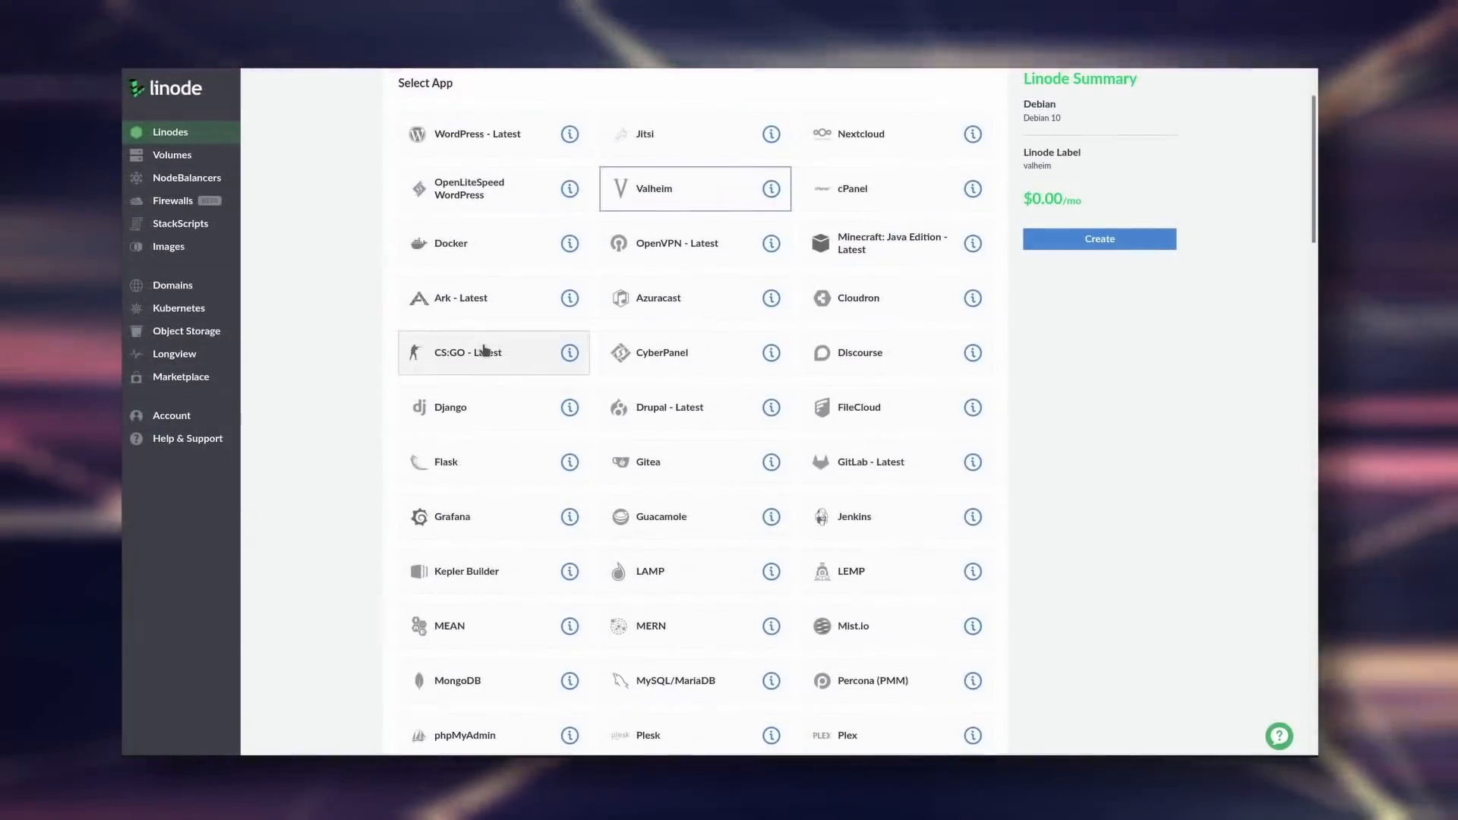
{"action": "left_click", "coordinate": [481, 352]}
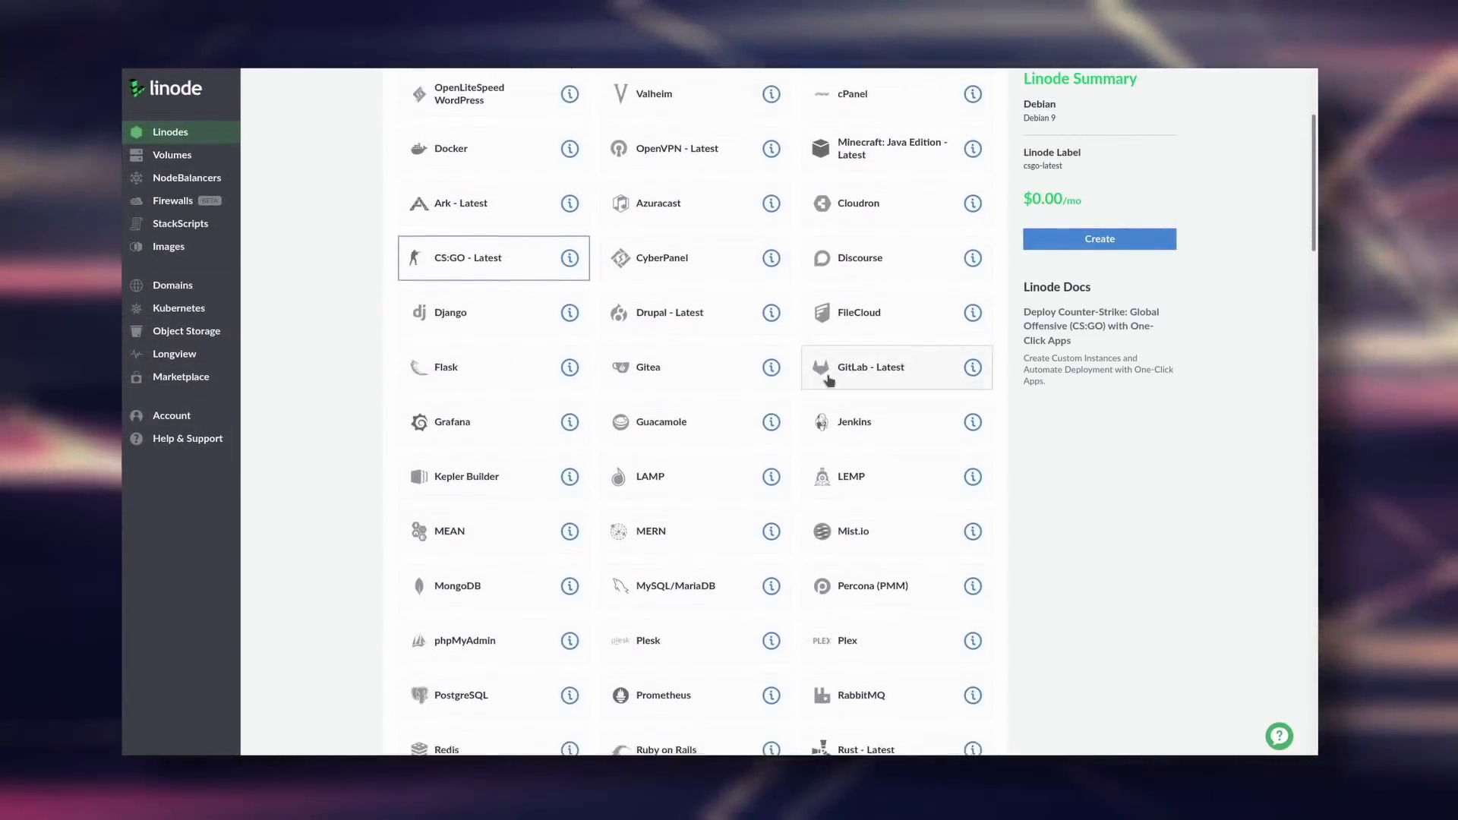
{"action": "scroll", "scroll_direction": "down", "scroll_amount": 3}
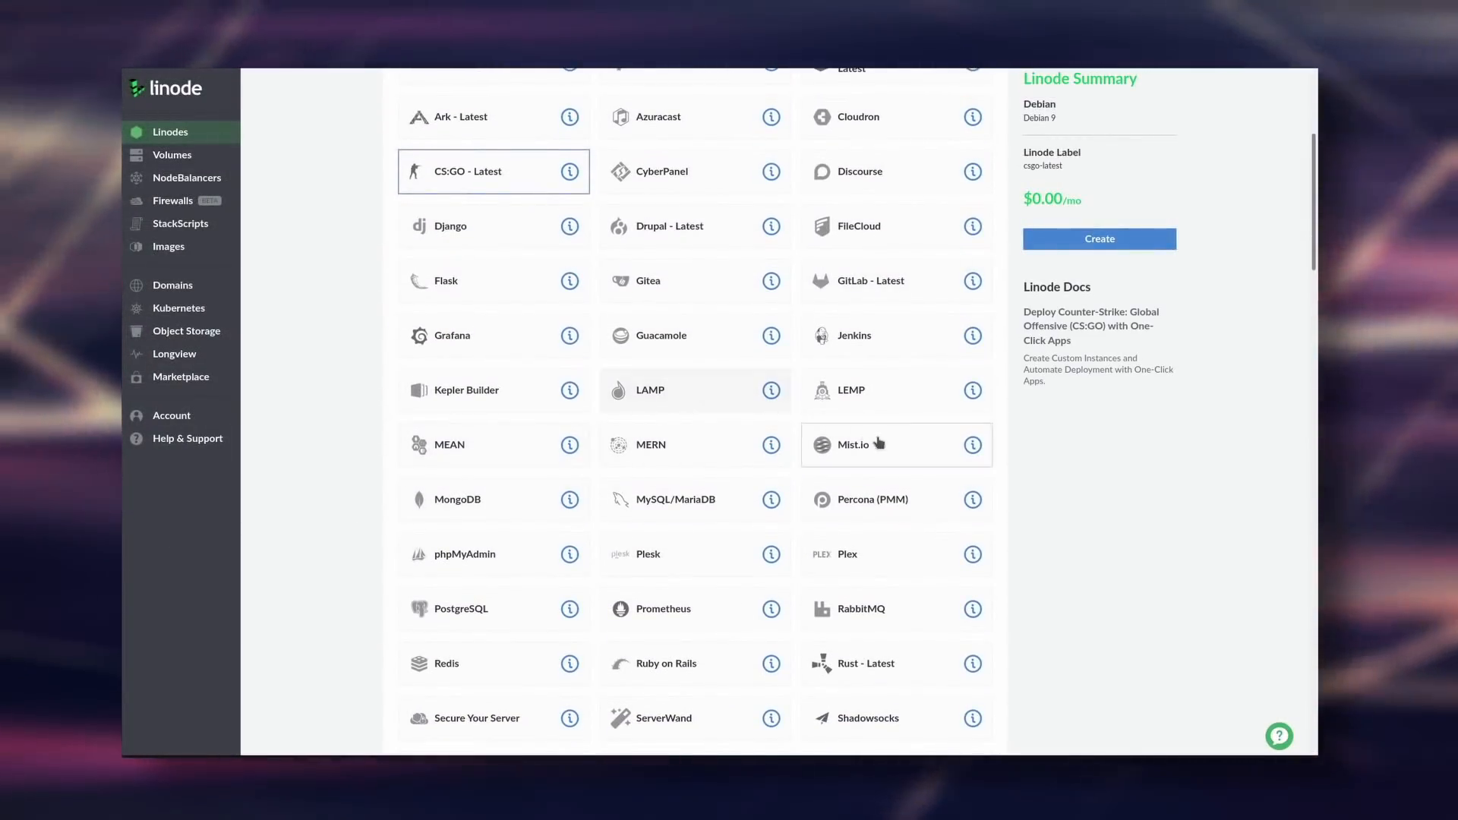
{"action": "mouse_move", "coordinate": [520, 563]}
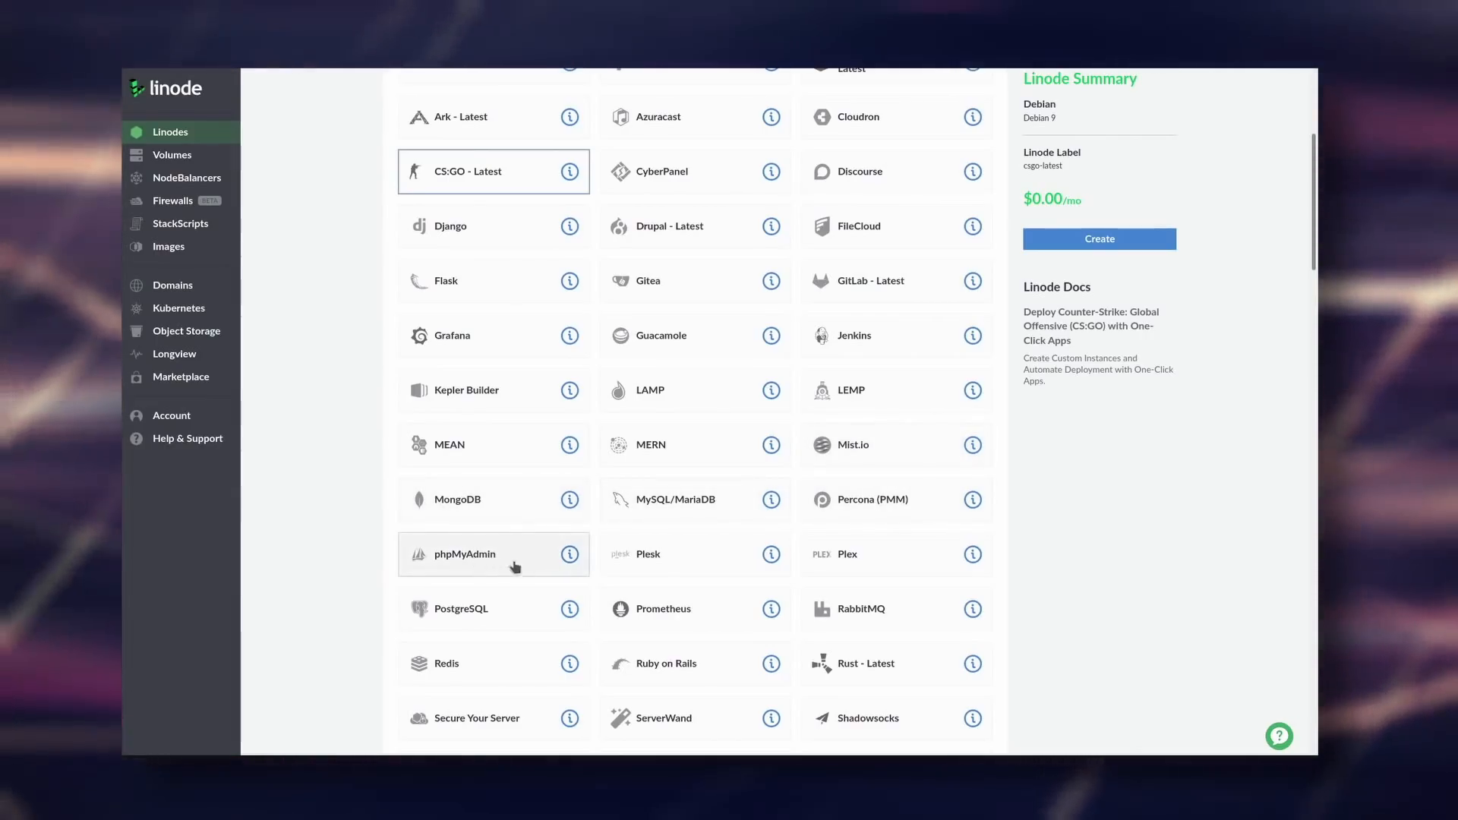
{"action": "left_click", "coordinate": [877, 555]}
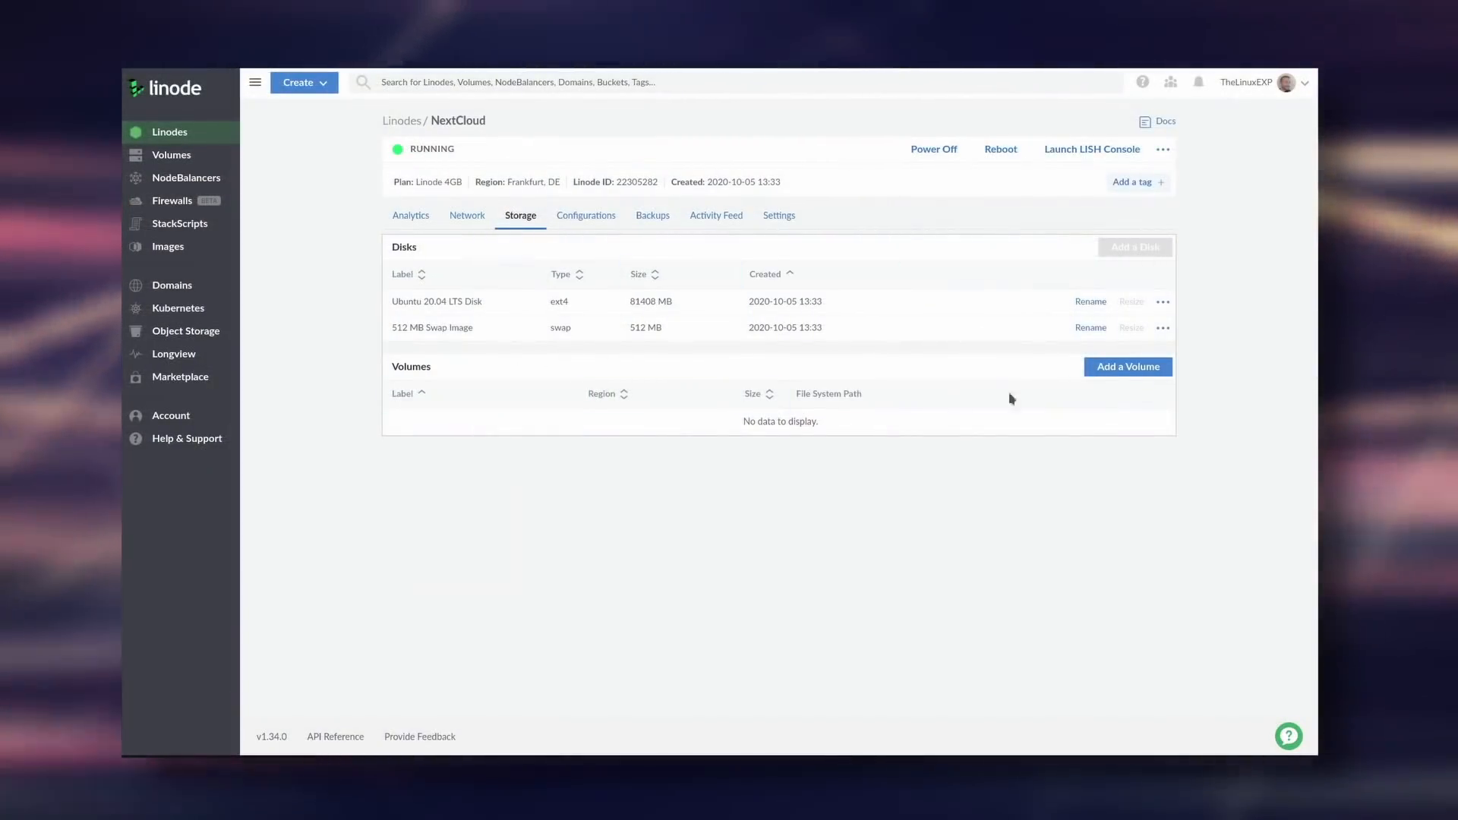
{"action": "left_click", "coordinate": [1127, 366]}
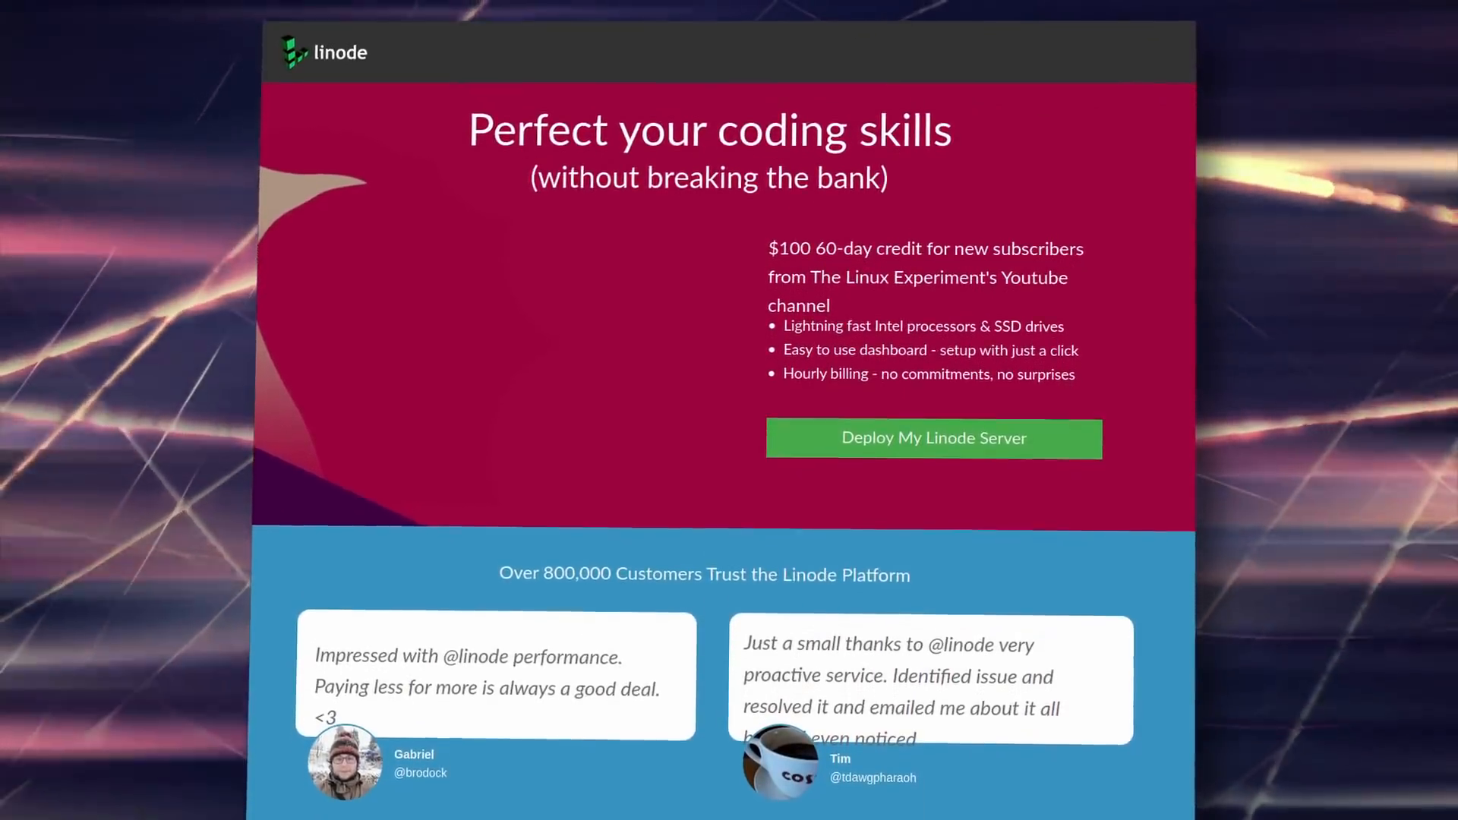
{"action": "scroll", "scroll_direction": "down", "scroll_amount": 3}
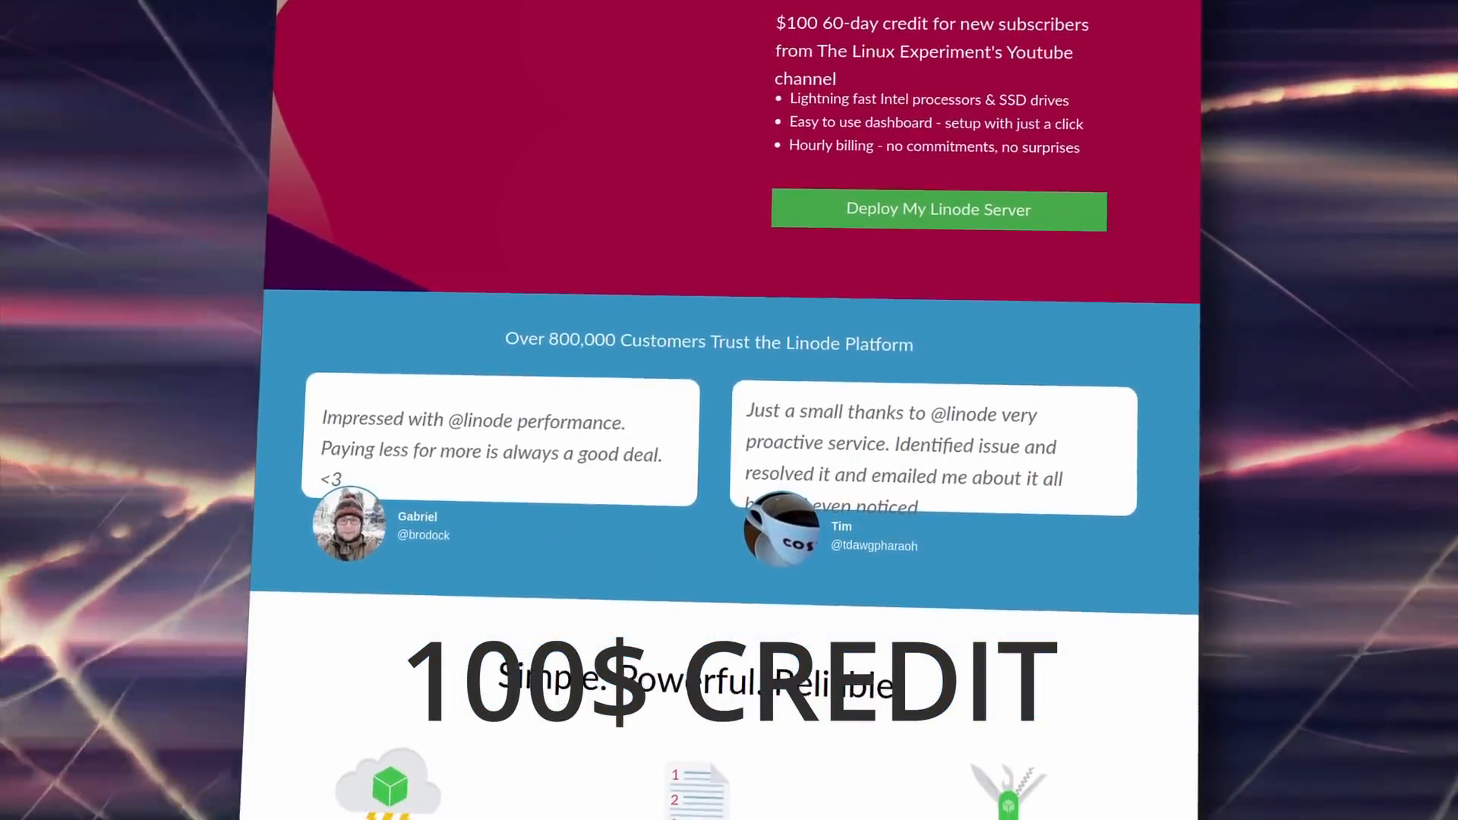
{"action": "scroll", "scroll_direction": "down", "scroll_amount": 3}
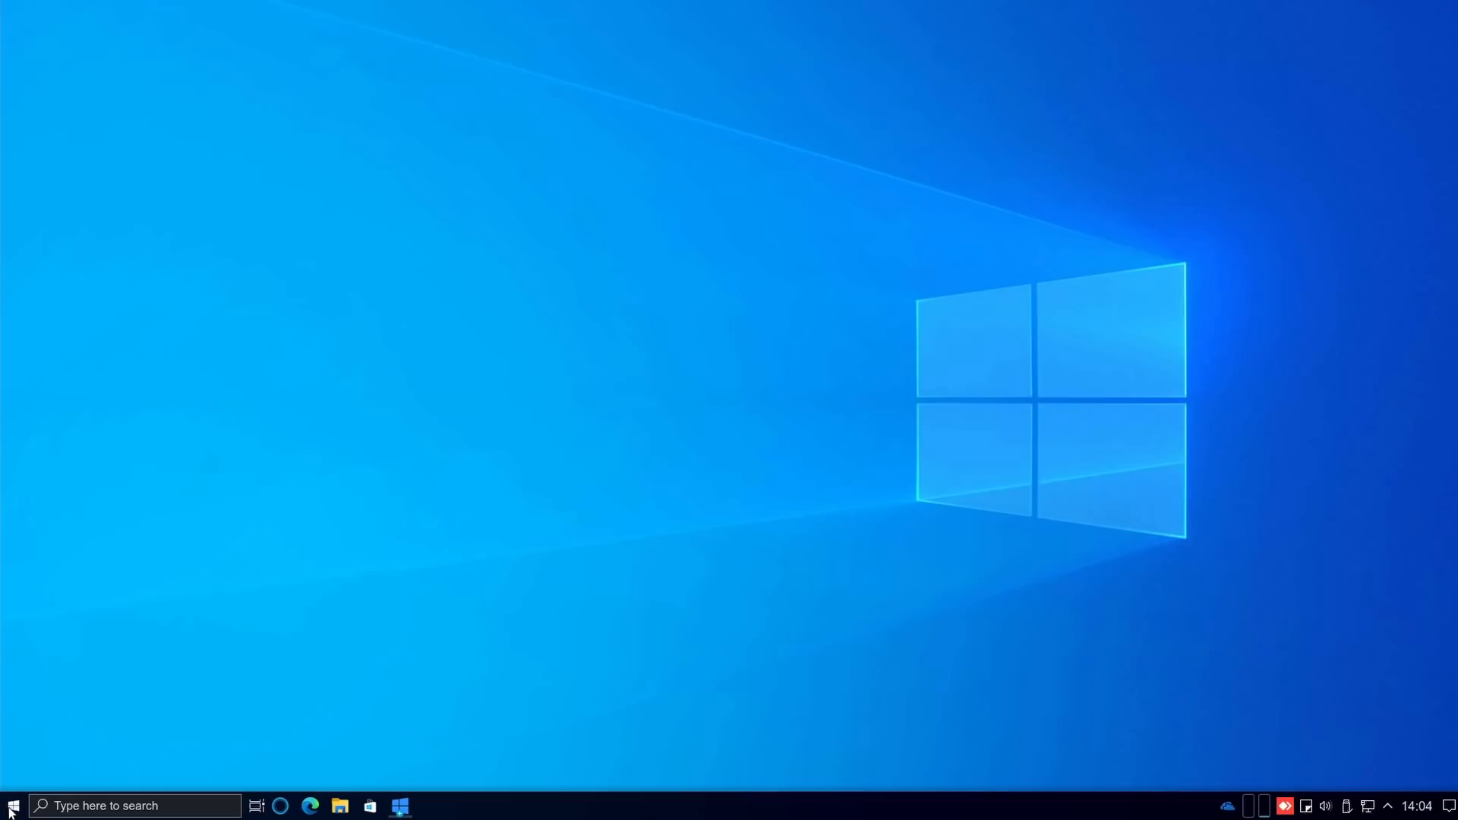
Step: Browse Home in Dolphin using compact and icon views, then find Settings in Start
{"action": "left_click", "coordinate": [10, 805]}
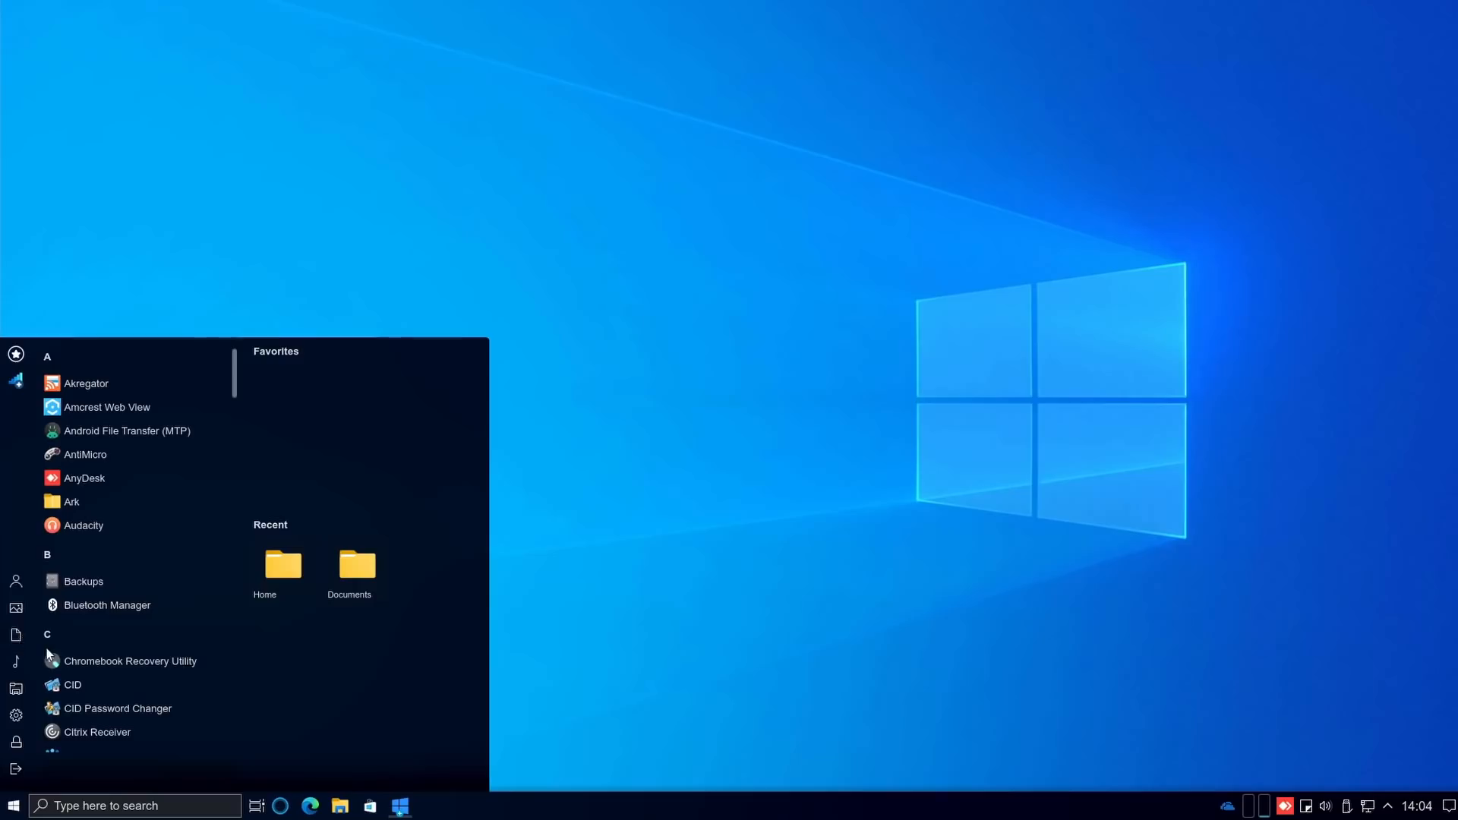
{"action": "left_click", "coordinate": [349, 565]}
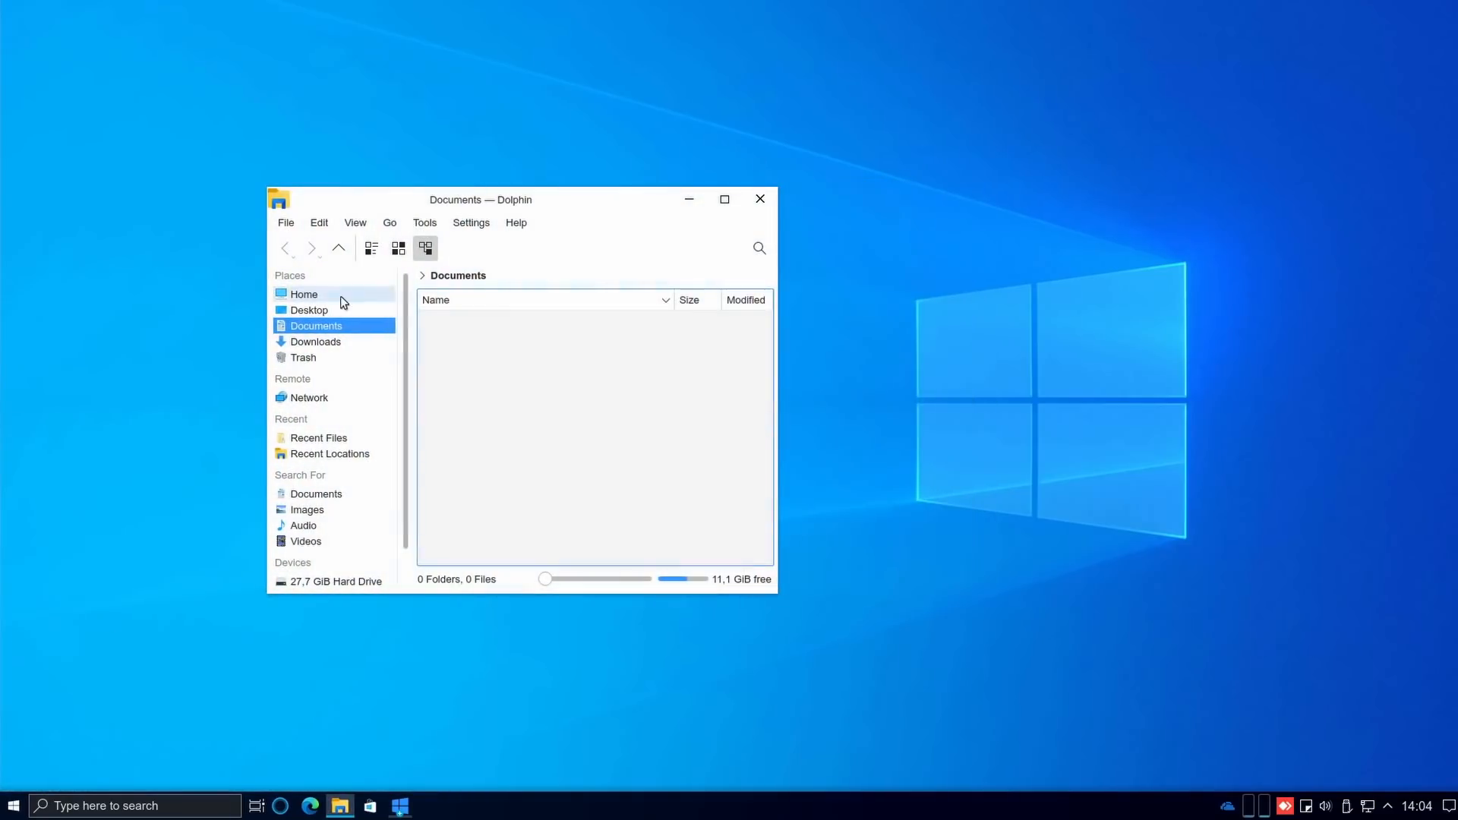
{"action": "left_click", "coordinate": [304, 294]}
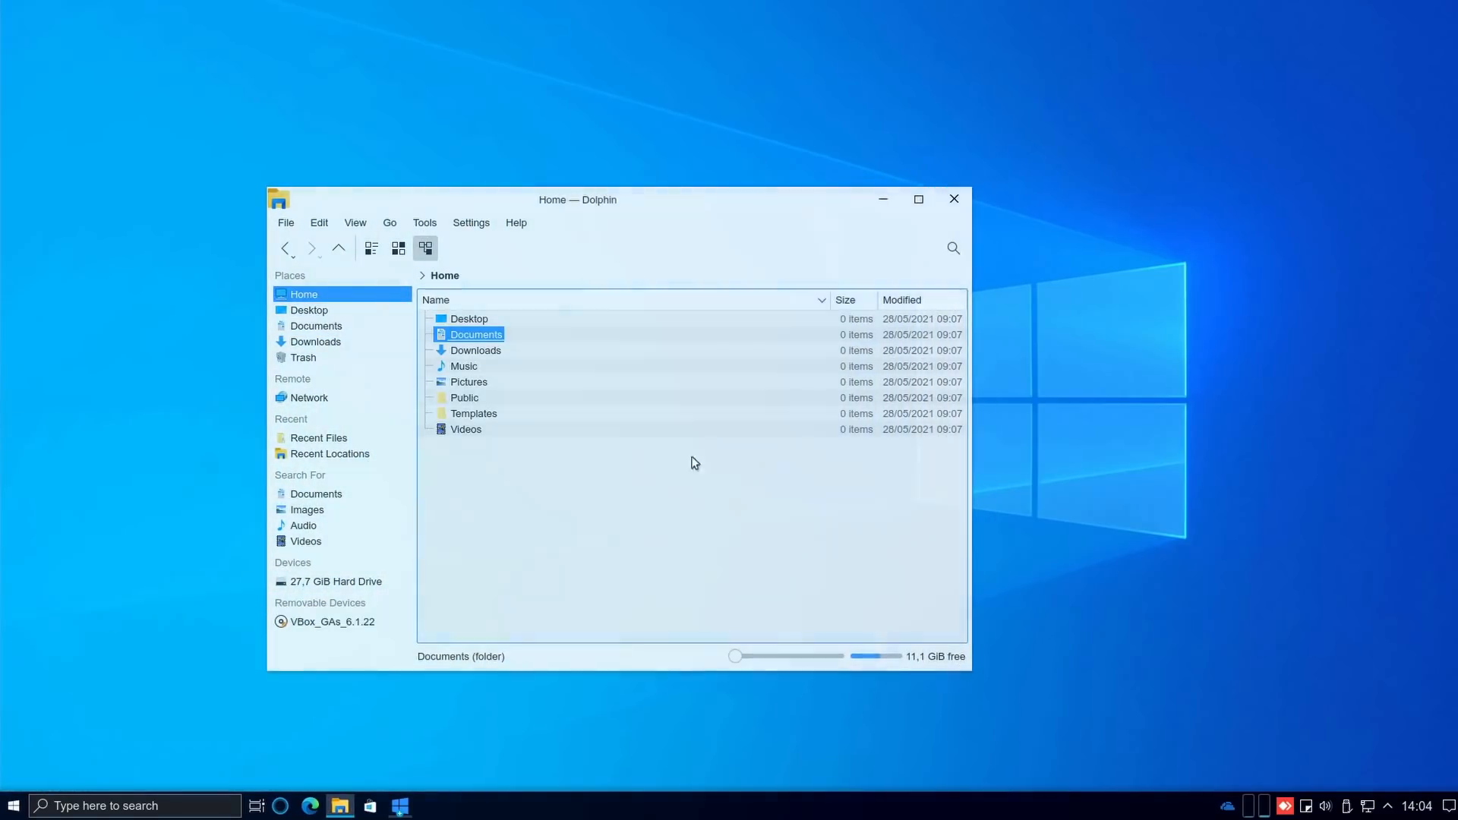
{"action": "left_click", "coordinate": [370, 249]}
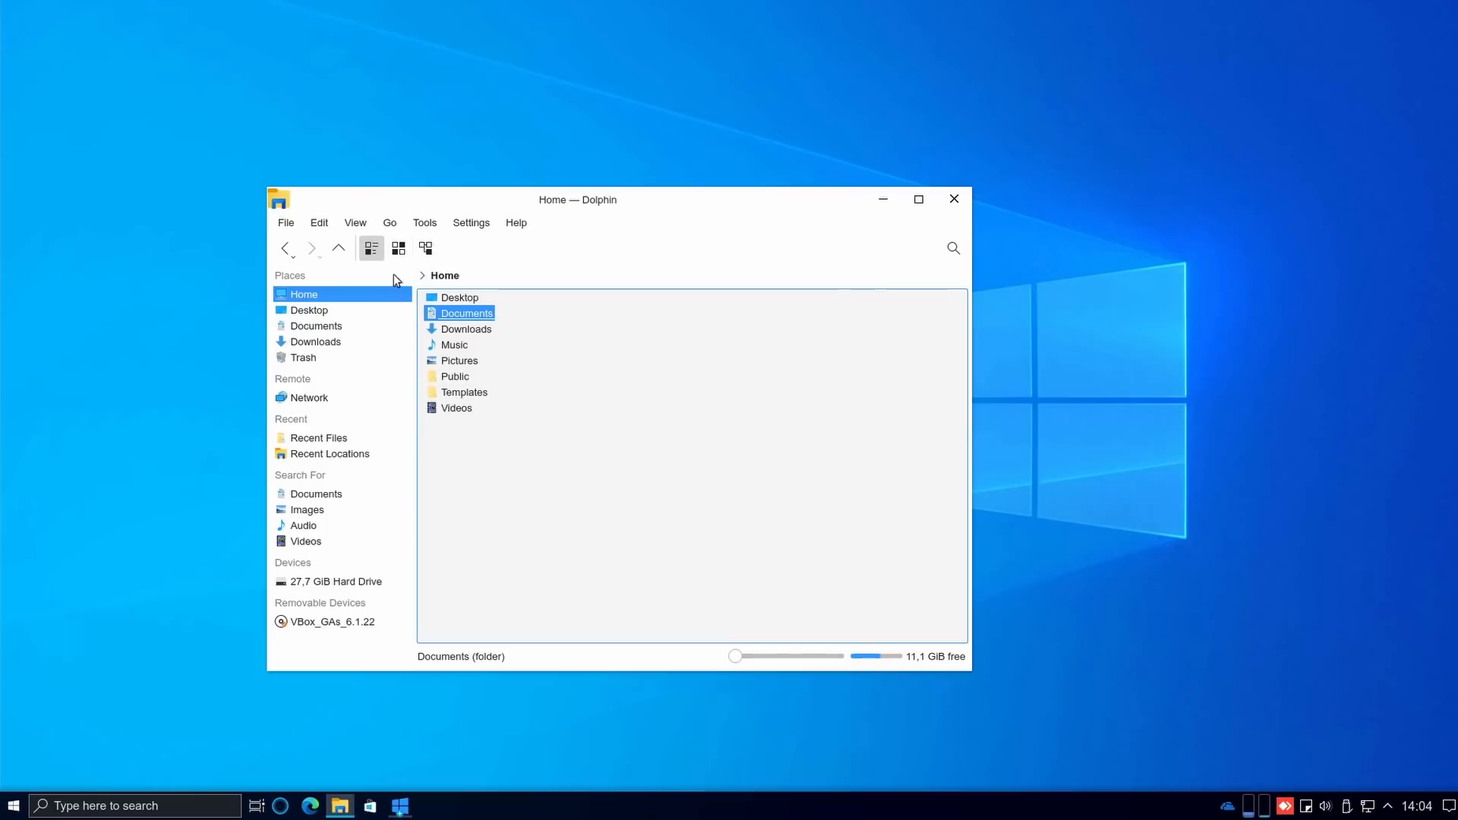
{"action": "left_click", "coordinate": [398, 248]}
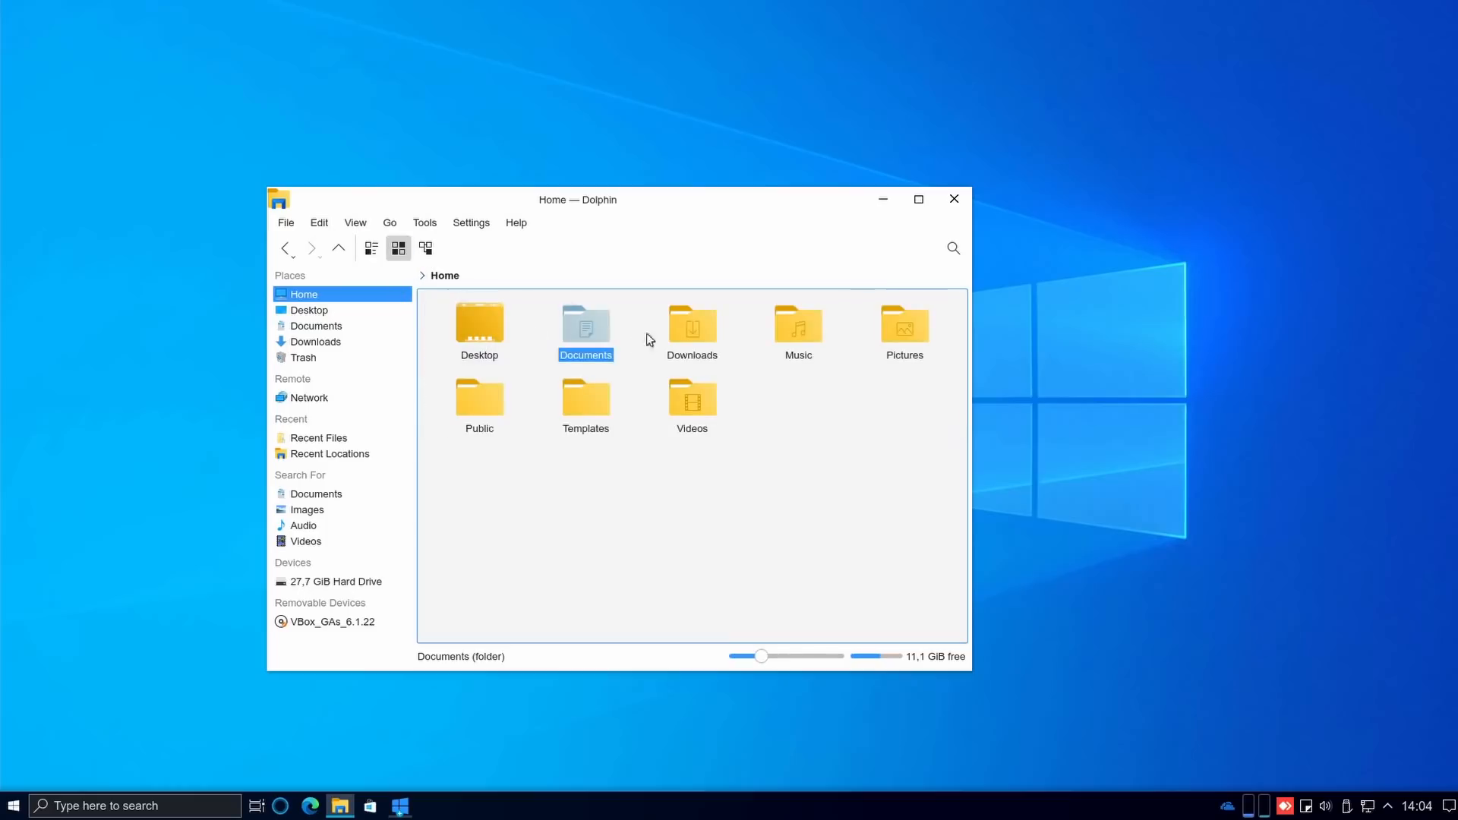
{"action": "mouse_move", "coordinate": [558, 322]}
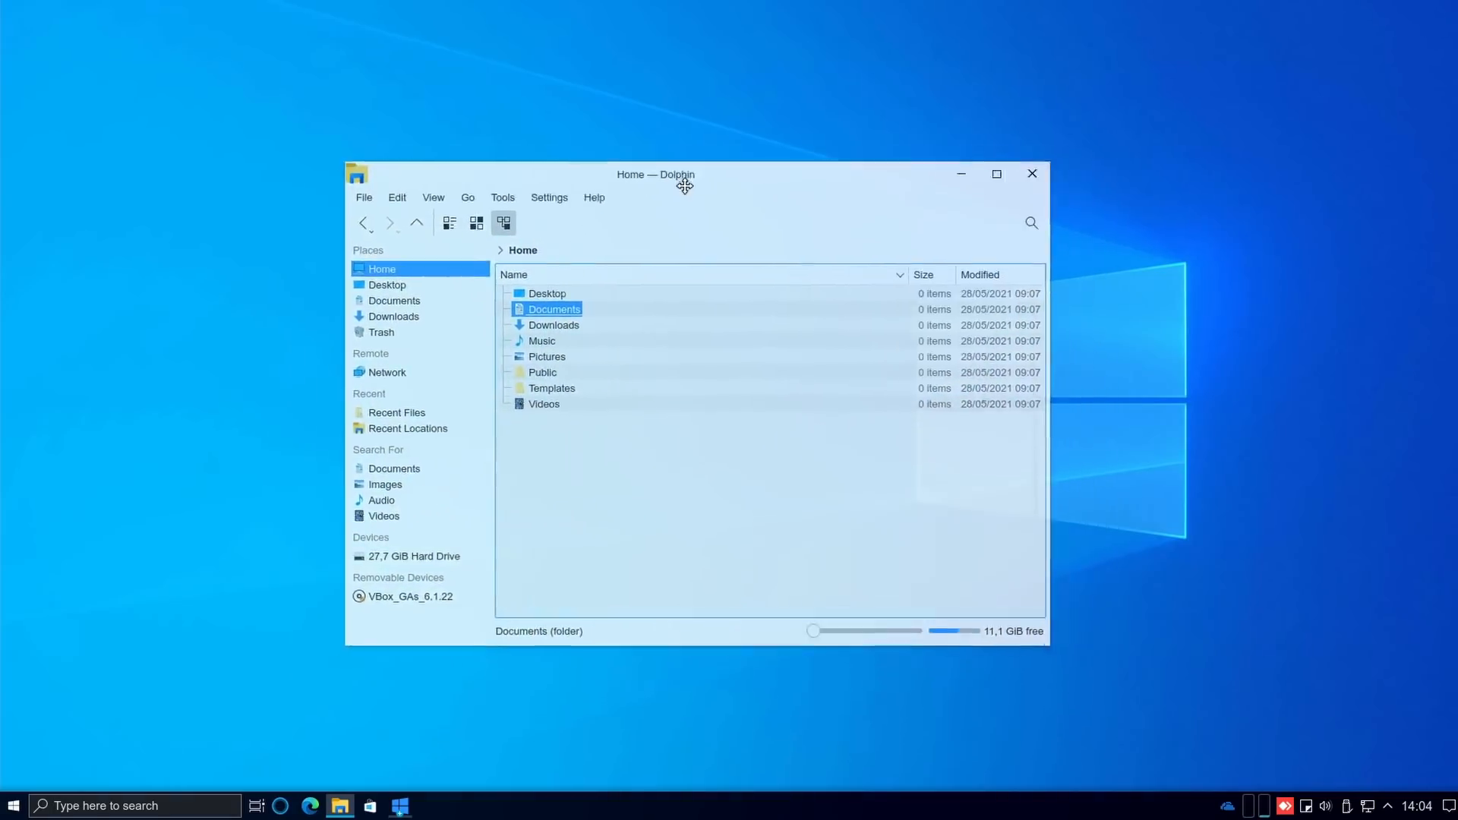
{"action": "left_click", "coordinate": [13, 806]}
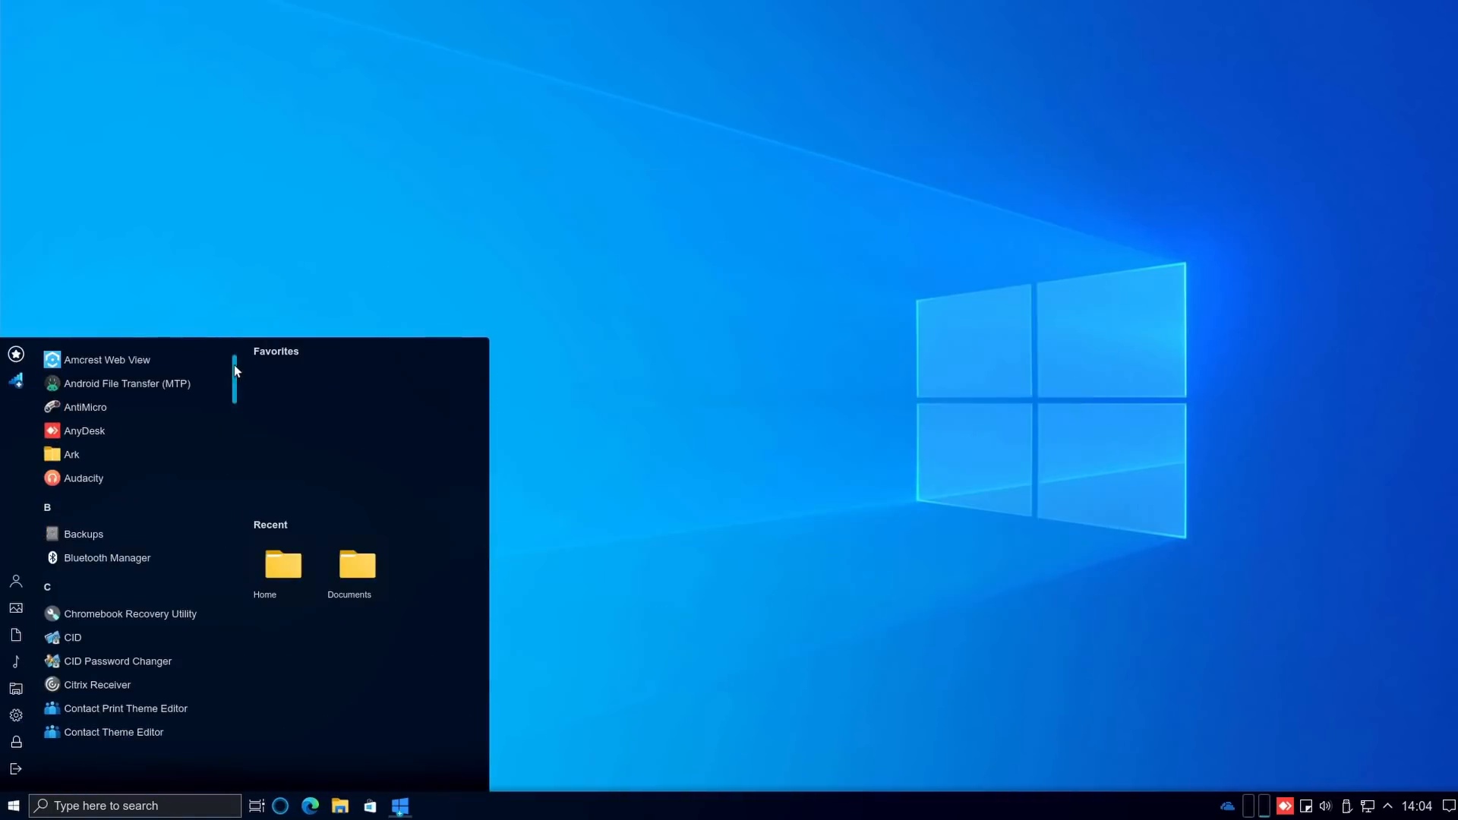
{"action": "scroll", "scroll_direction": "down", "scroll_amount": 3}
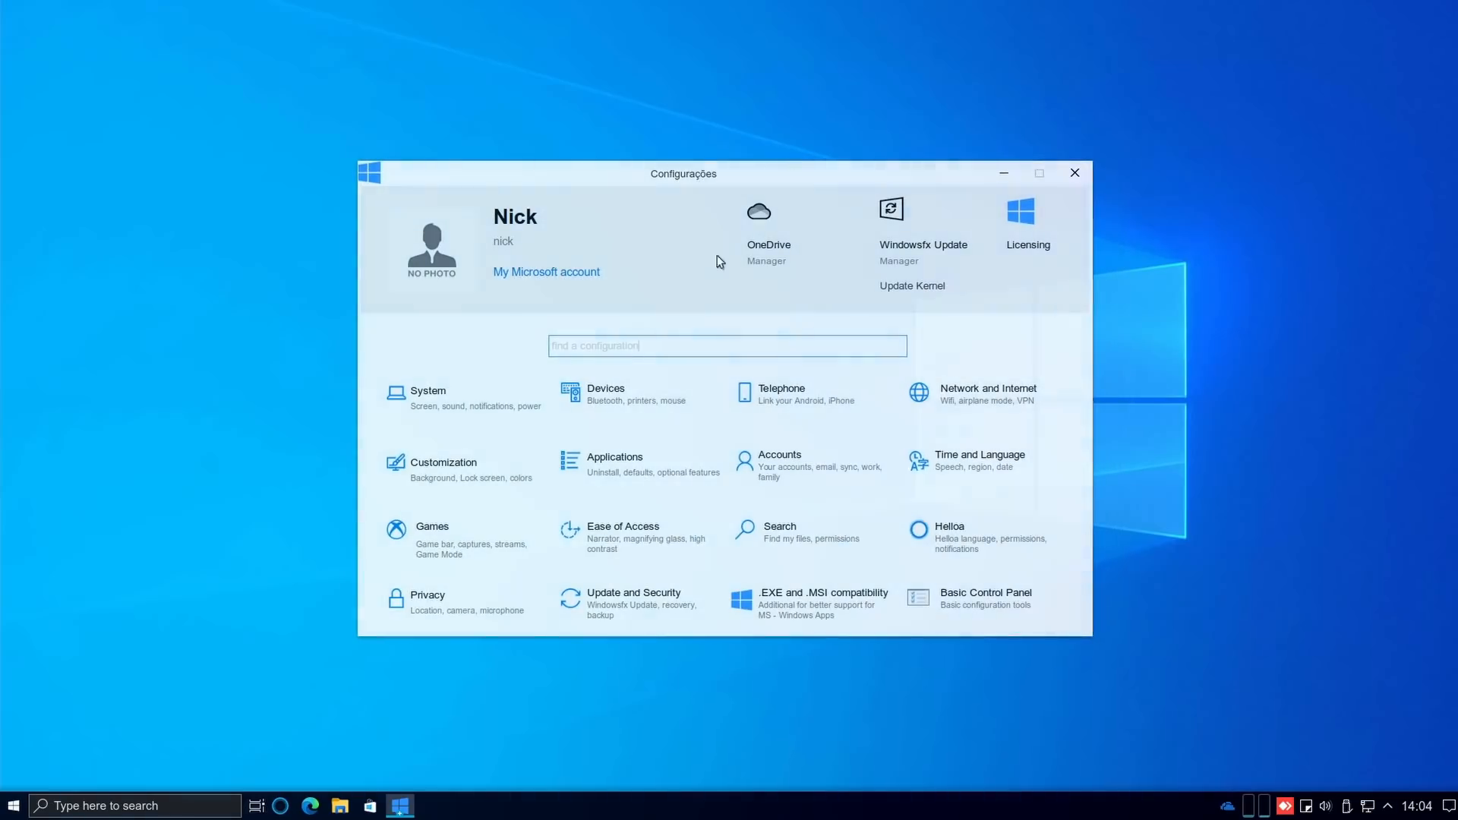
{"action": "mouse_move", "coordinate": [704, 583]}
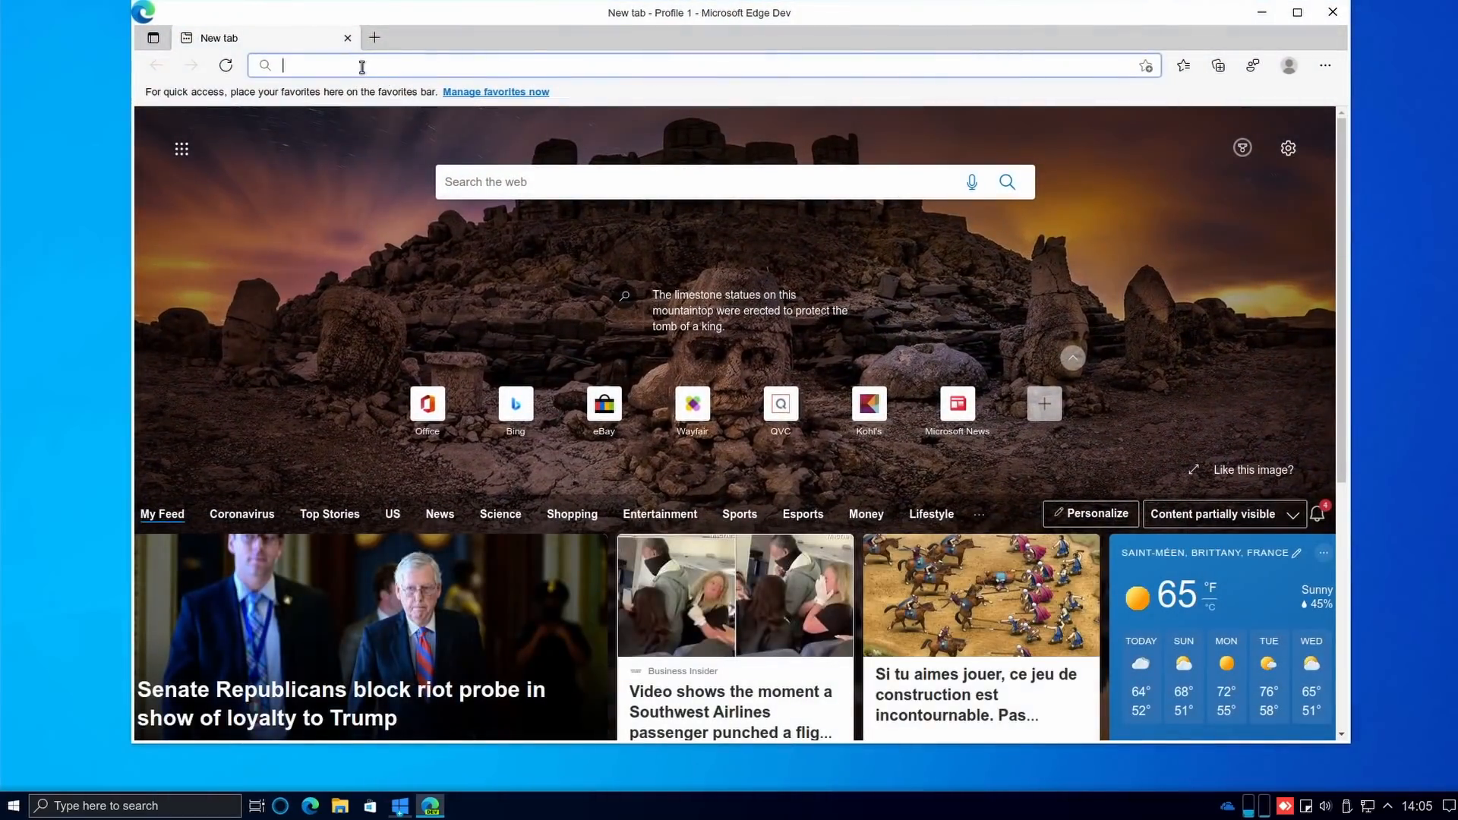
Step: View Microsoft Edge Dev's version information under Help and feedback > About Microsoft Edge
{"action": "left_click", "coordinate": [1324, 65]}
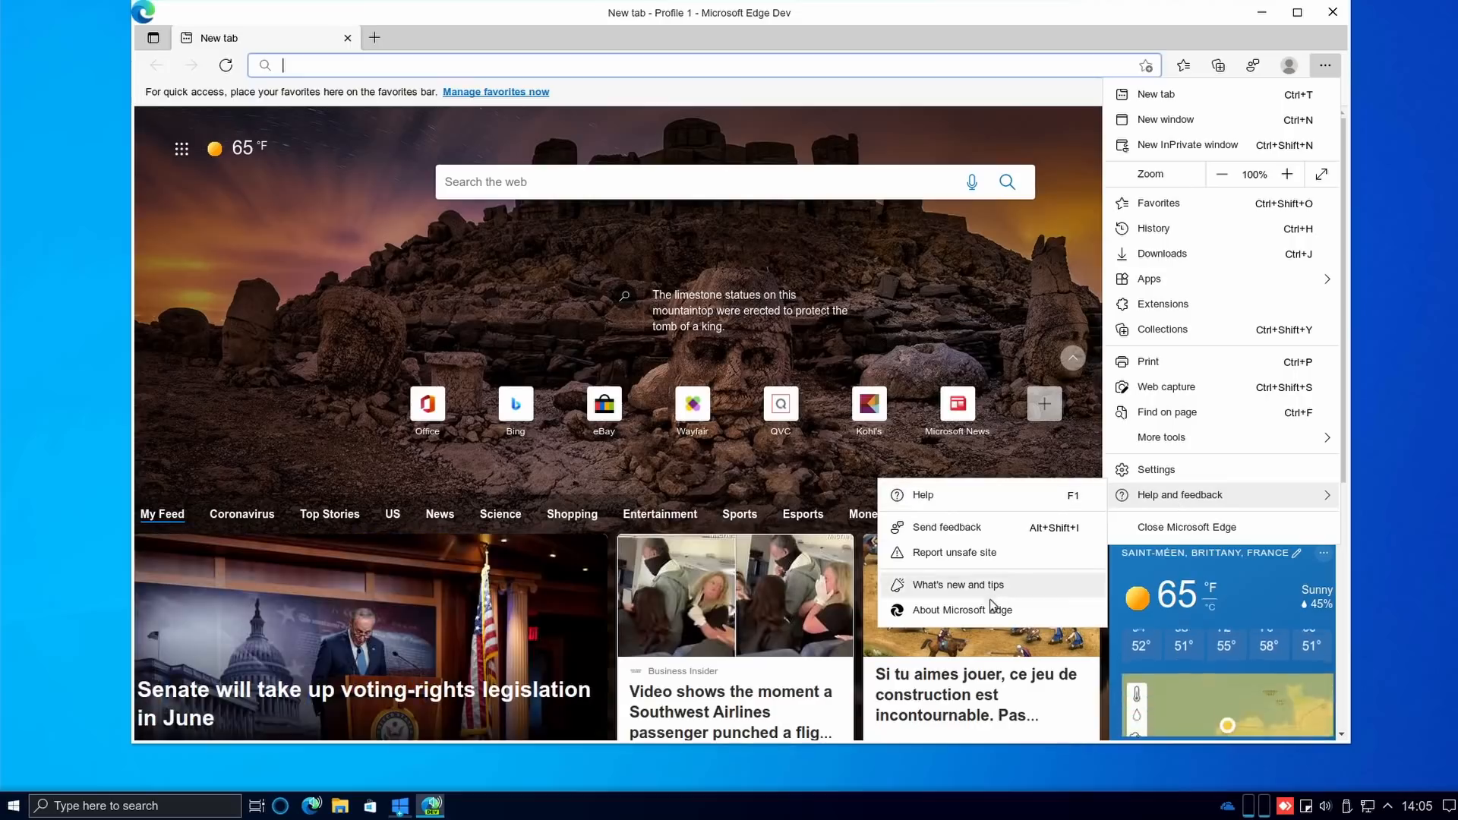
{"action": "left_click", "coordinate": [963, 610]}
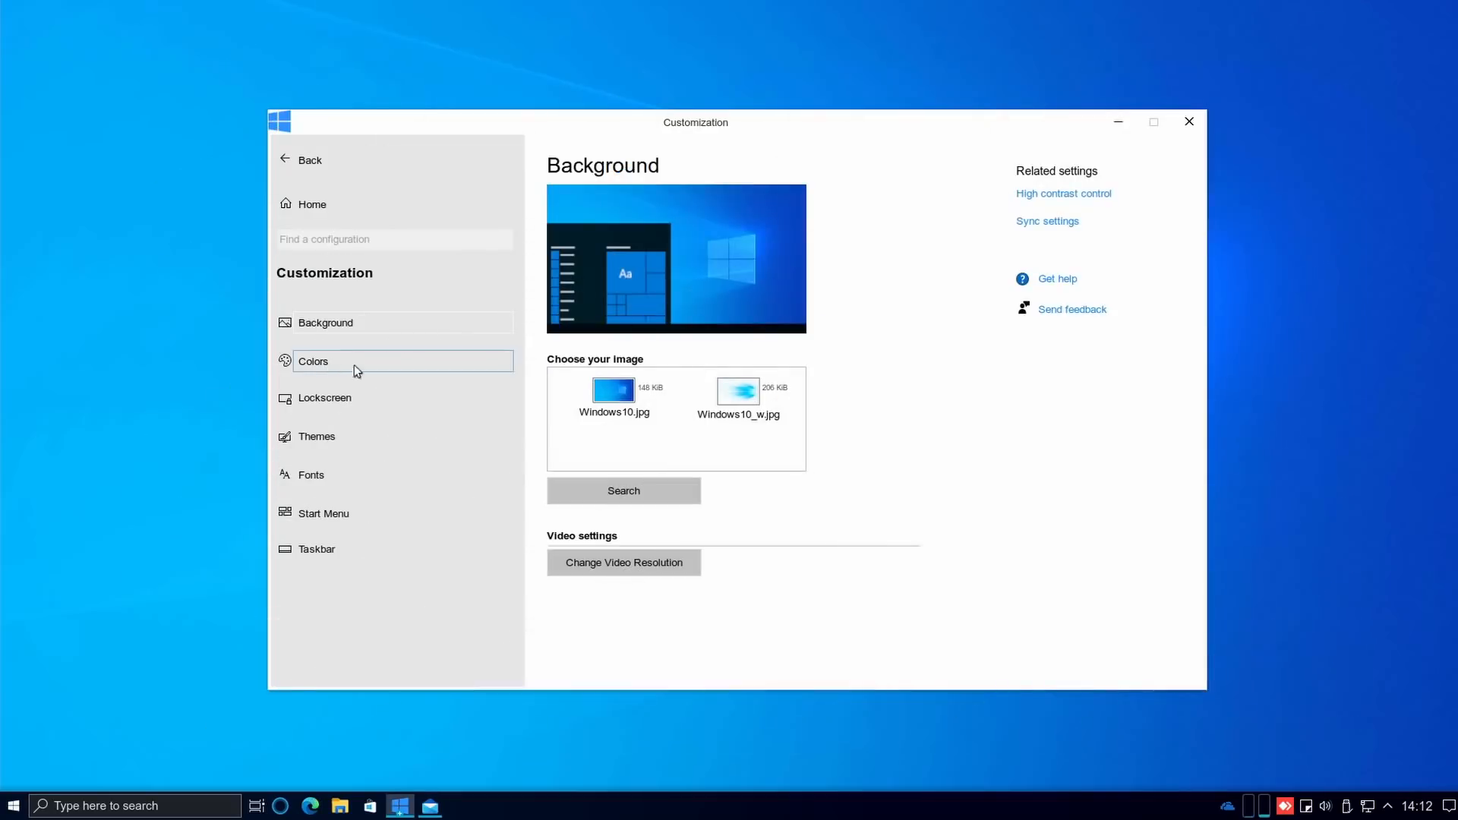
Step: View the Lockscreen appearance options in Windowsfx Customization settings
{"action": "left_click", "coordinate": [313, 362]}
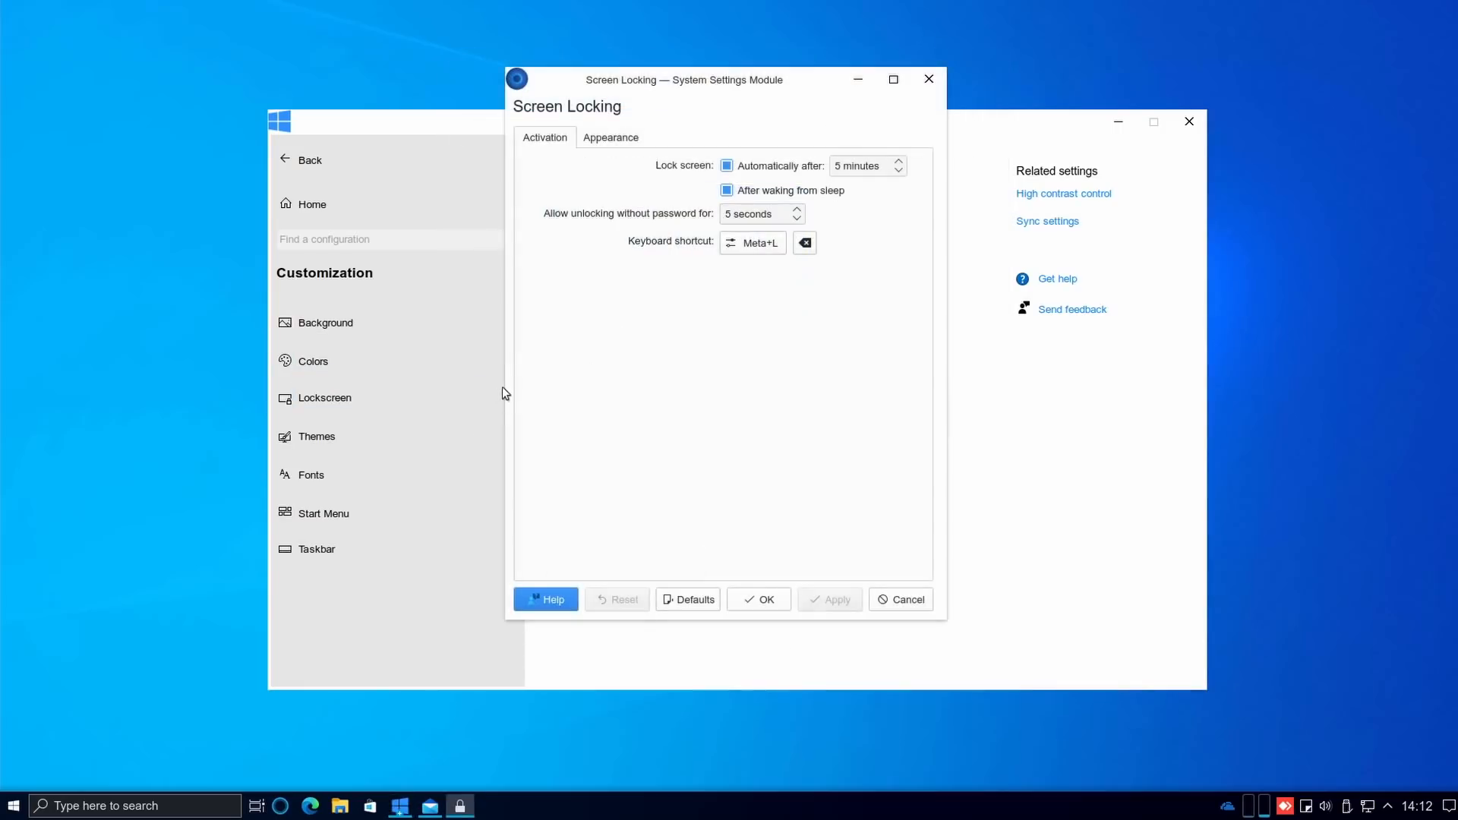
{"action": "left_click", "coordinate": [610, 137]}
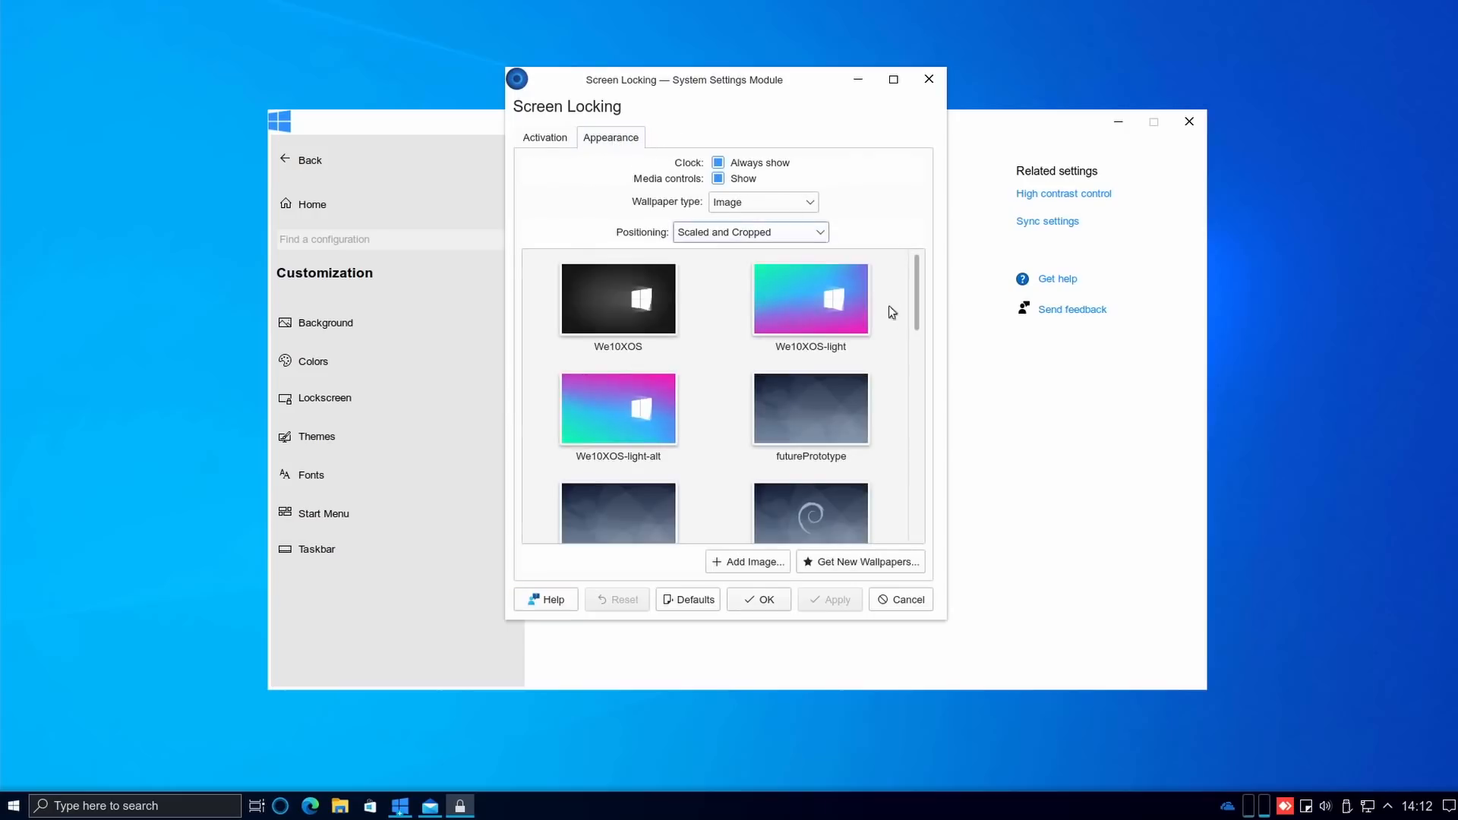
{"action": "scroll", "scroll_direction": "down", "scroll_amount": 3}
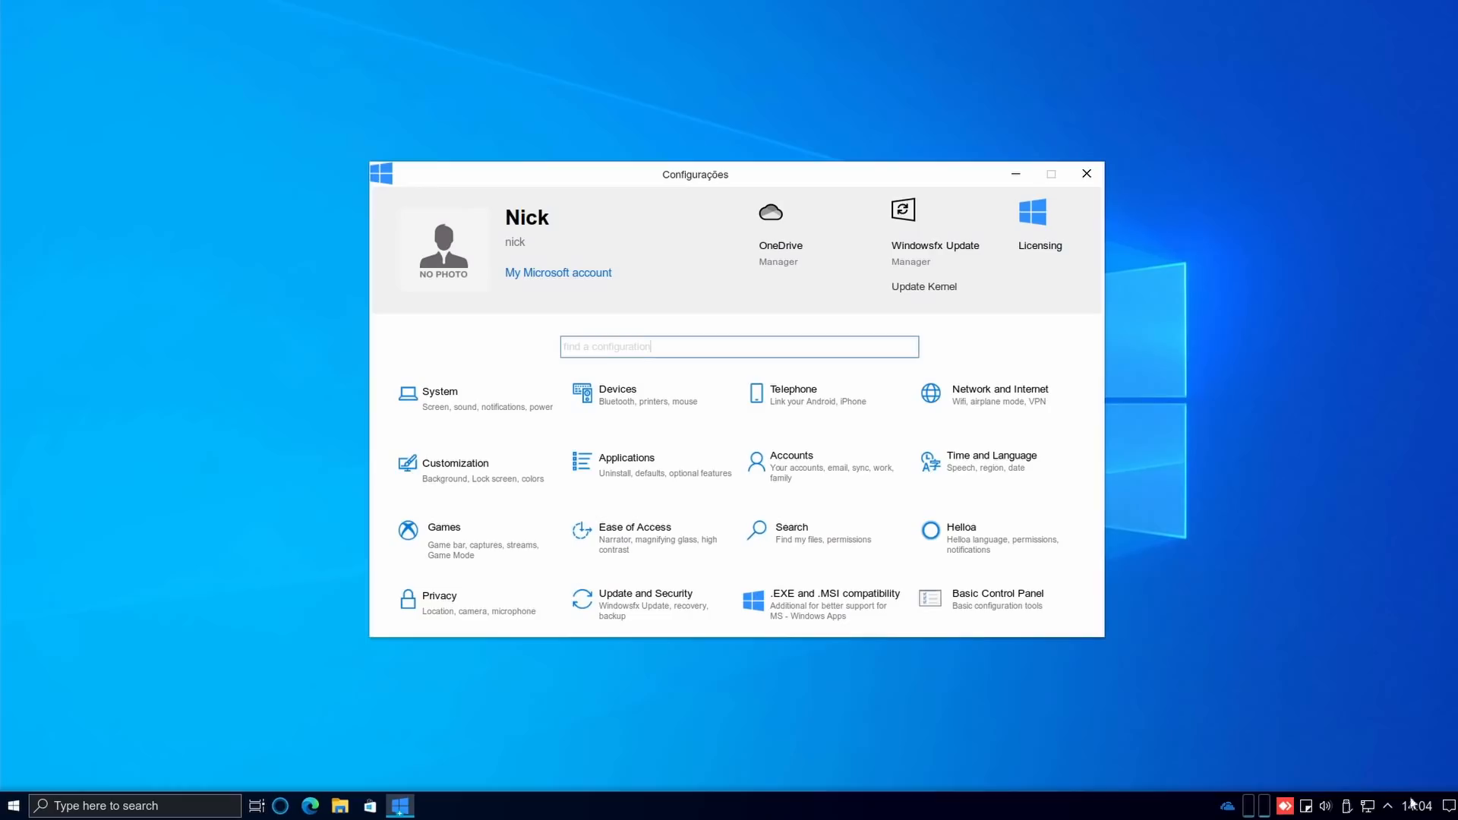
{"action": "left_click", "coordinate": [771, 211]}
{"action": "type", "text": "office"}
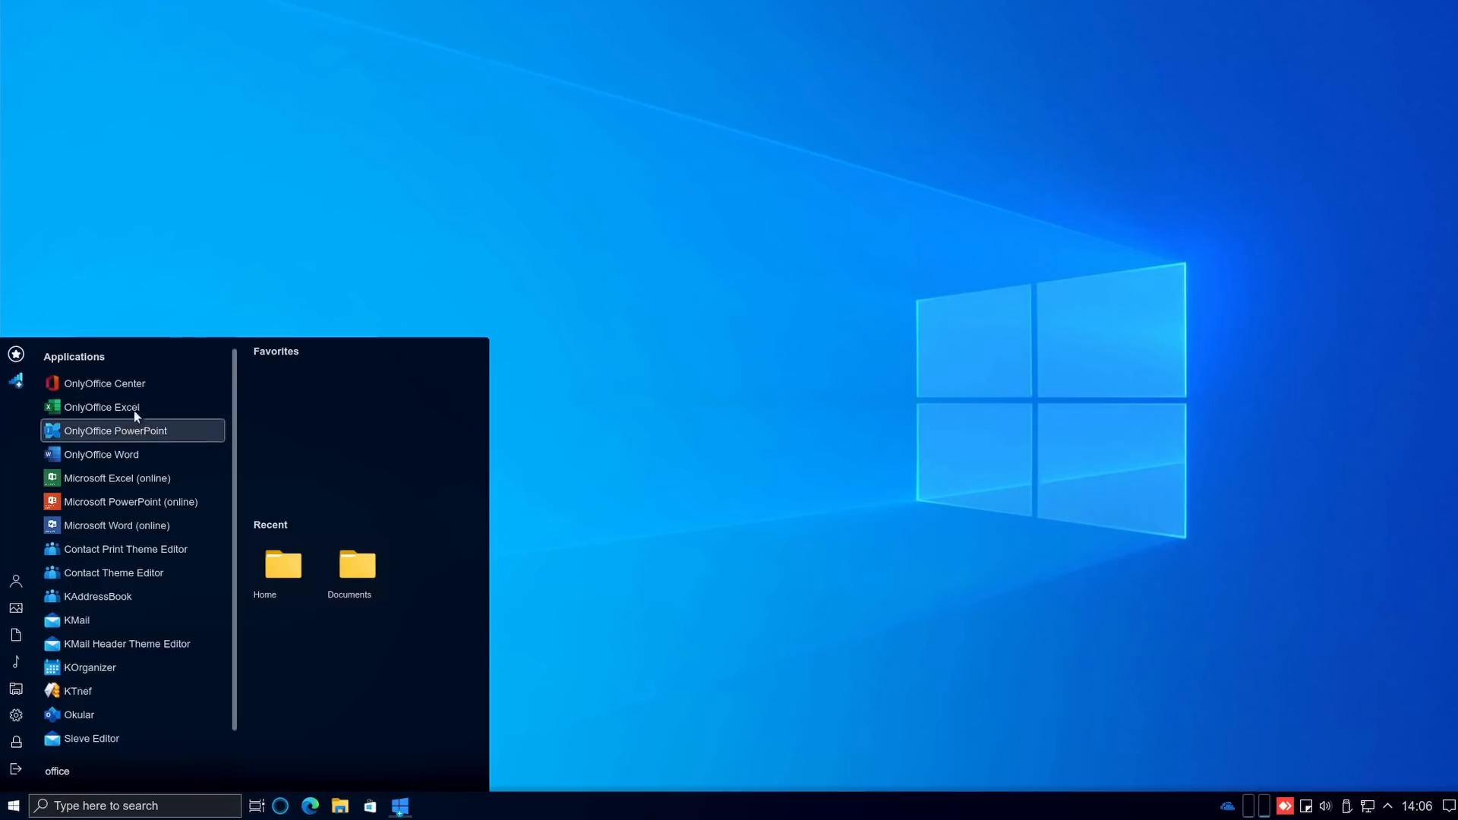
Step: Launch the ONLYOFFICE editors, then start the .EXE and .MSI compatibility tool
{"action": "left_click", "coordinate": [115, 430]}
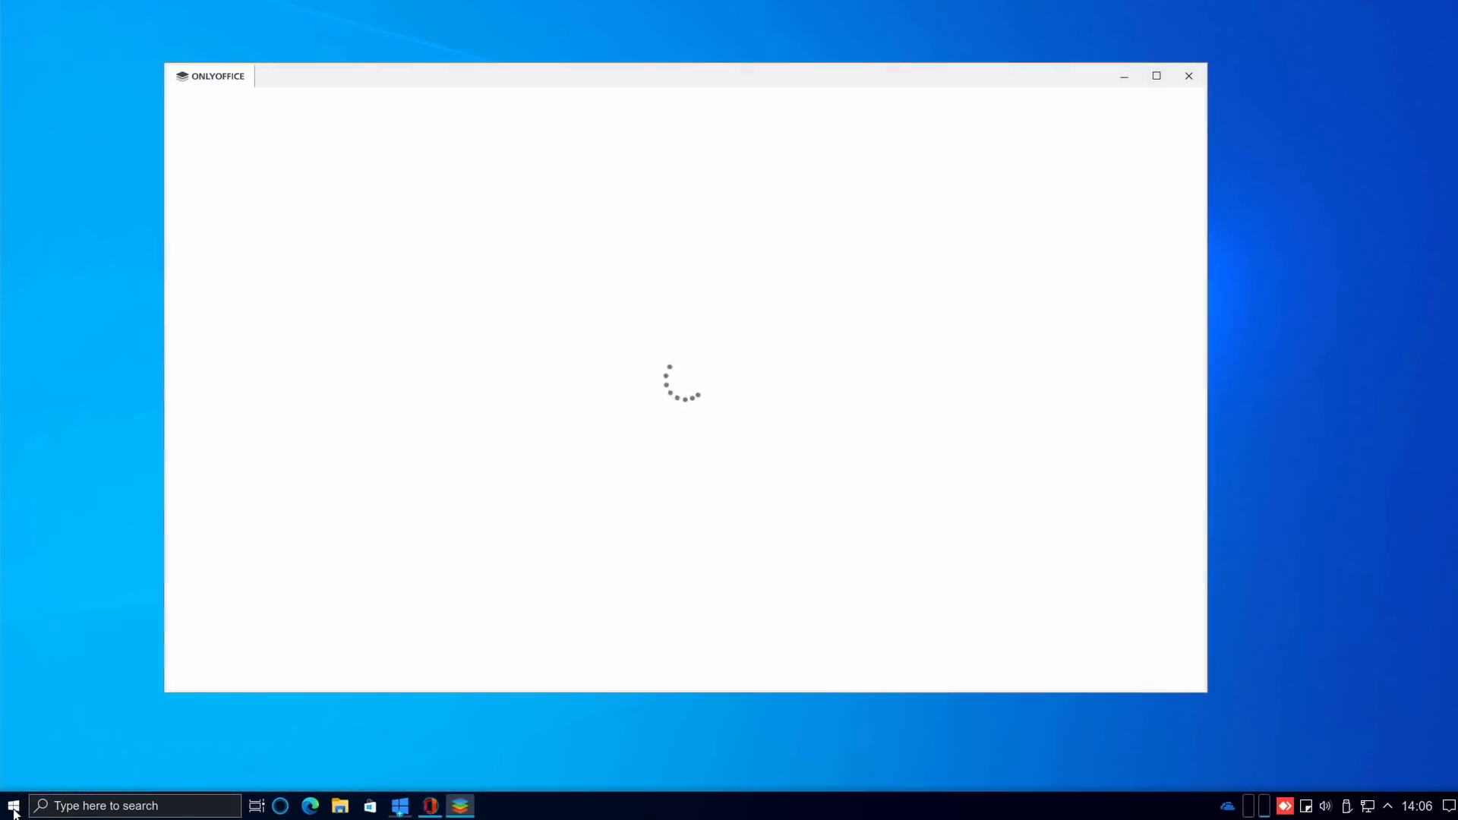
{"action": "left_click", "coordinate": [9, 805]}
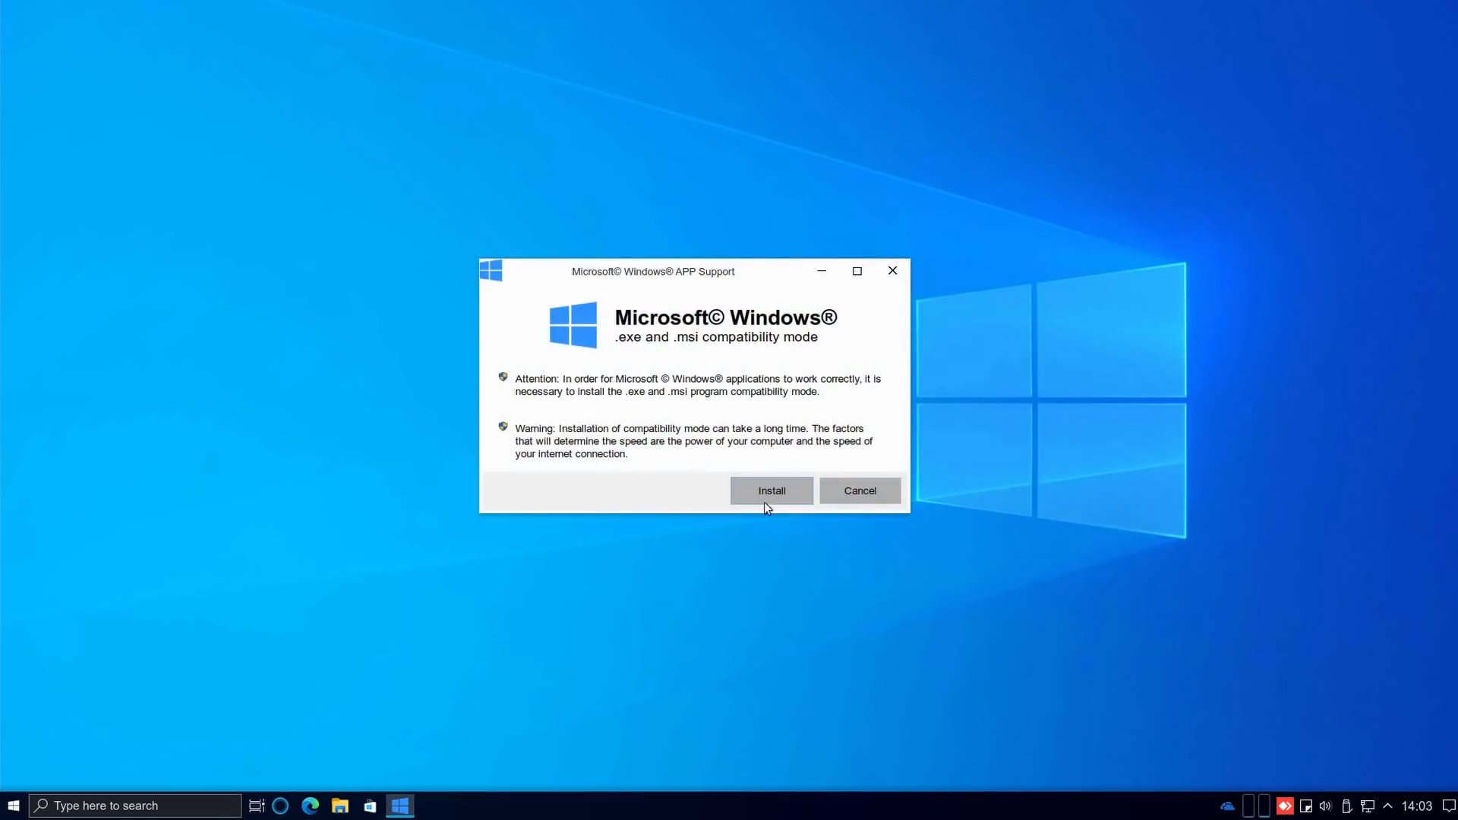
Step: Install compatibility mode with the extra libraries, confirming and acknowledging the long-install warning
{"action": "left_click", "coordinate": [772, 491]}
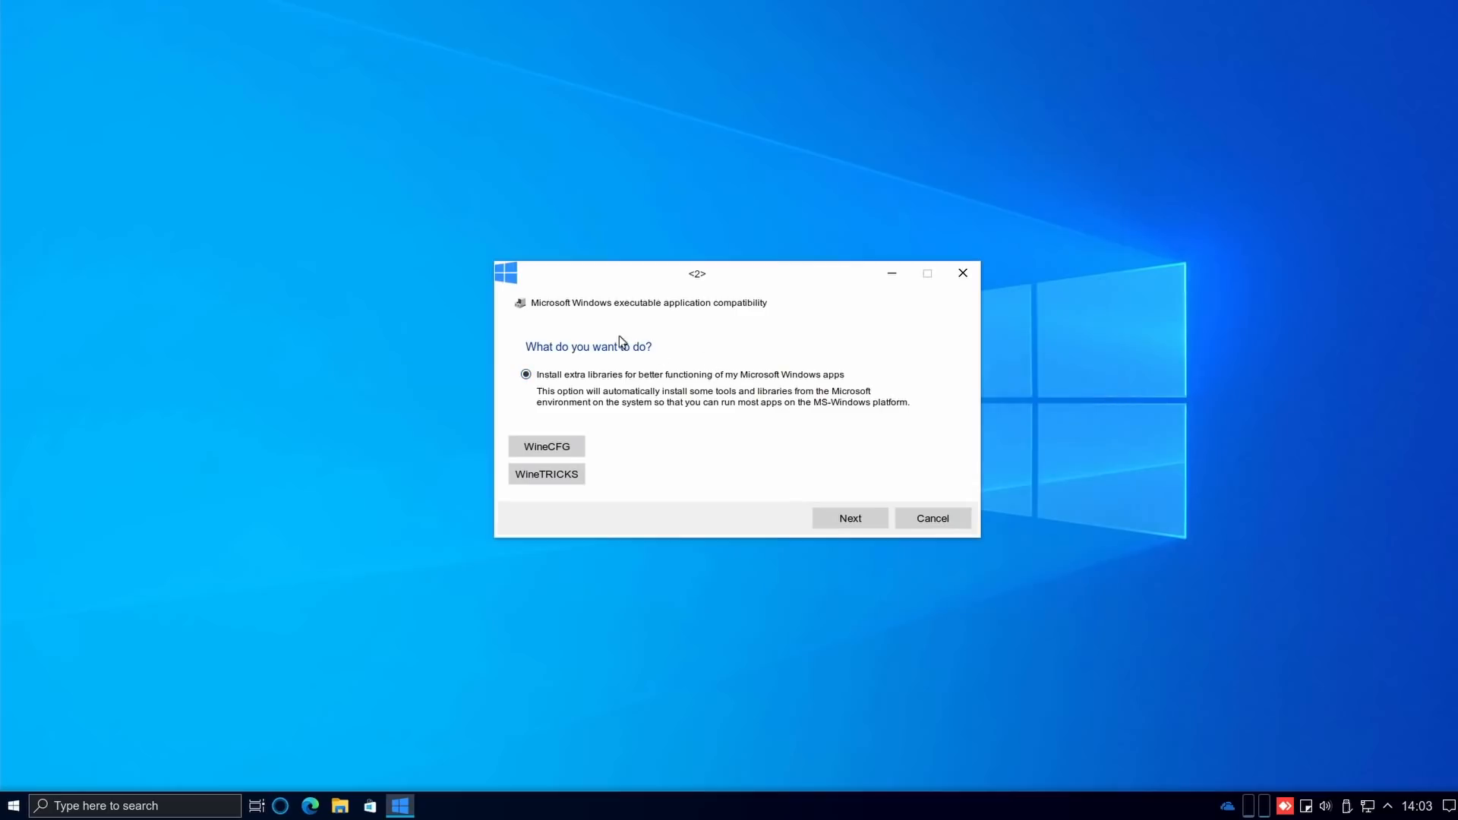
{"action": "left_click", "coordinate": [850, 518]}
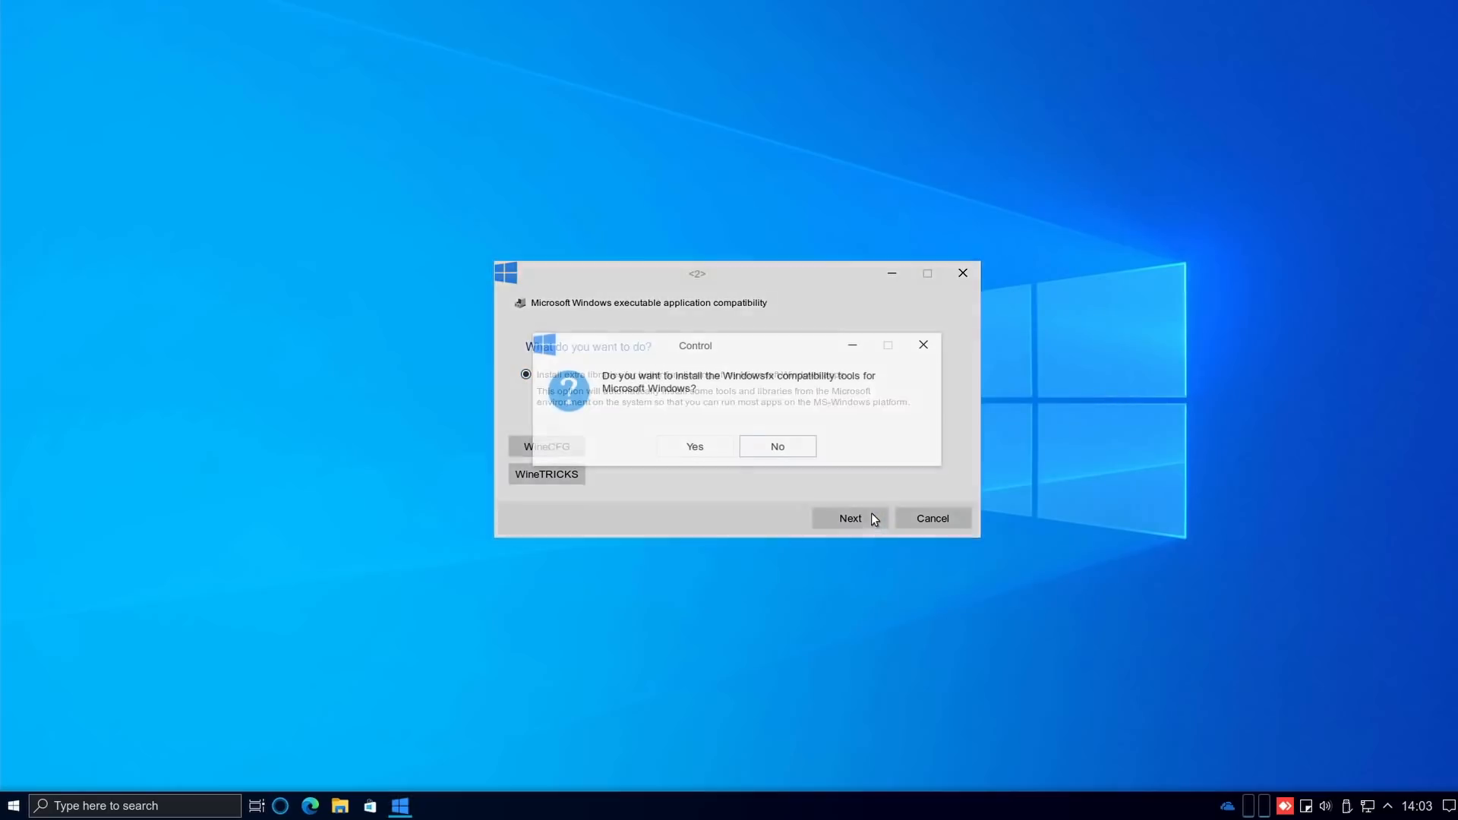
{"action": "left_click", "coordinate": [694, 446]}
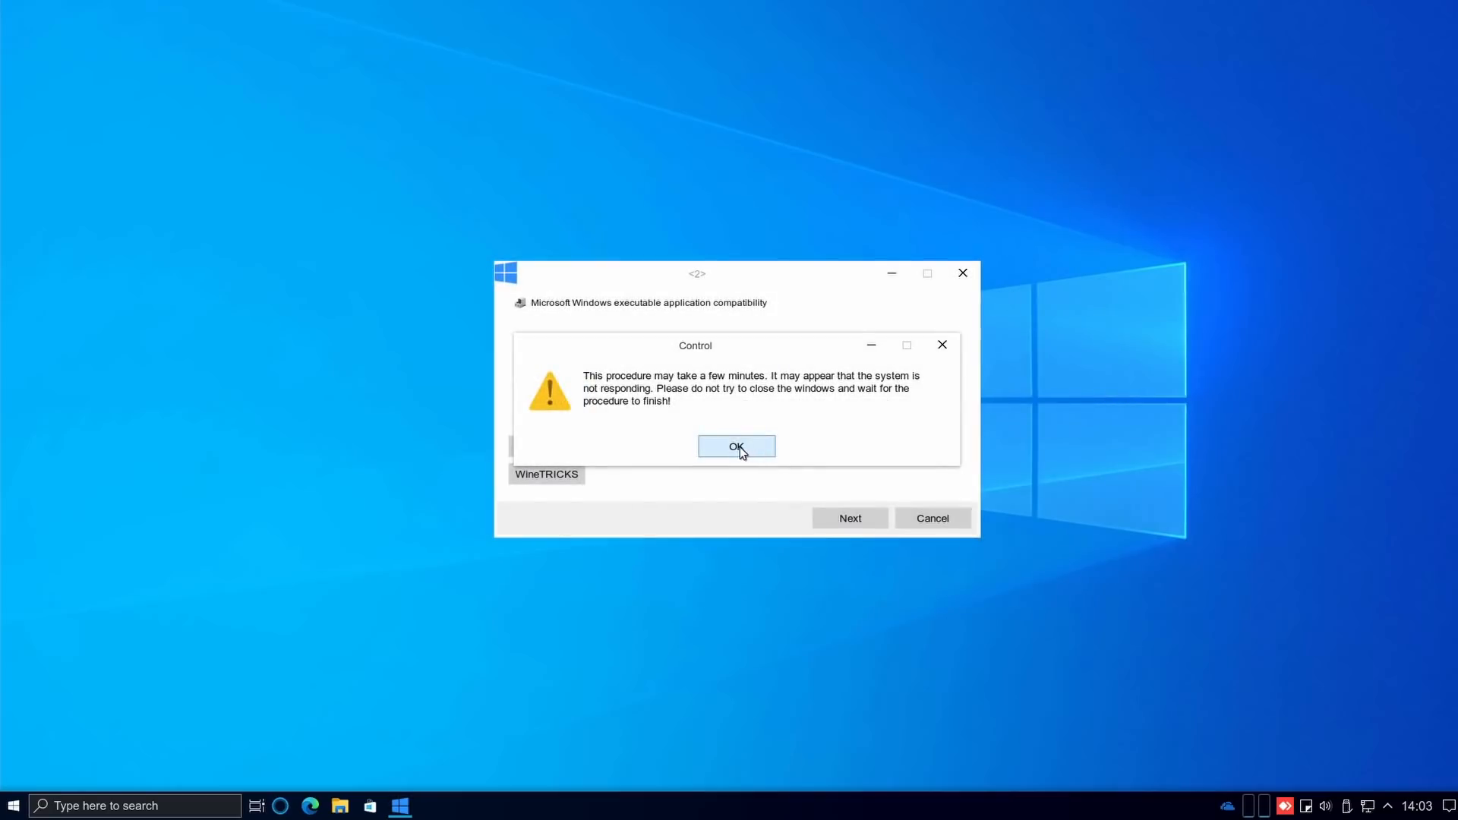
{"action": "left_click", "coordinate": [736, 446]}
{"action": "type", "text": "browser"}
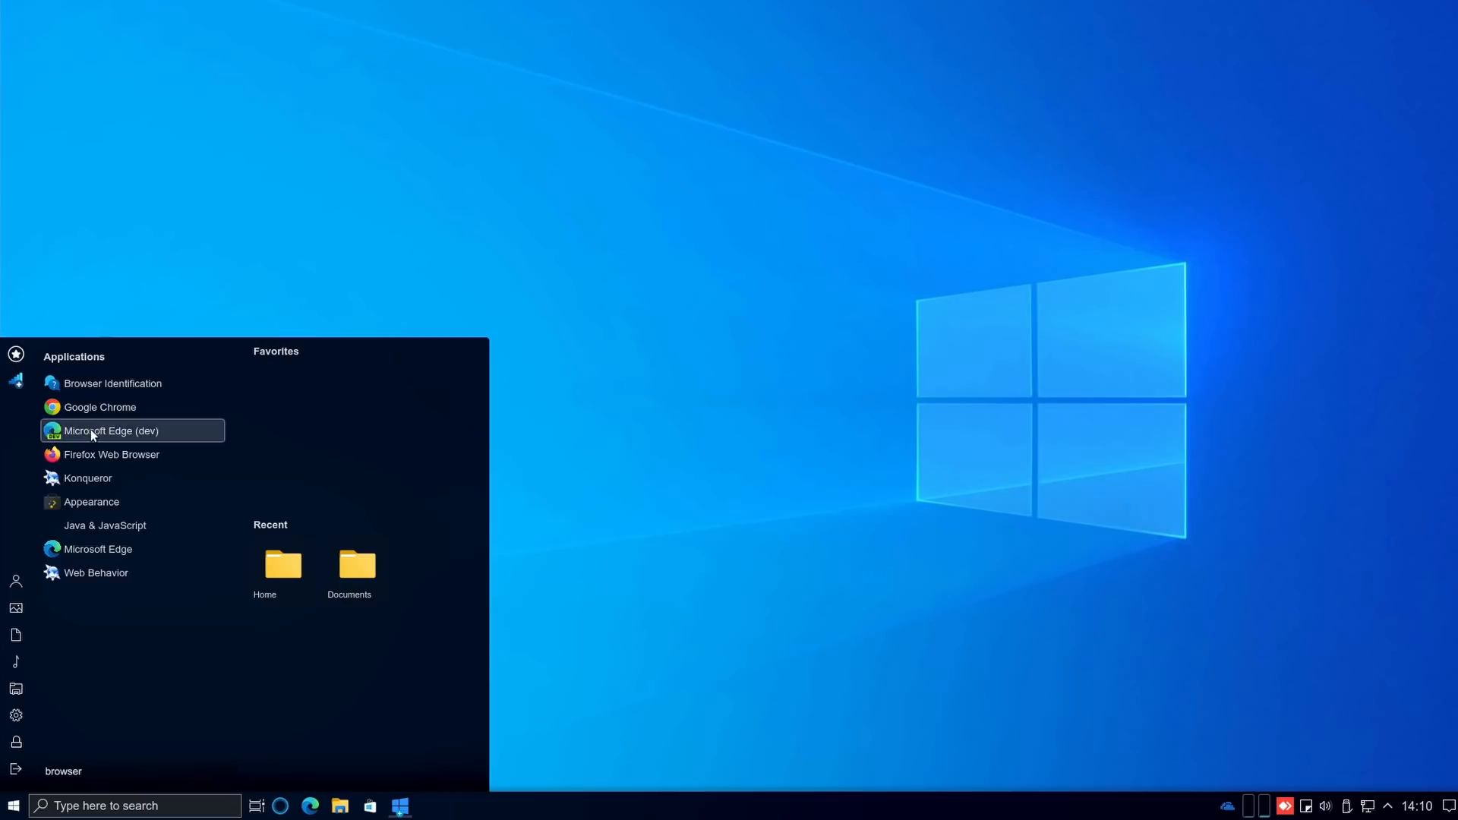
{"action": "mouse_move", "coordinate": [99, 392]}
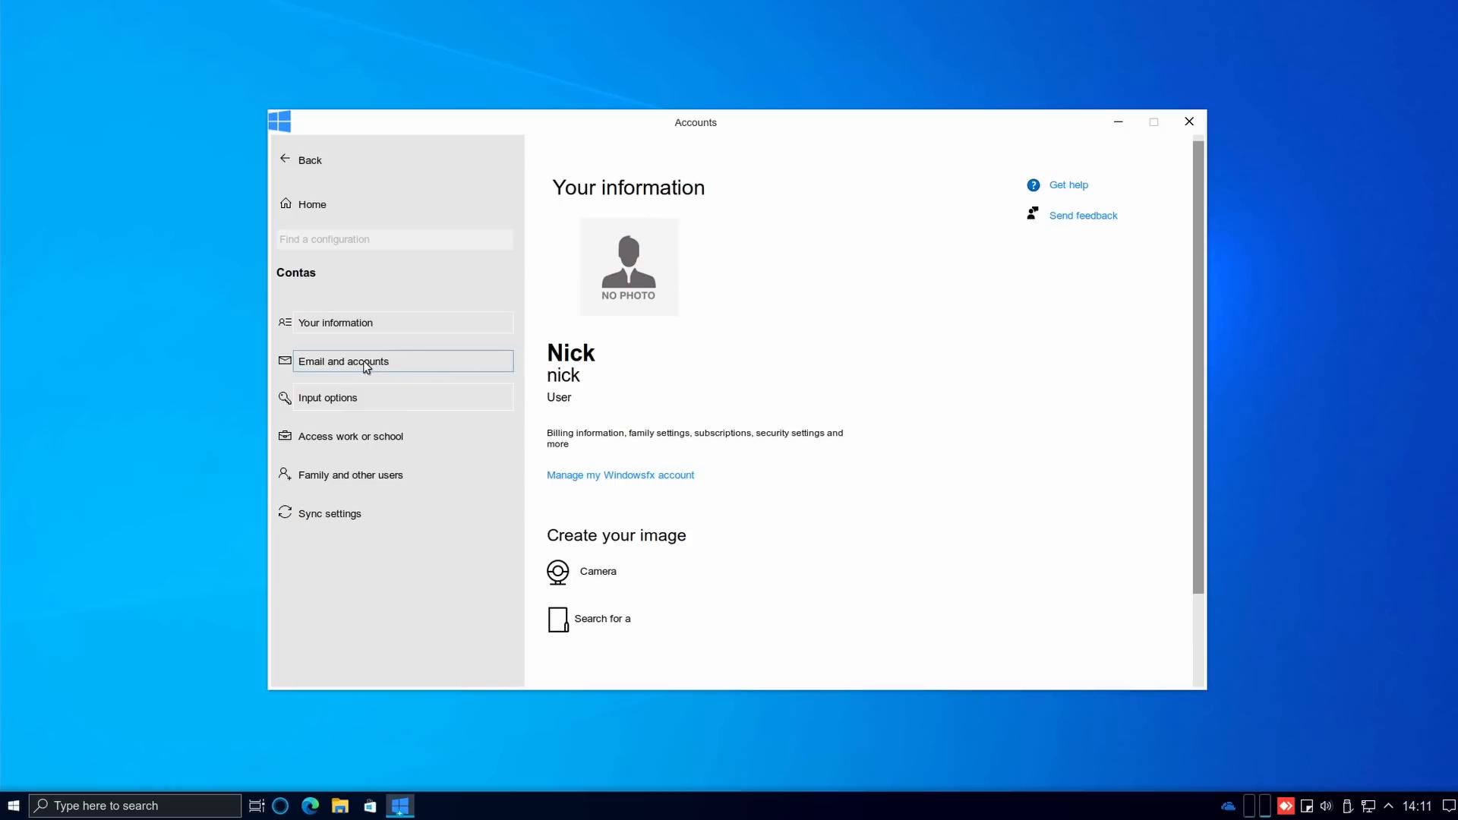
{"action": "mouse_move", "coordinate": [446, 369]}
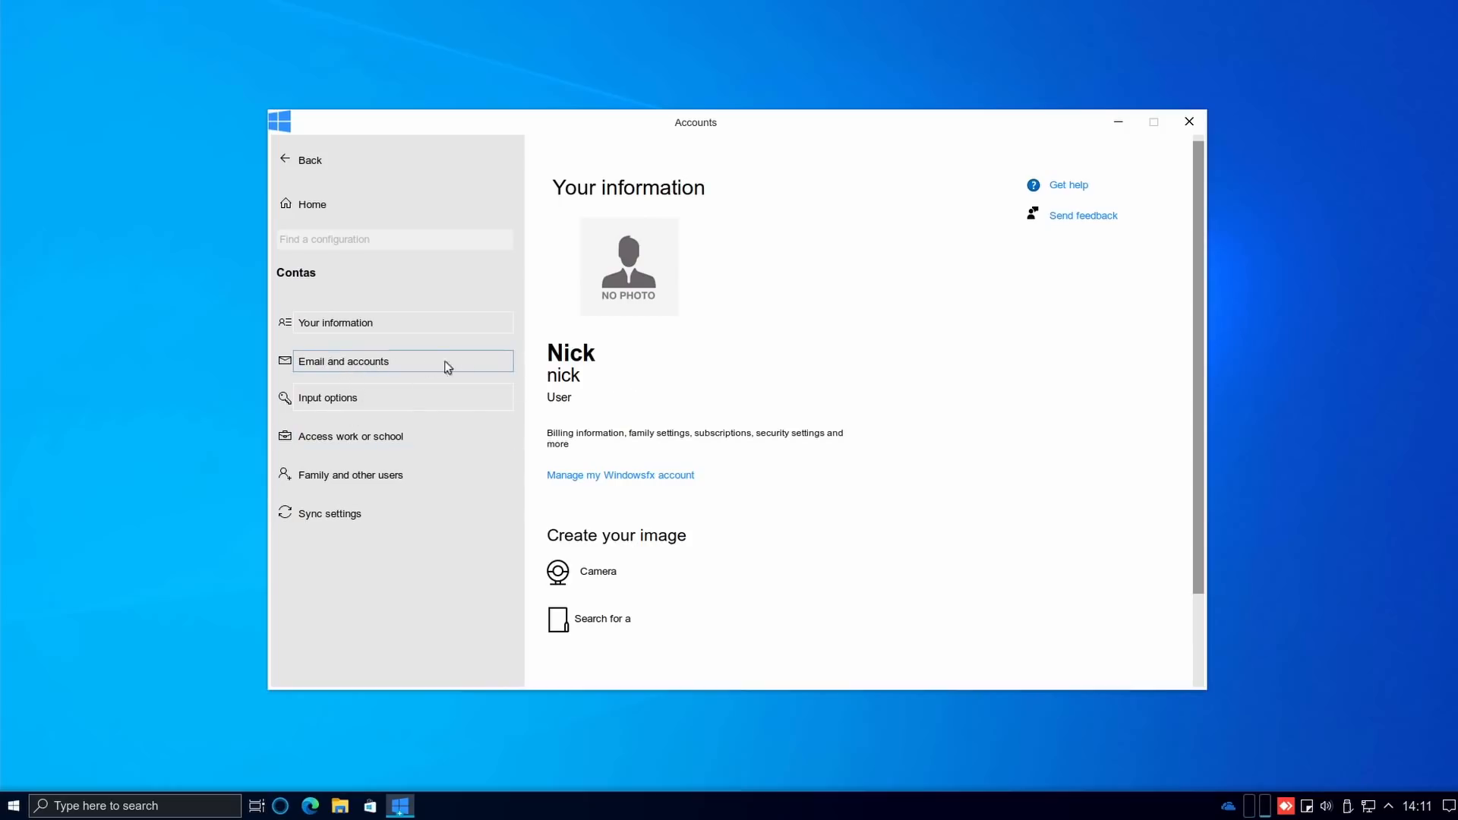
{"action": "mouse_move", "coordinate": [330, 442]}
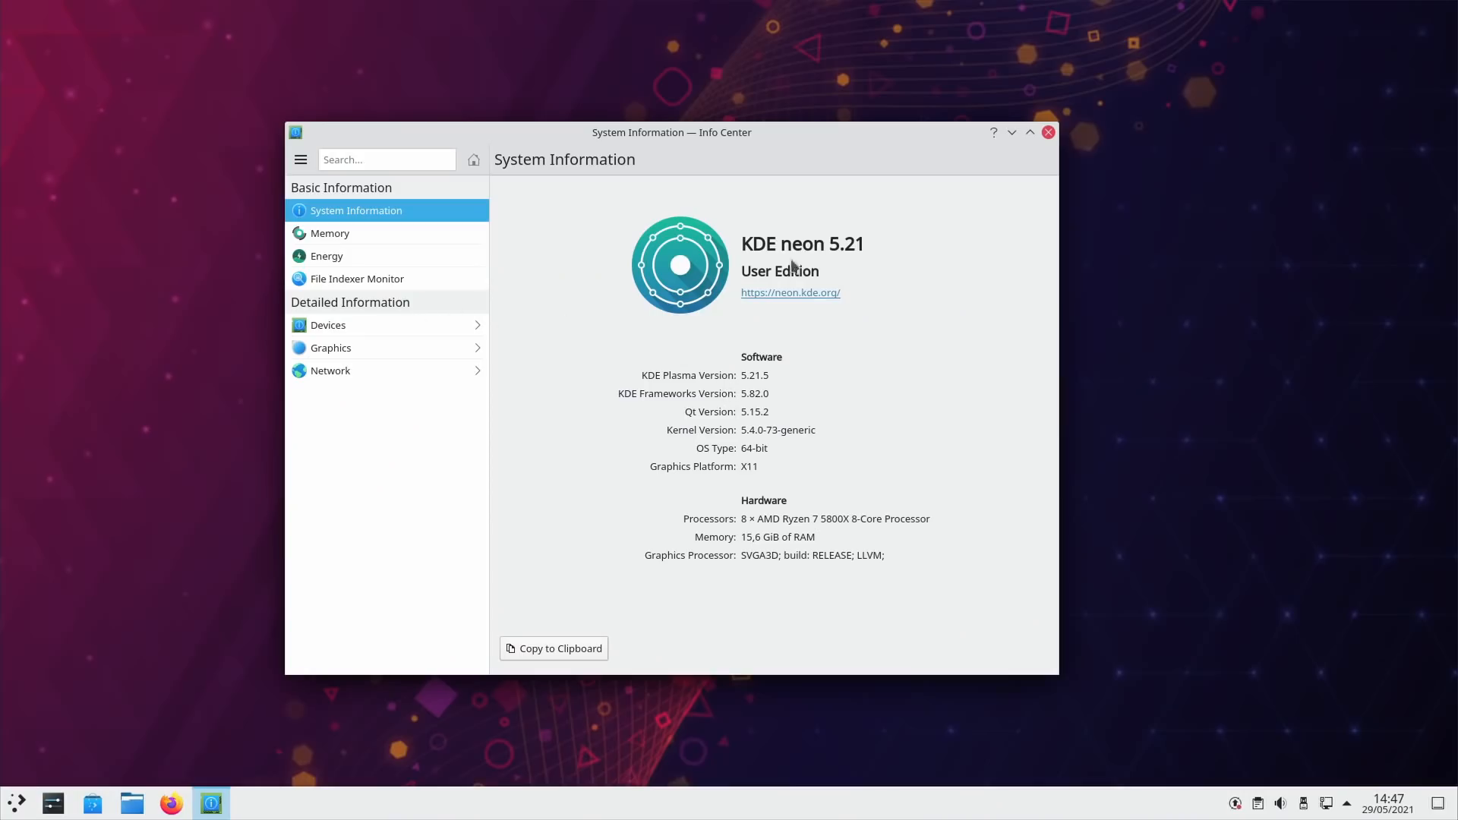
Step: Close Info Center and launch Dolphin from All Applications in the launcher
{"action": "left_click", "coordinate": [1048, 132]}
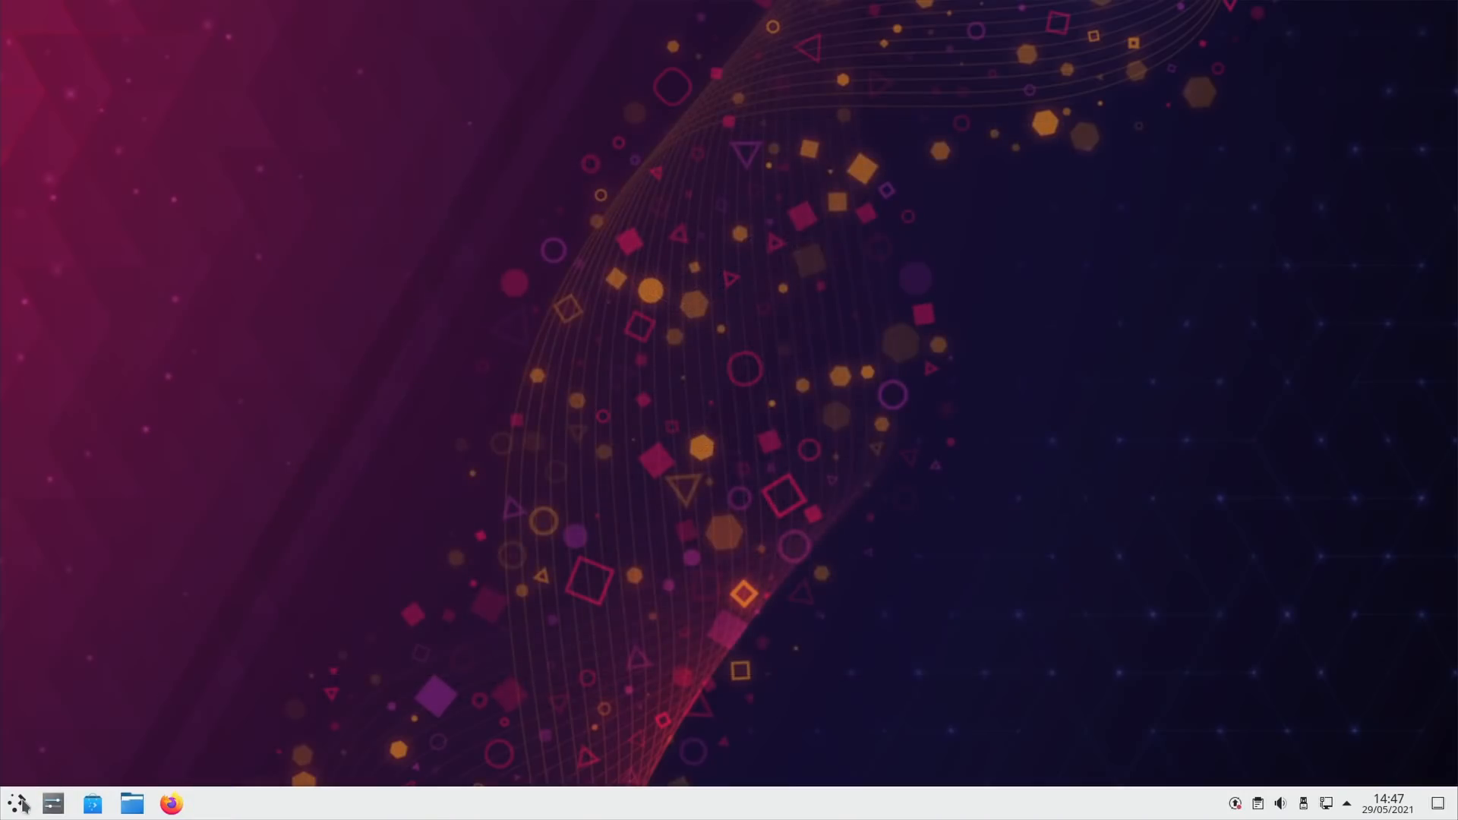
{"action": "left_click", "coordinate": [16, 800]}
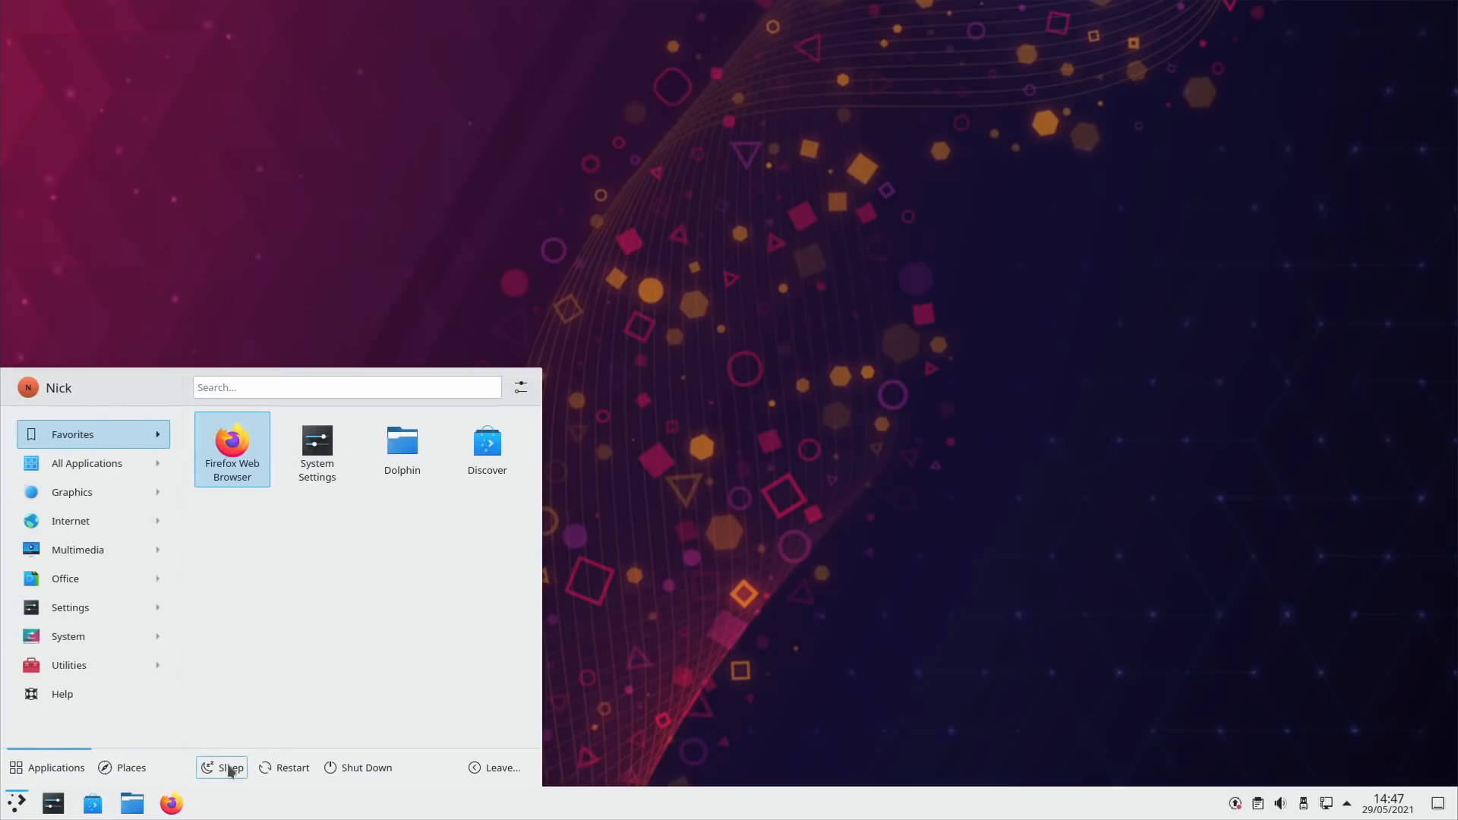
{"action": "left_click", "coordinate": [86, 464]}
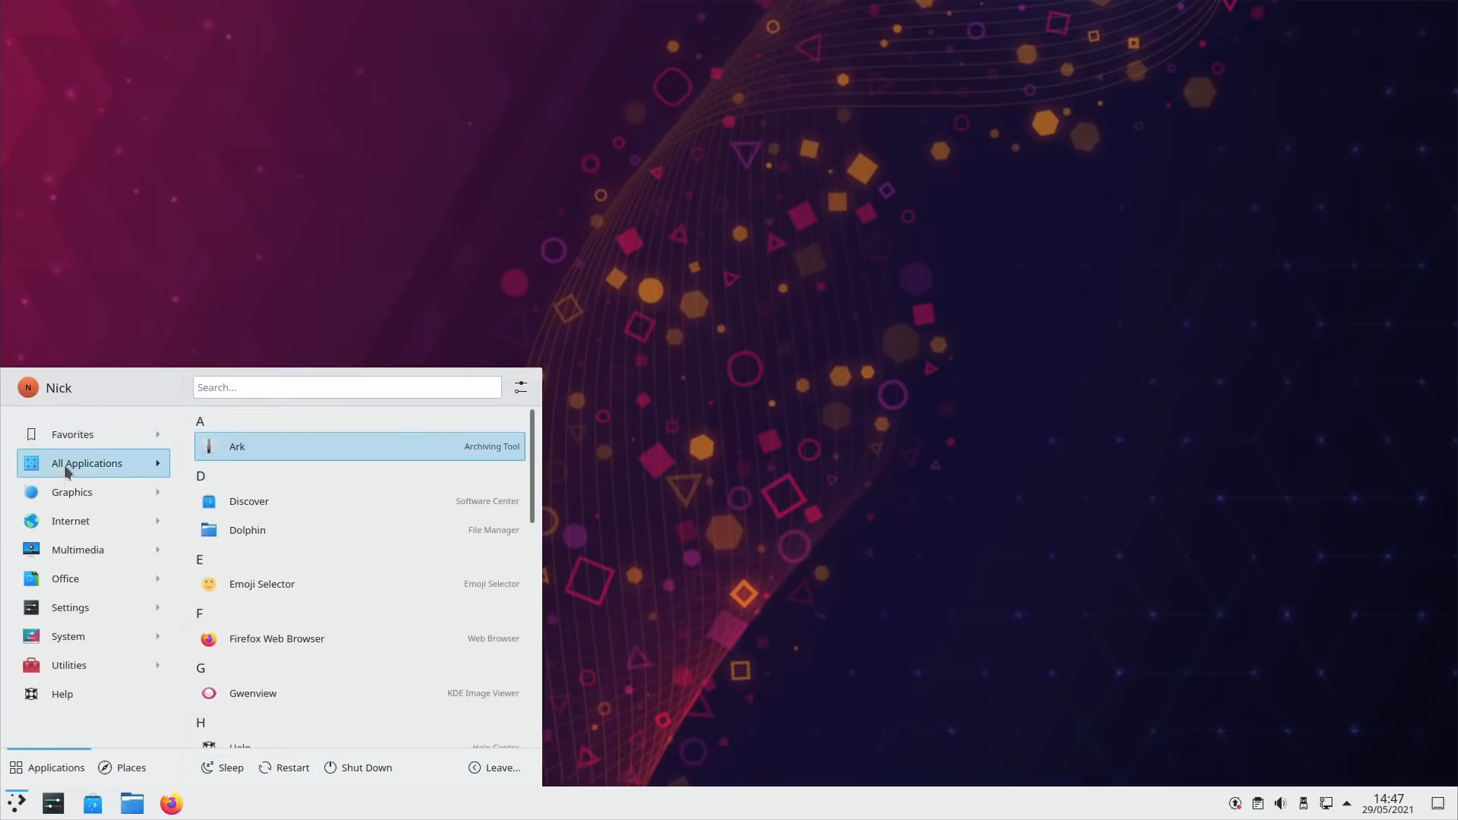
{"action": "scroll", "scroll_direction": "down", "scroll_amount": 3}
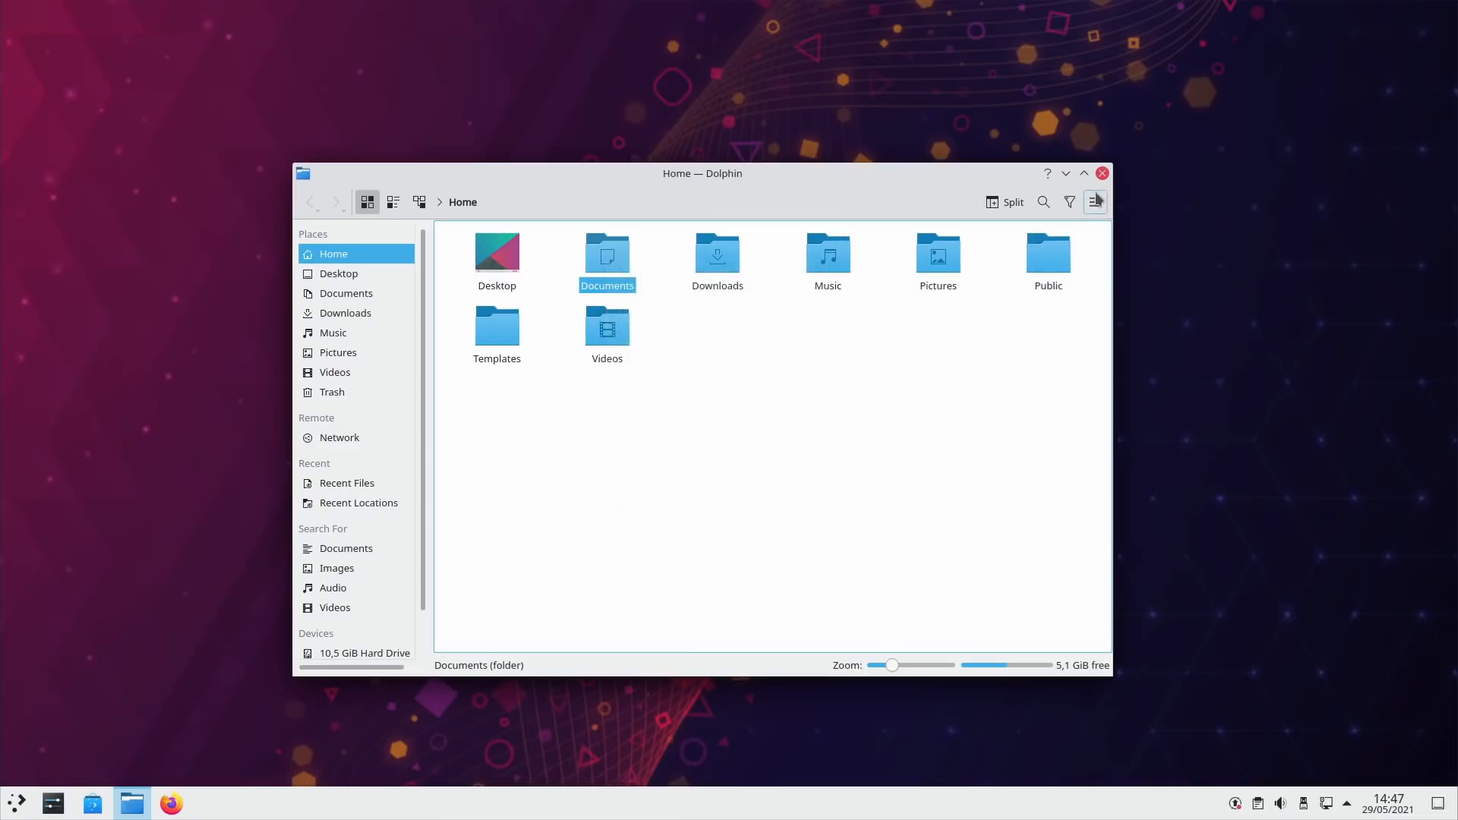
{"action": "left_click", "coordinate": [1095, 202]}
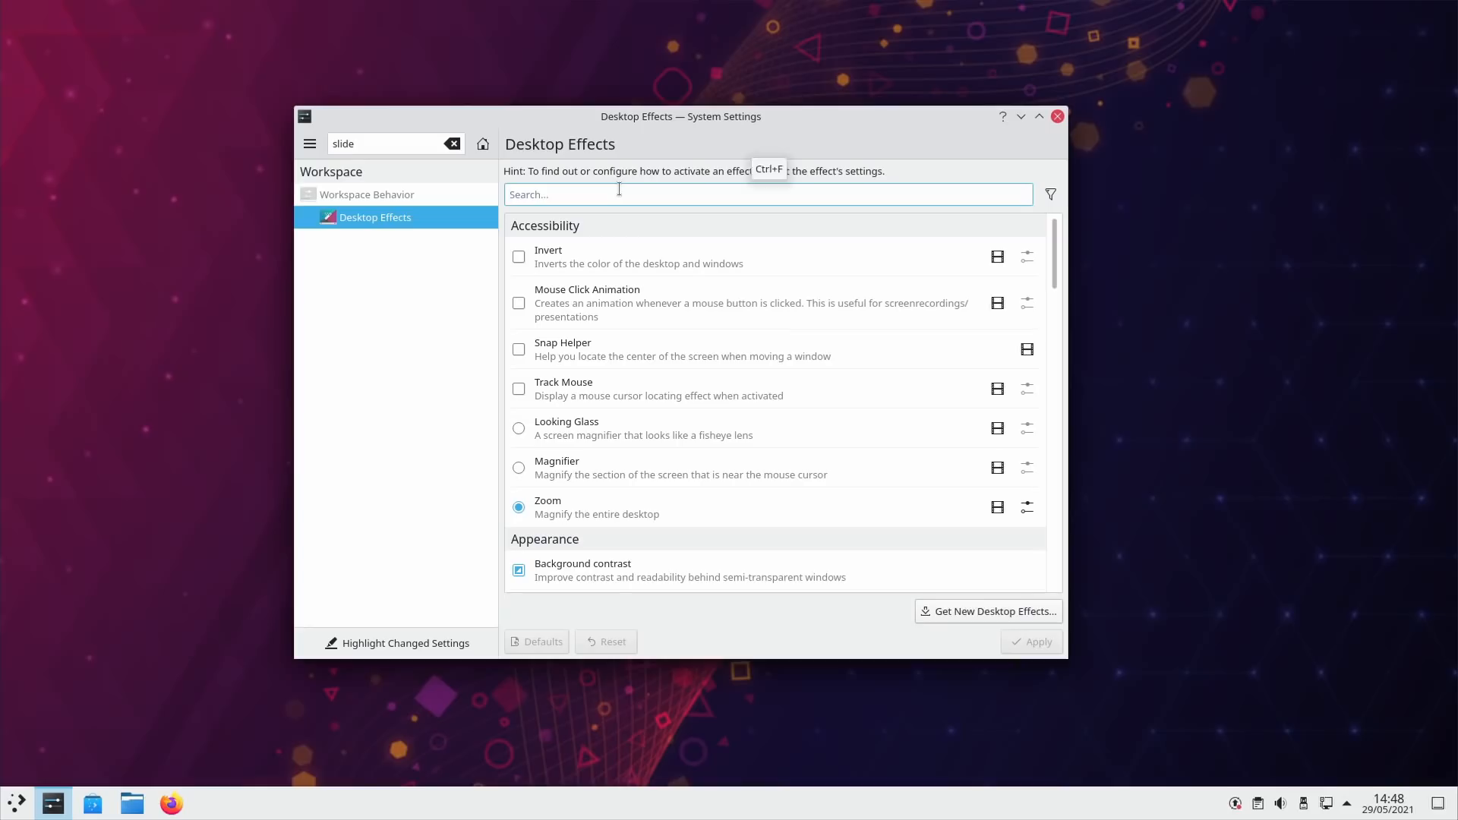
Step: Filter Desktop Effects by 'slide' and tick the Slide Back effect
{"action": "type", "text": "slide"}
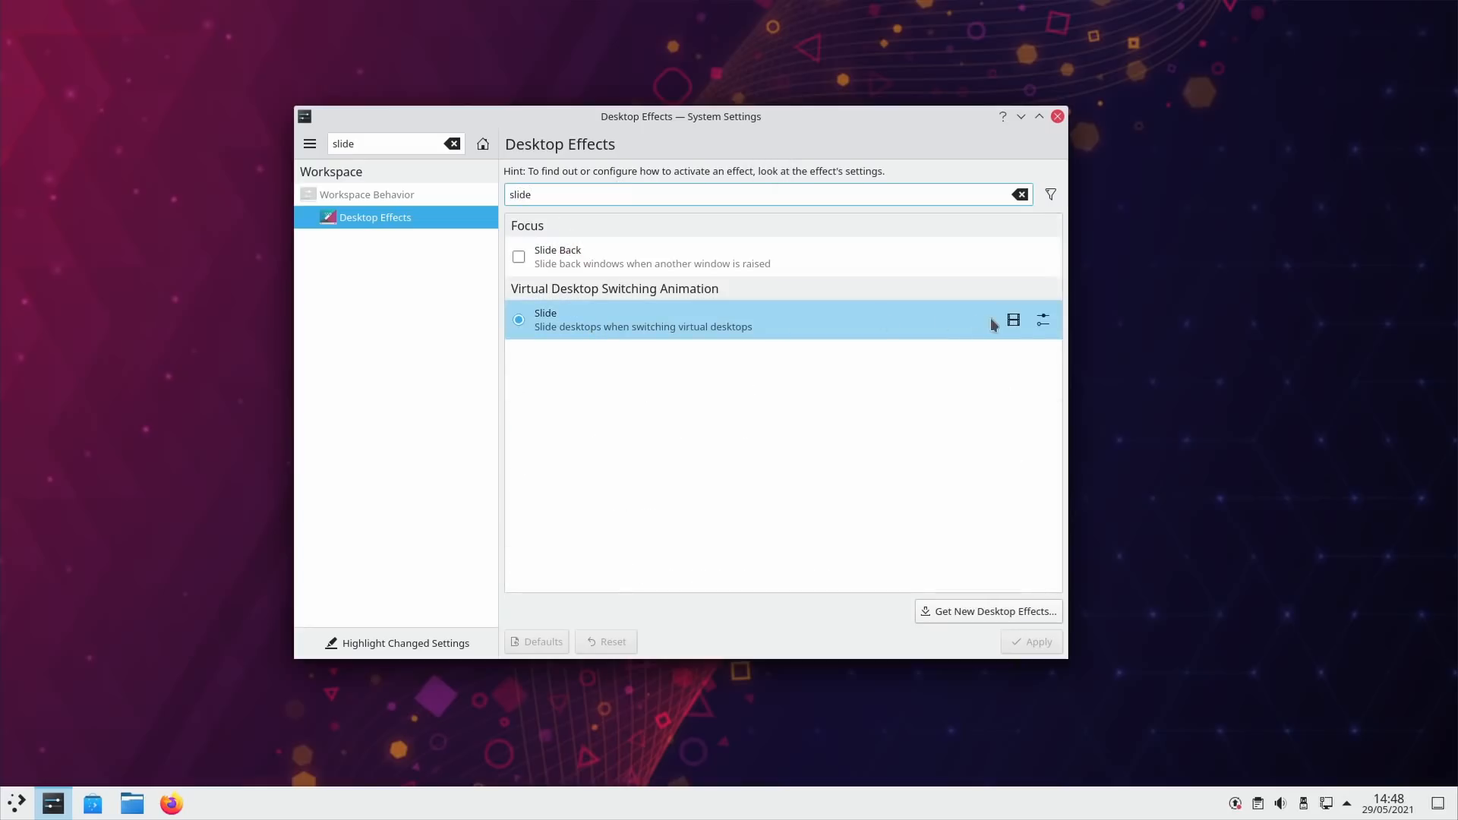
{"action": "left_click", "coordinate": [517, 257]}
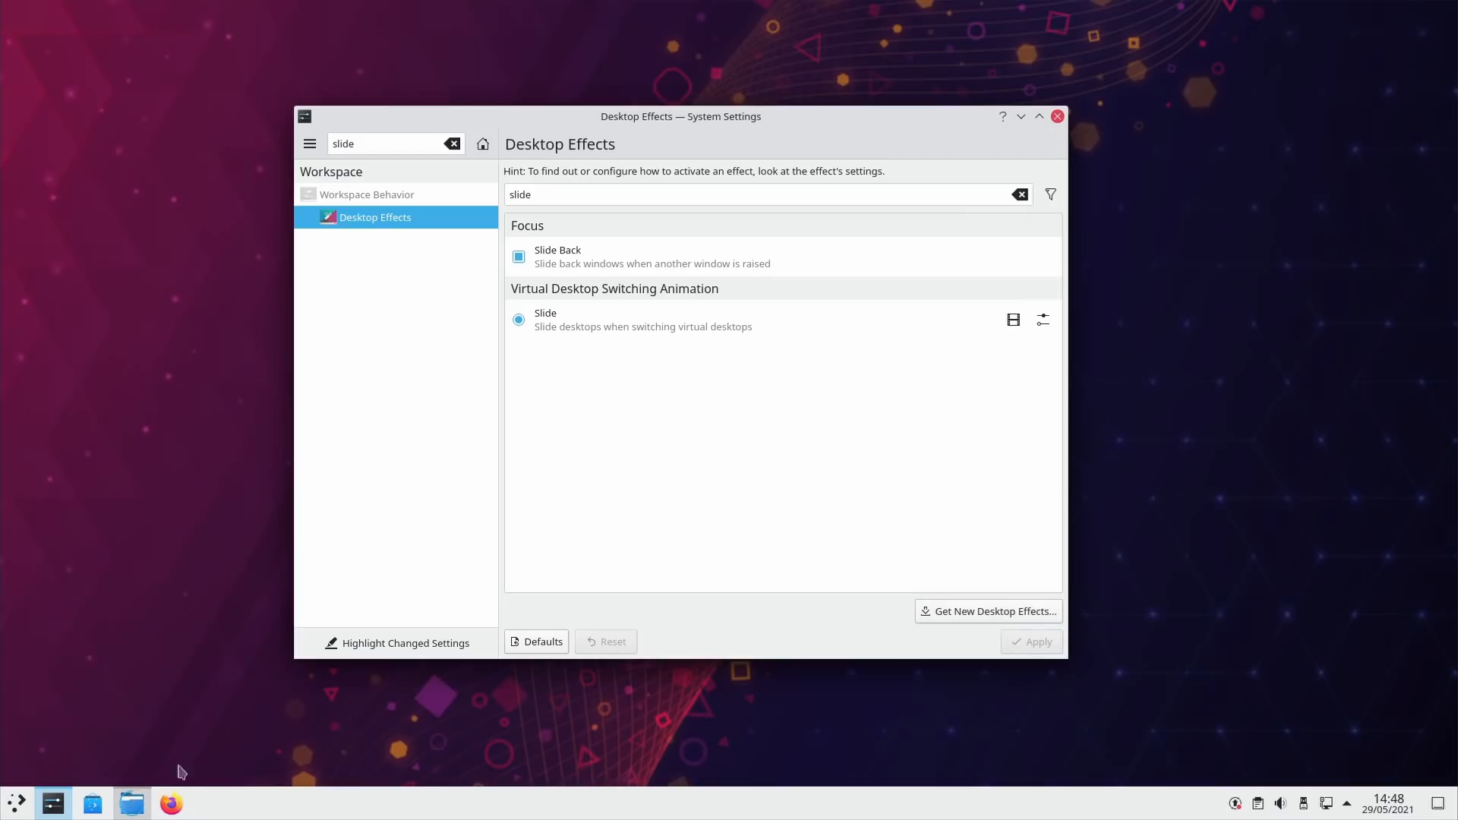
{"action": "left_click", "coordinate": [132, 802]}
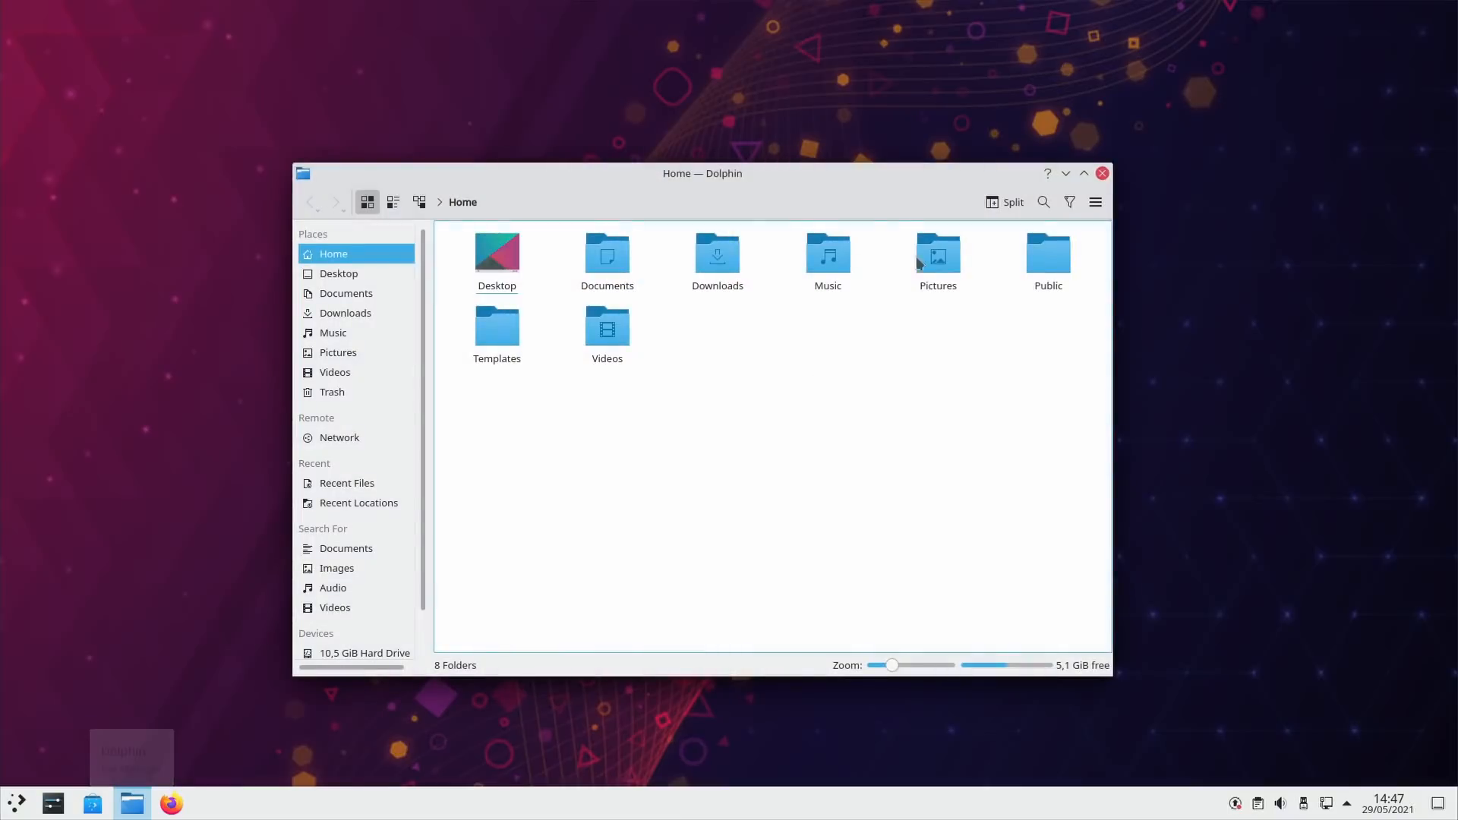
Step: Turn on Dolphin's Show Menubar option after checking the Documents folder's context menu
{"action": "right_click", "coordinate": [606, 253]}
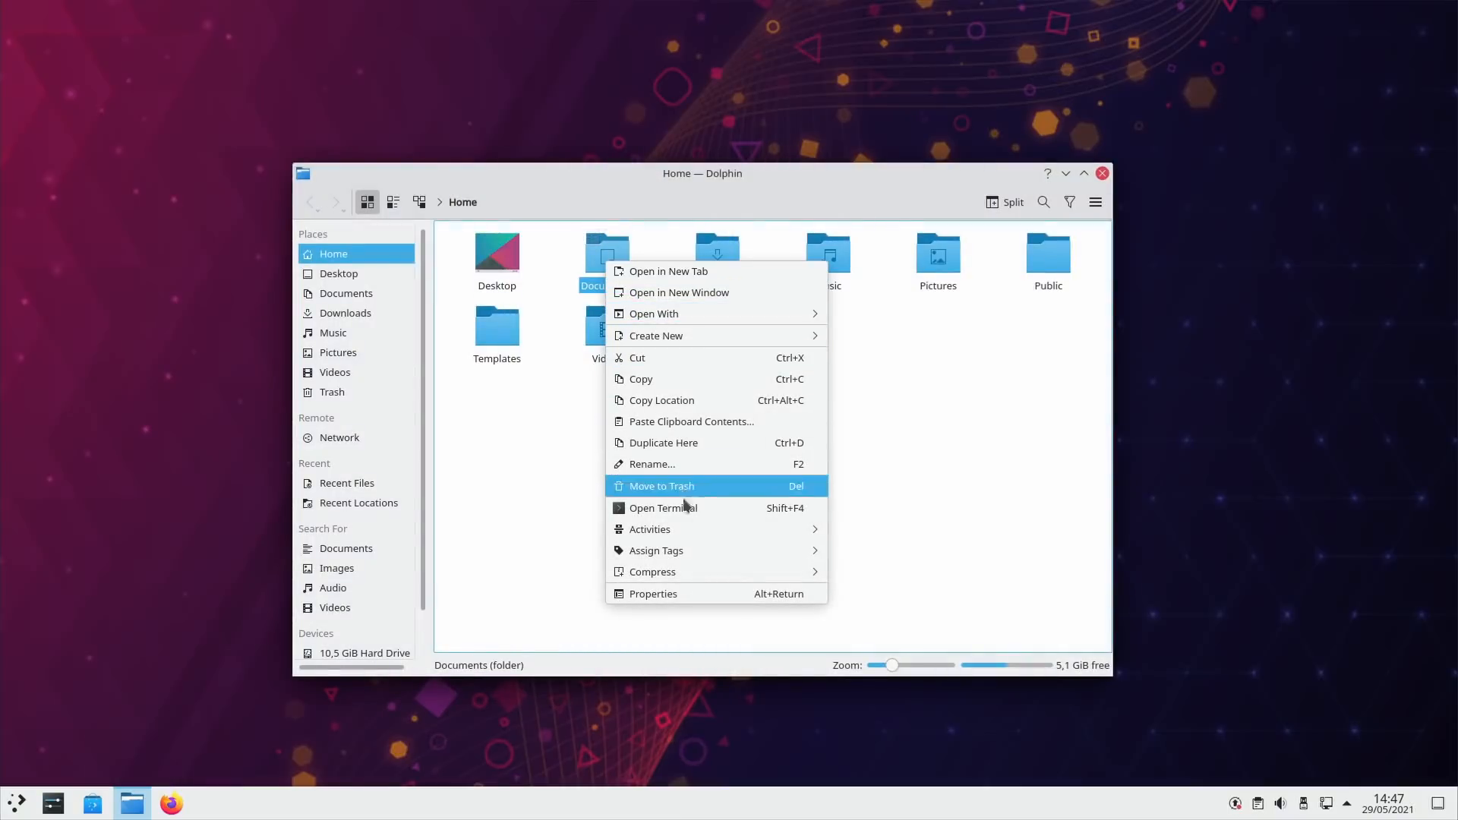
{"action": "left_click", "coordinate": [1095, 202]}
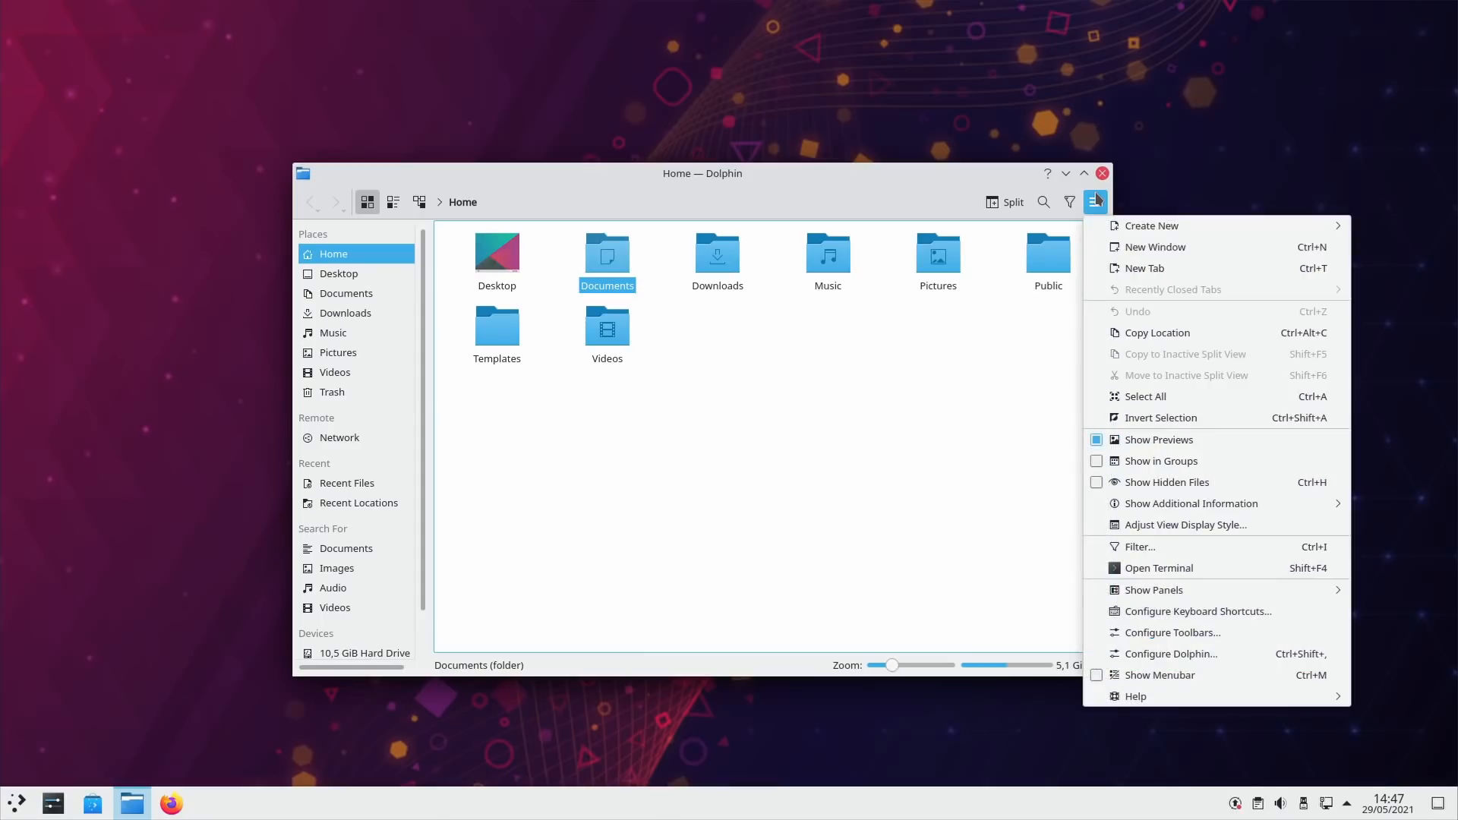
{"action": "left_click", "coordinate": [1160, 675]}
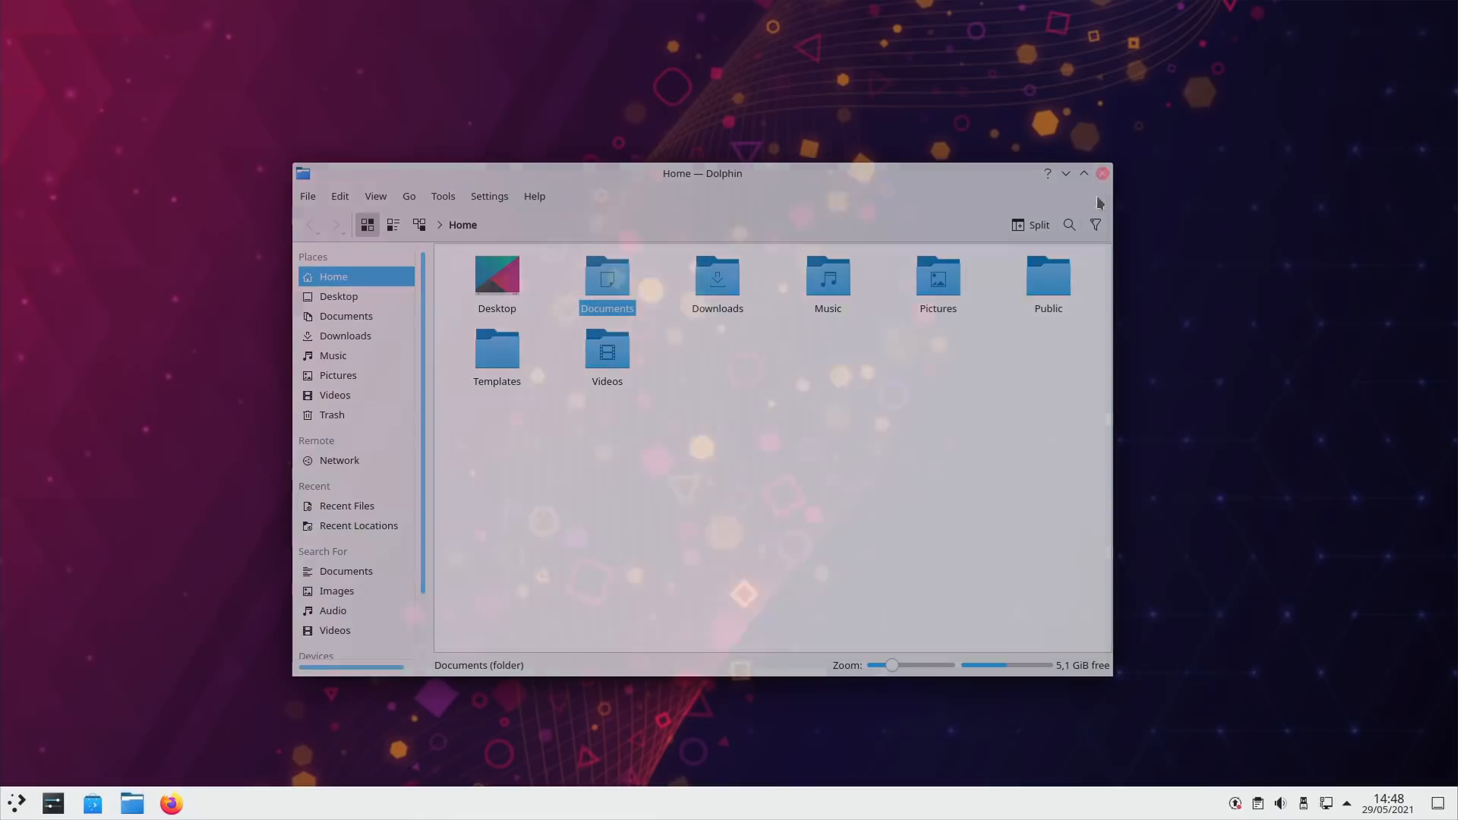
{"action": "left_click", "coordinate": [1387, 804]}
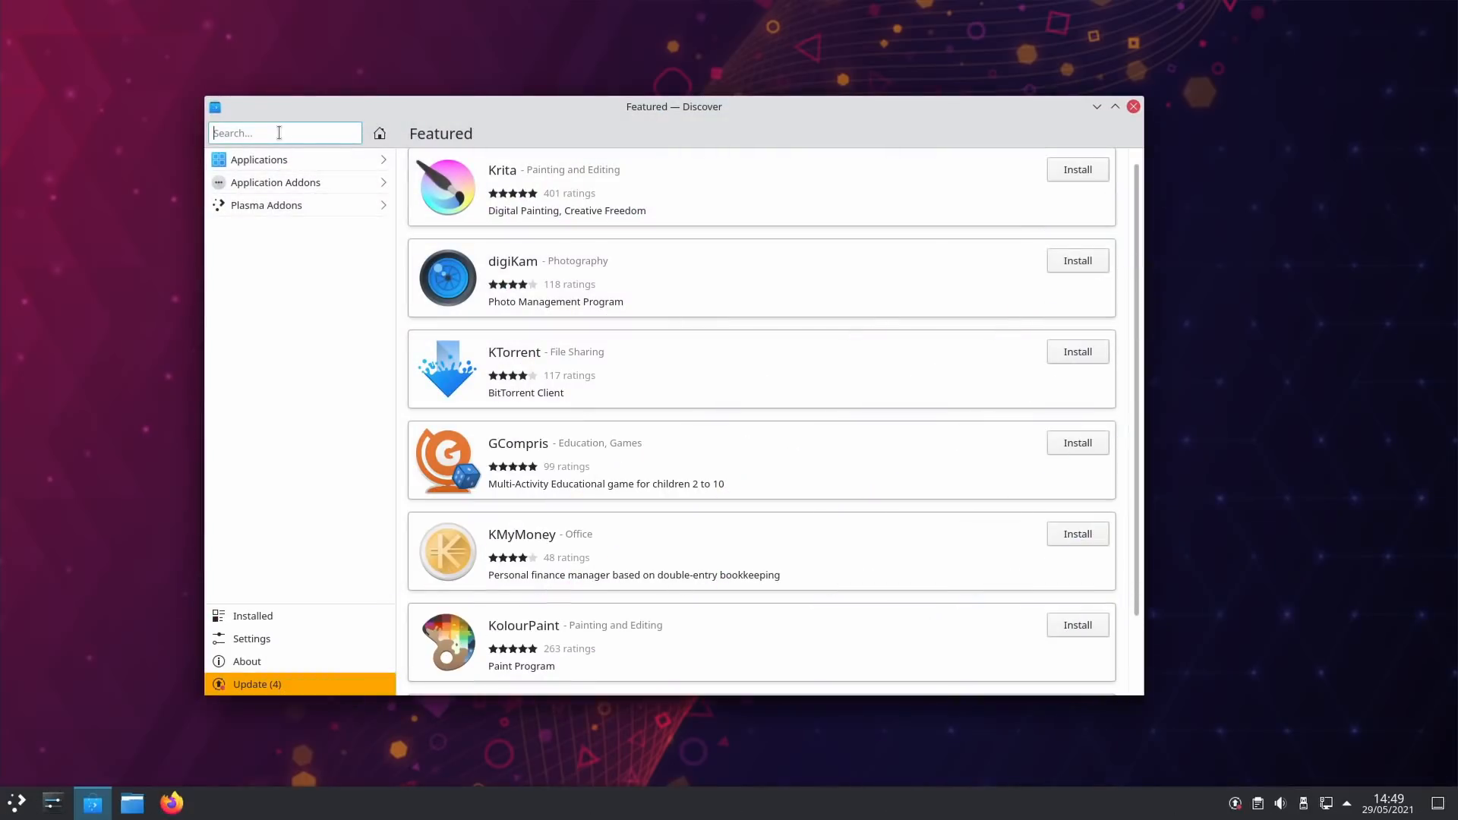
Step: Search Discover for 'office' and open LibreOffice's details page
{"action": "type", "text": "office"}
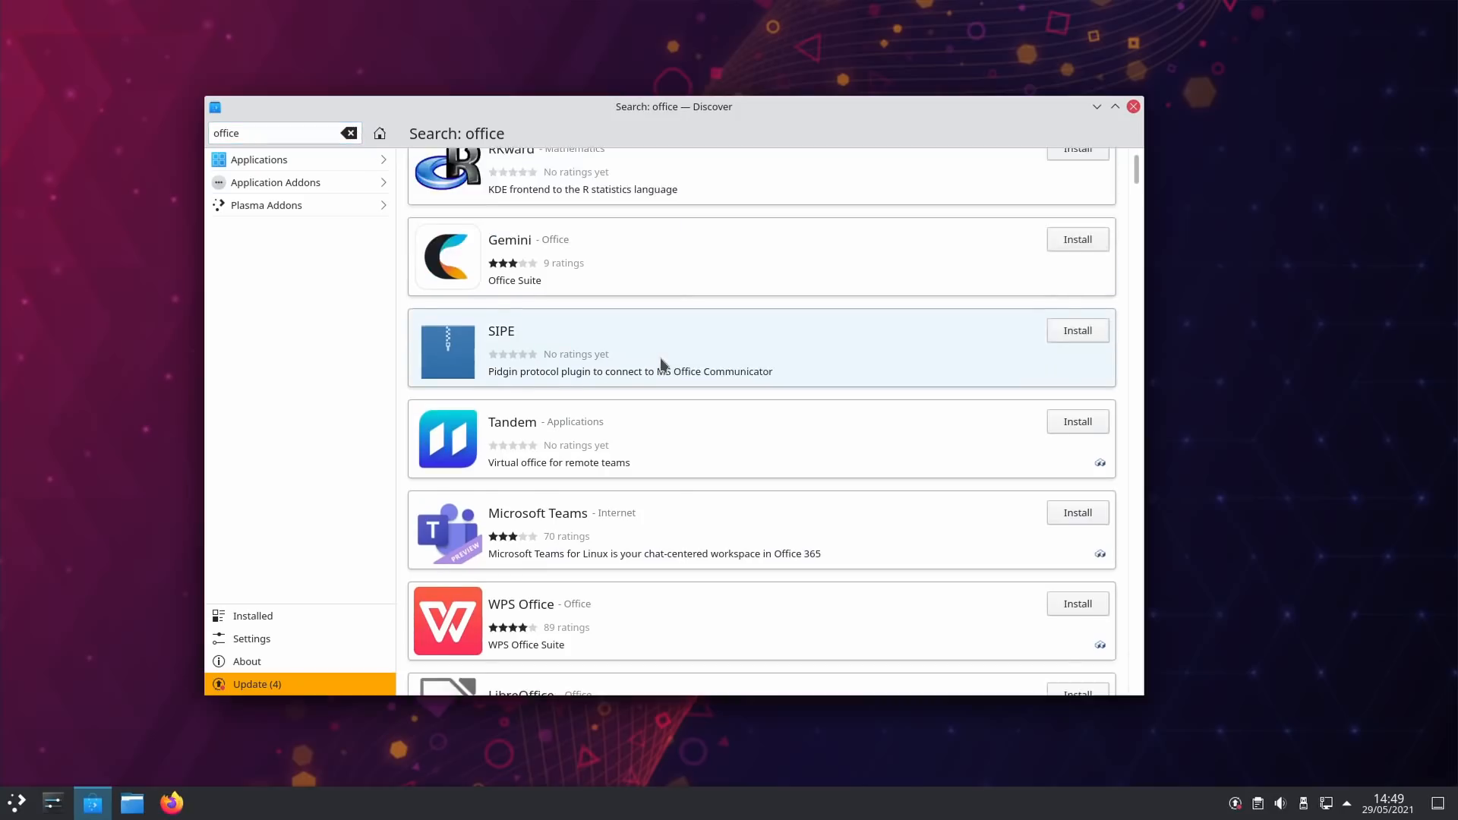
{"action": "scroll", "scroll_direction": "down", "scroll_amount": 3}
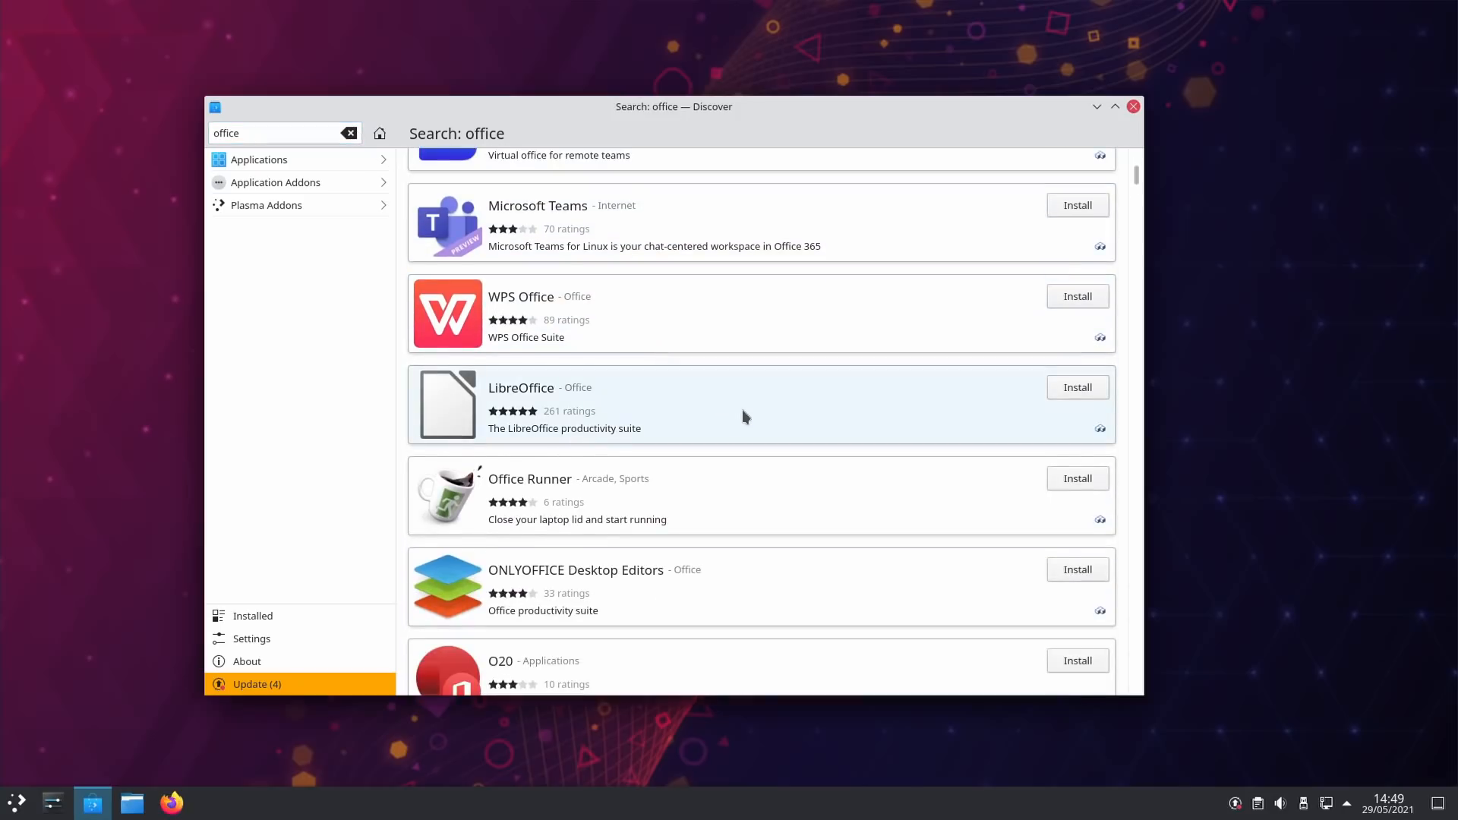
{"action": "left_click", "coordinate": [558, 314]}
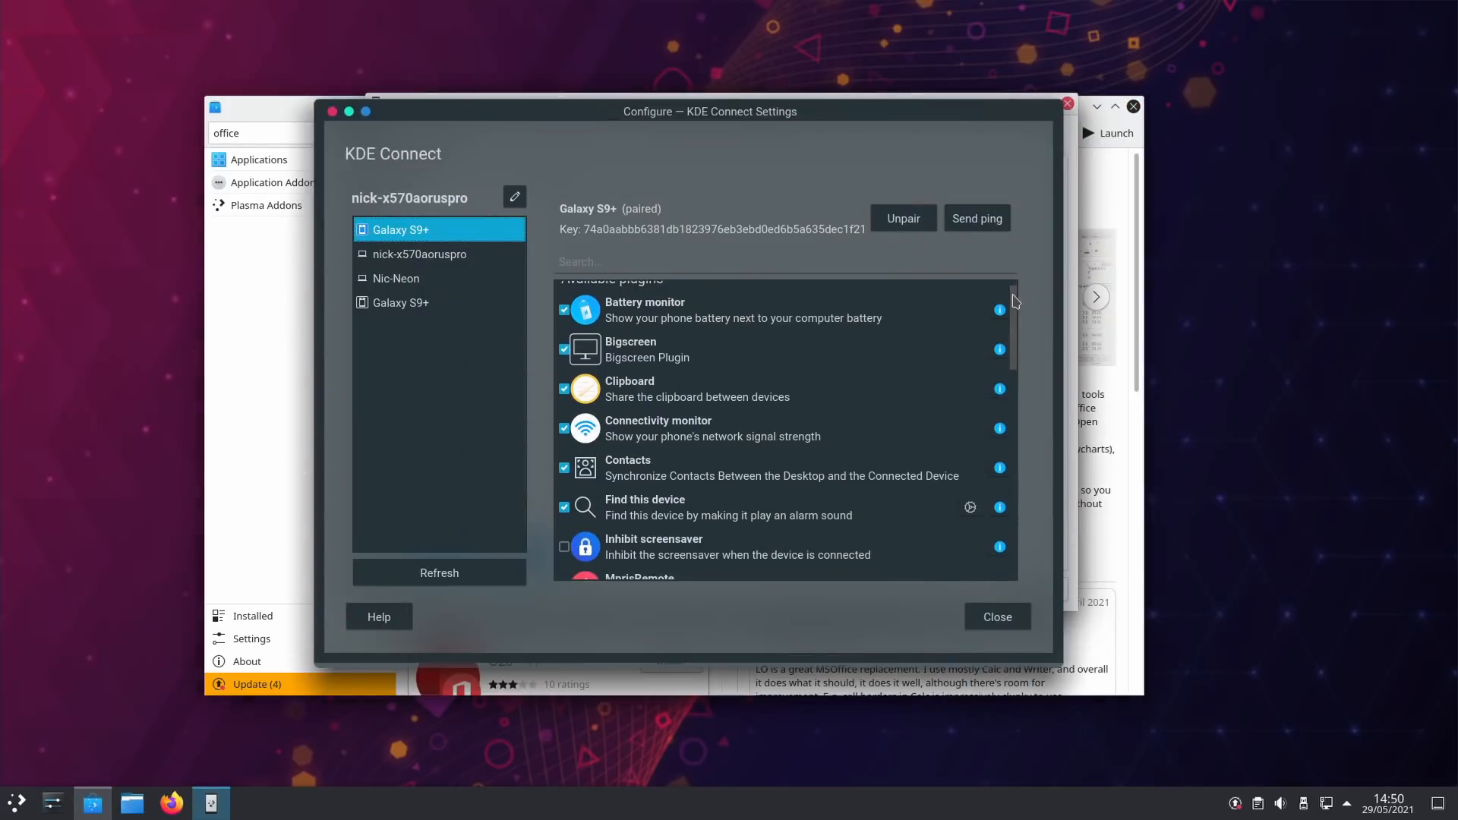
{"action": "scroll", "scroll_direction": "down", "scroll_amount": 3}
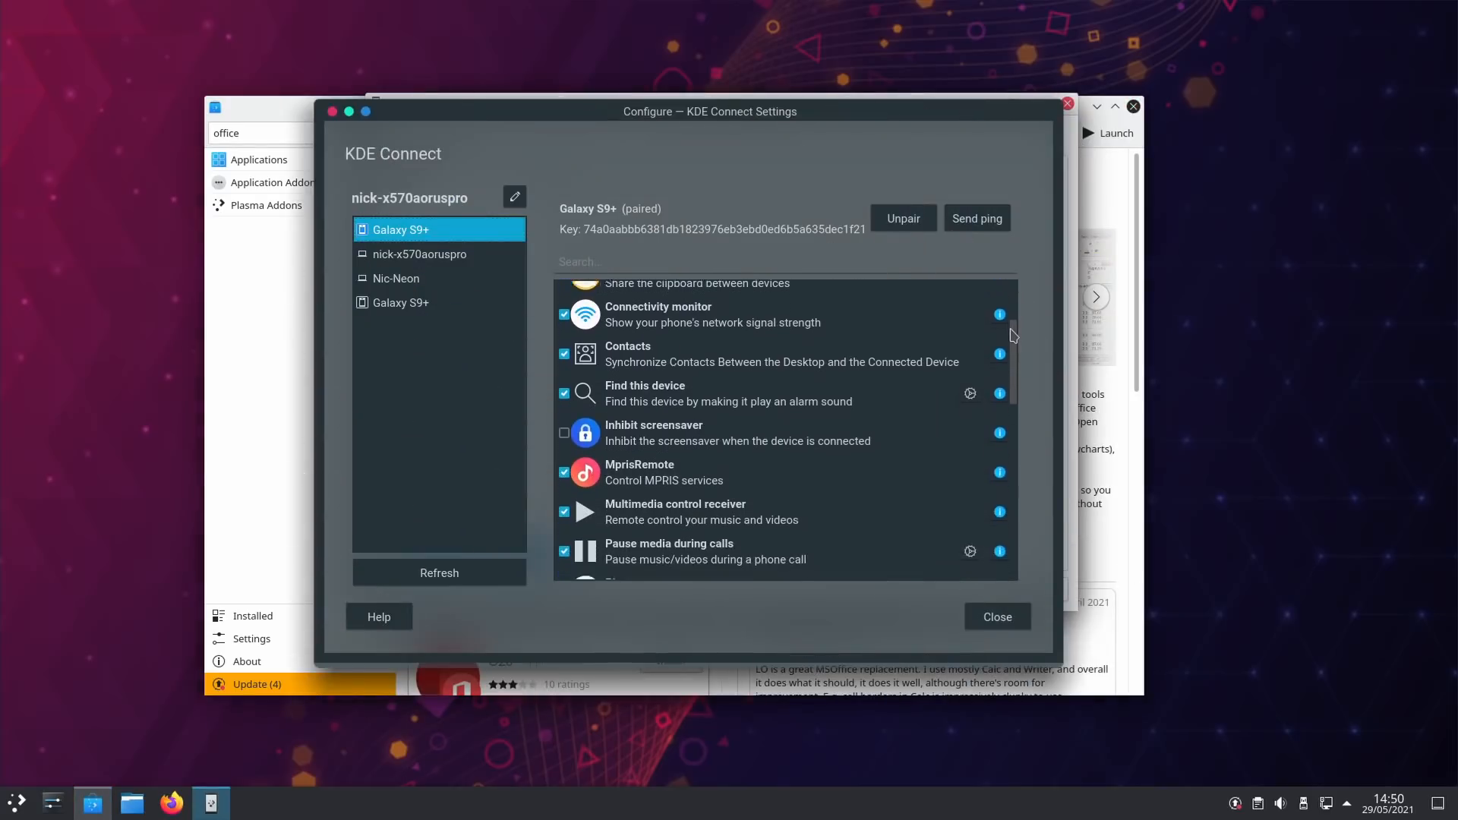
{"action": "scroll", "scroll_direction": "down", "scroll_amount": 3}
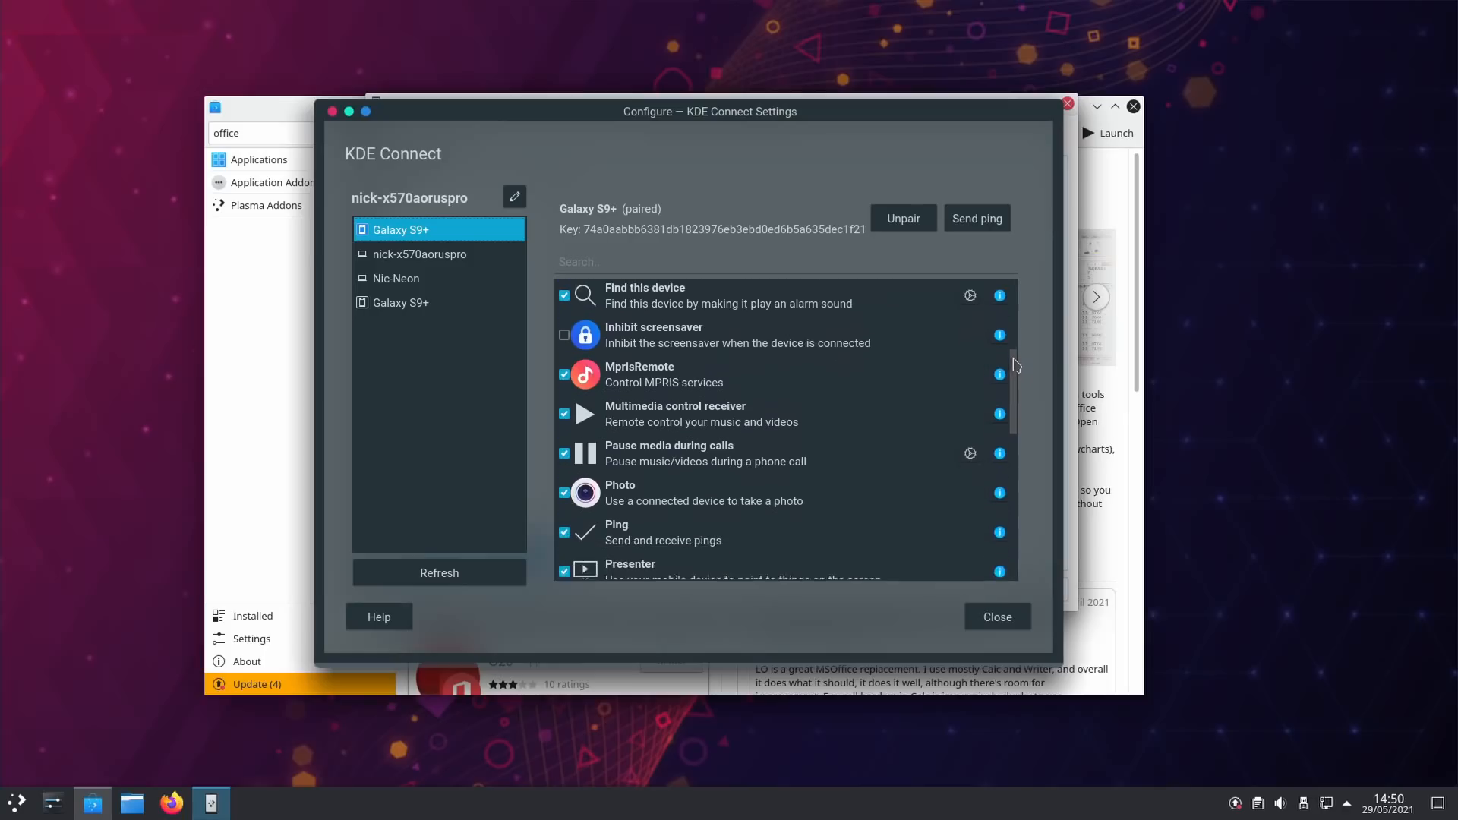
{"action": "scroll", "scroll_direction": "down", "scroll_amount": 3}
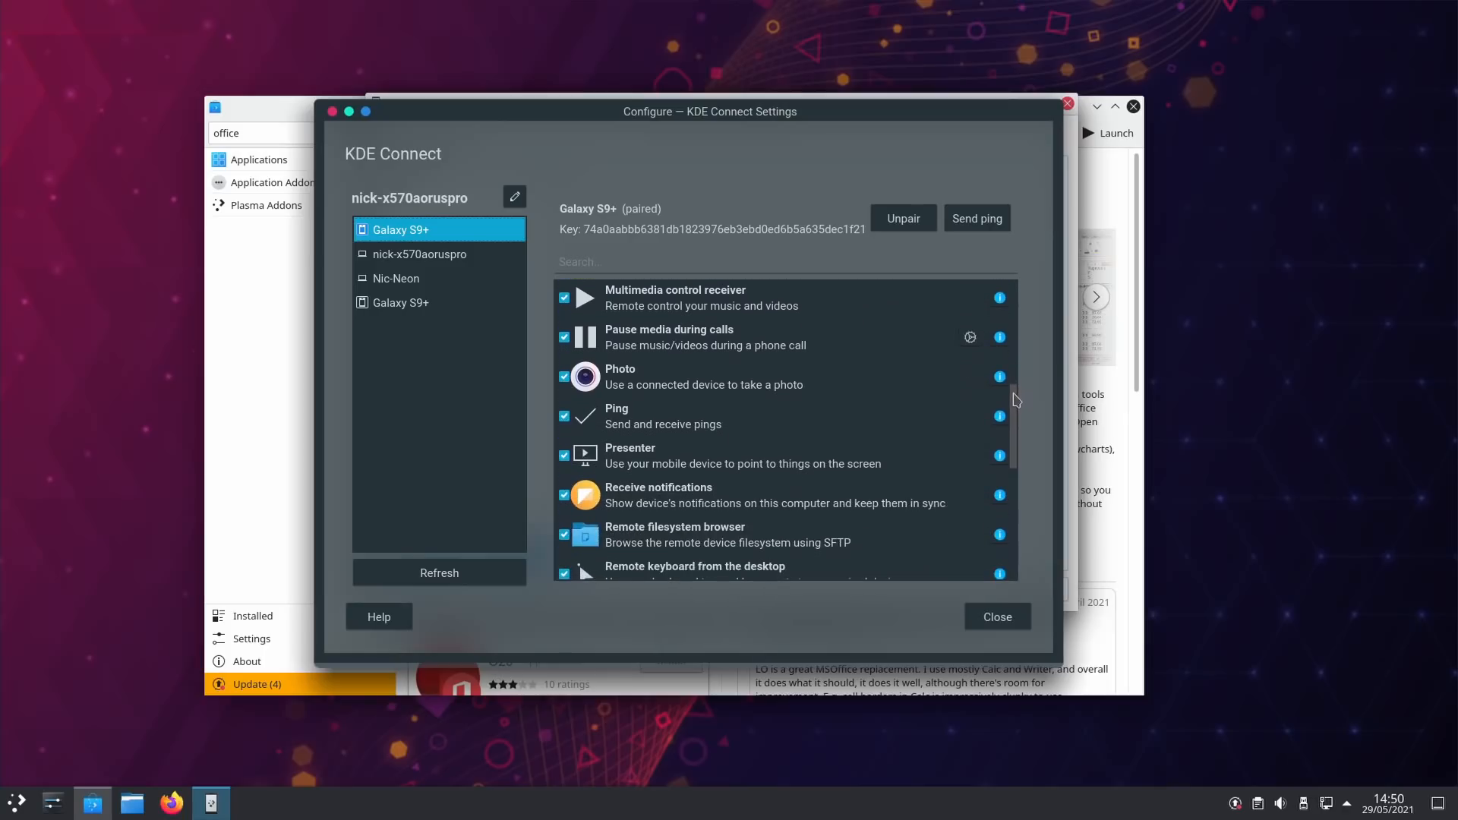
{"action": "scroll", "scroll_direction": "down", "scroll_amount": 3}
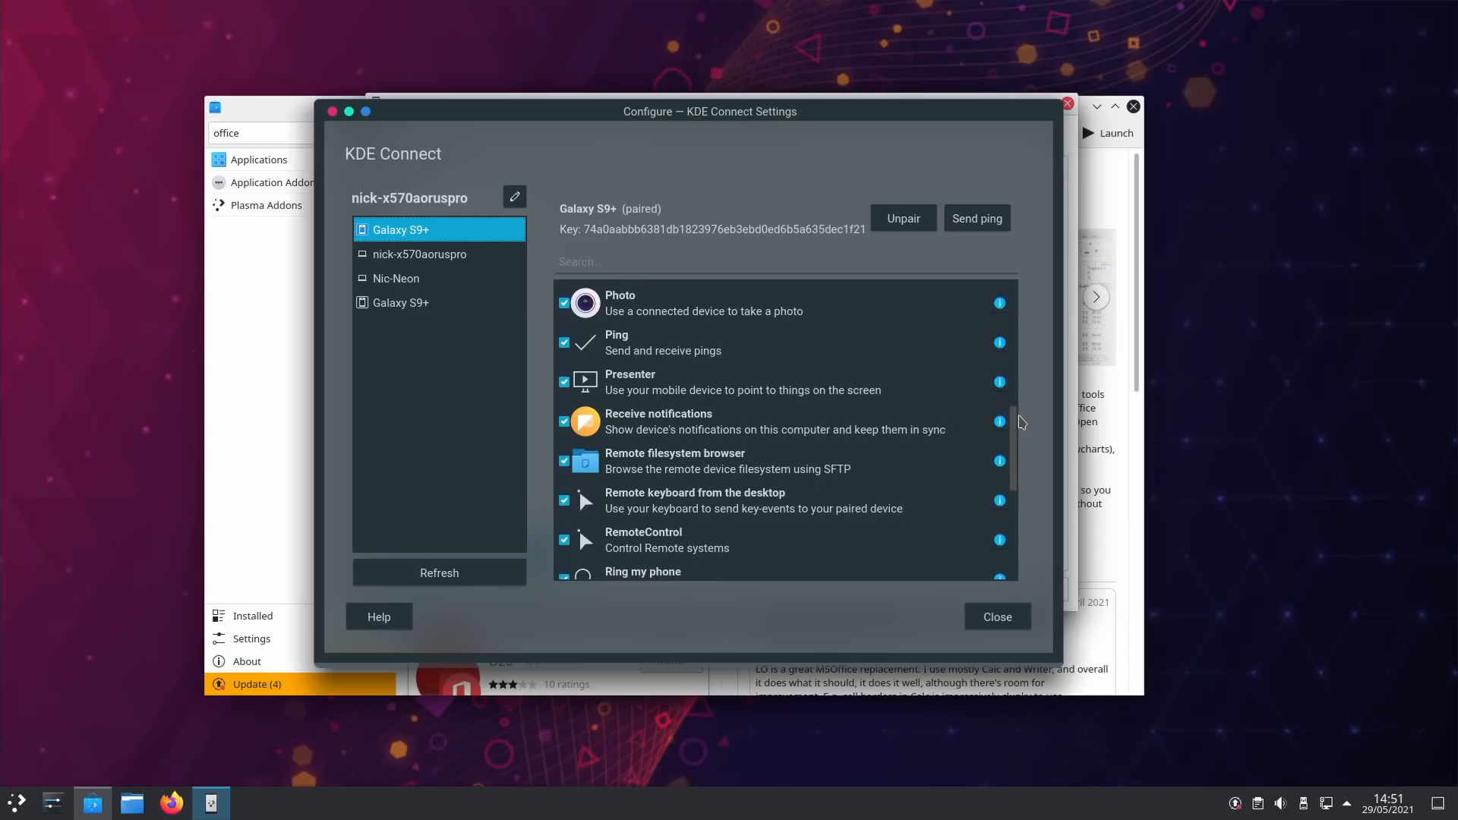
{"action": "scroll", "scroll_direction": "down", "scroll_amount": 3}
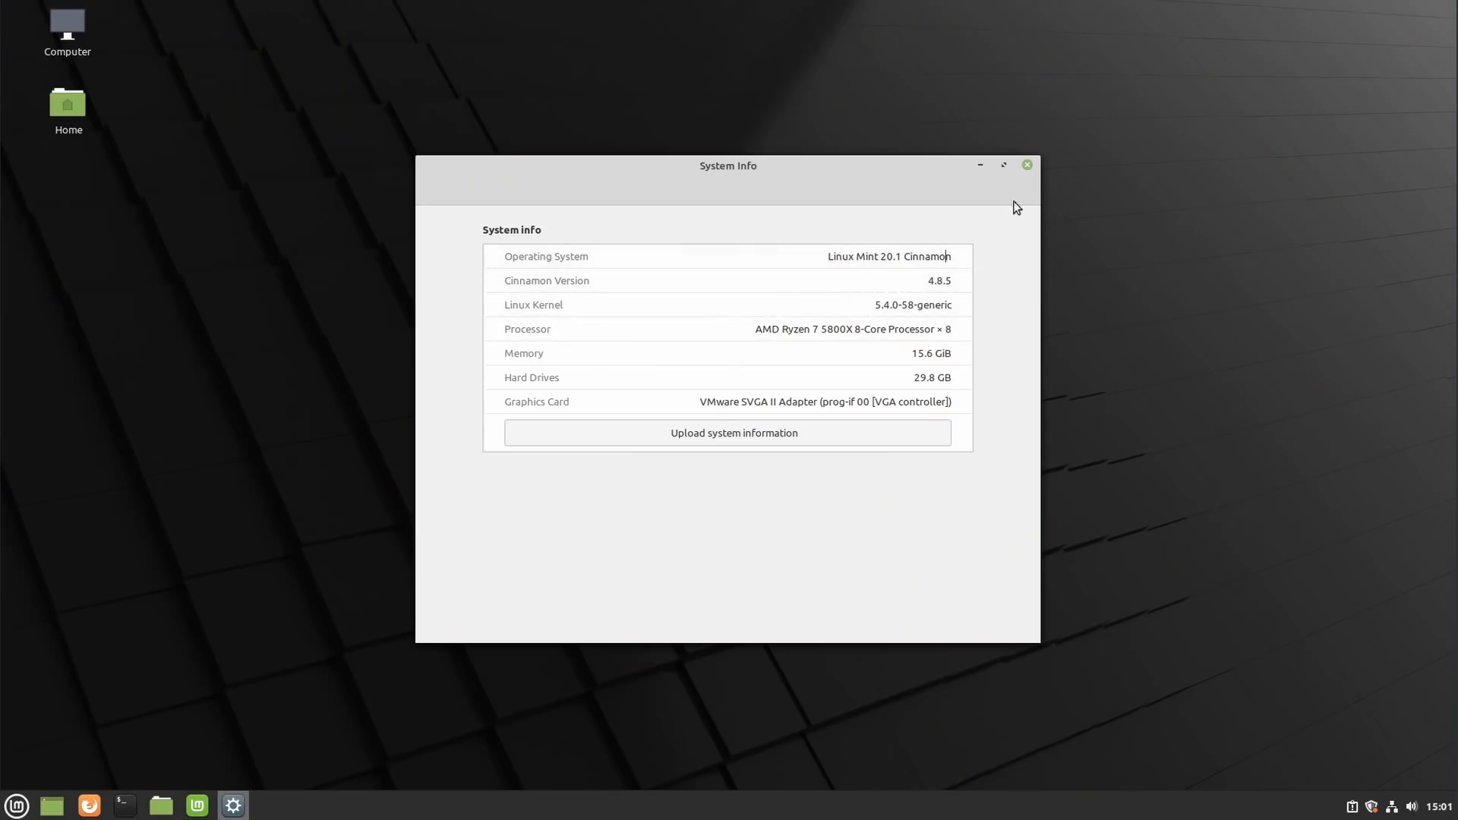
Step: Close System Info, browse the Cinnamon menu's All Applications list, then dismiss the menu
{"action": "left_click", "coordinate": [1026, 164]}
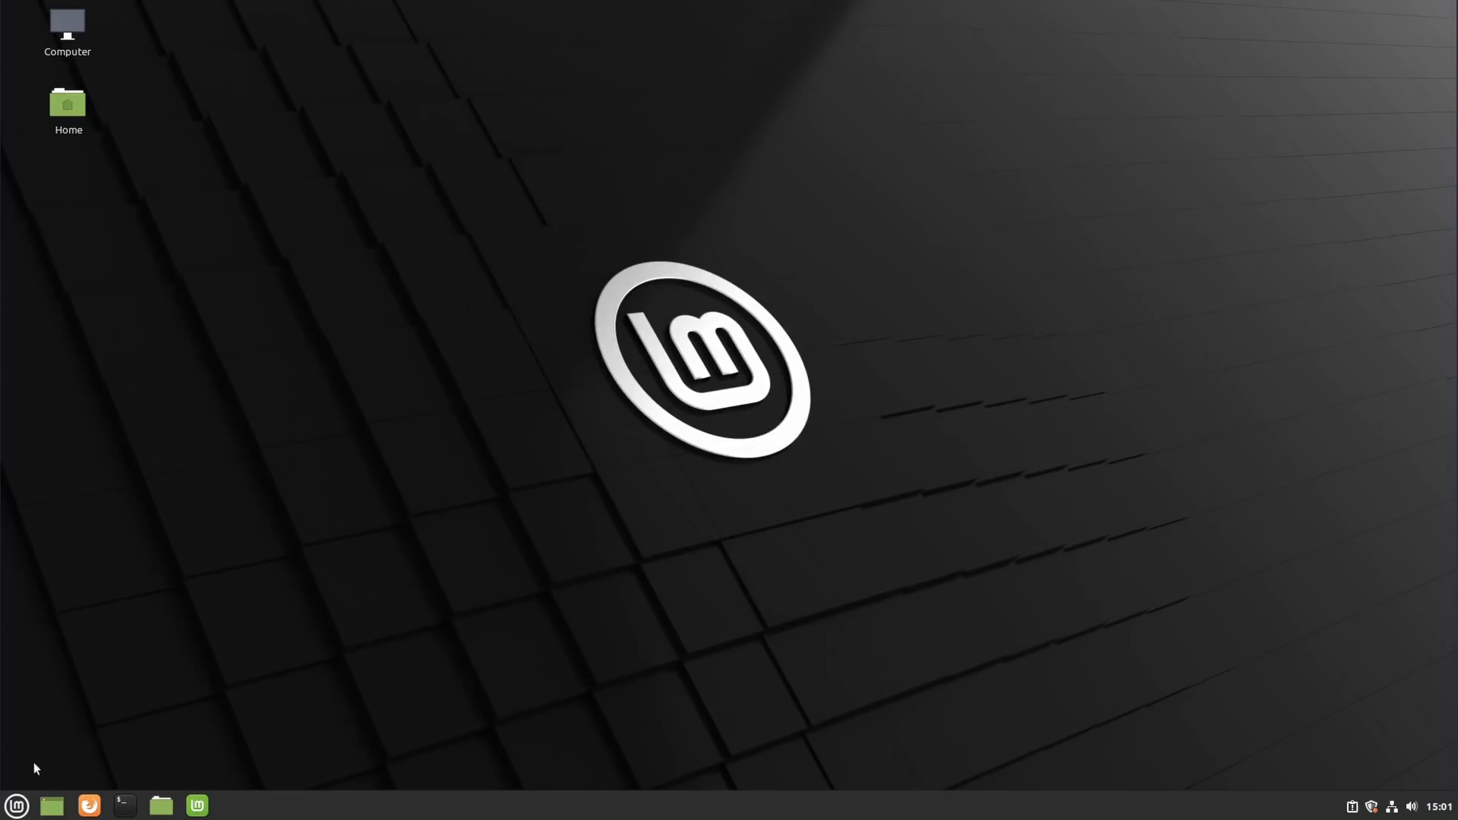
{"action": "left_click", "coordinate": [17, 798]}
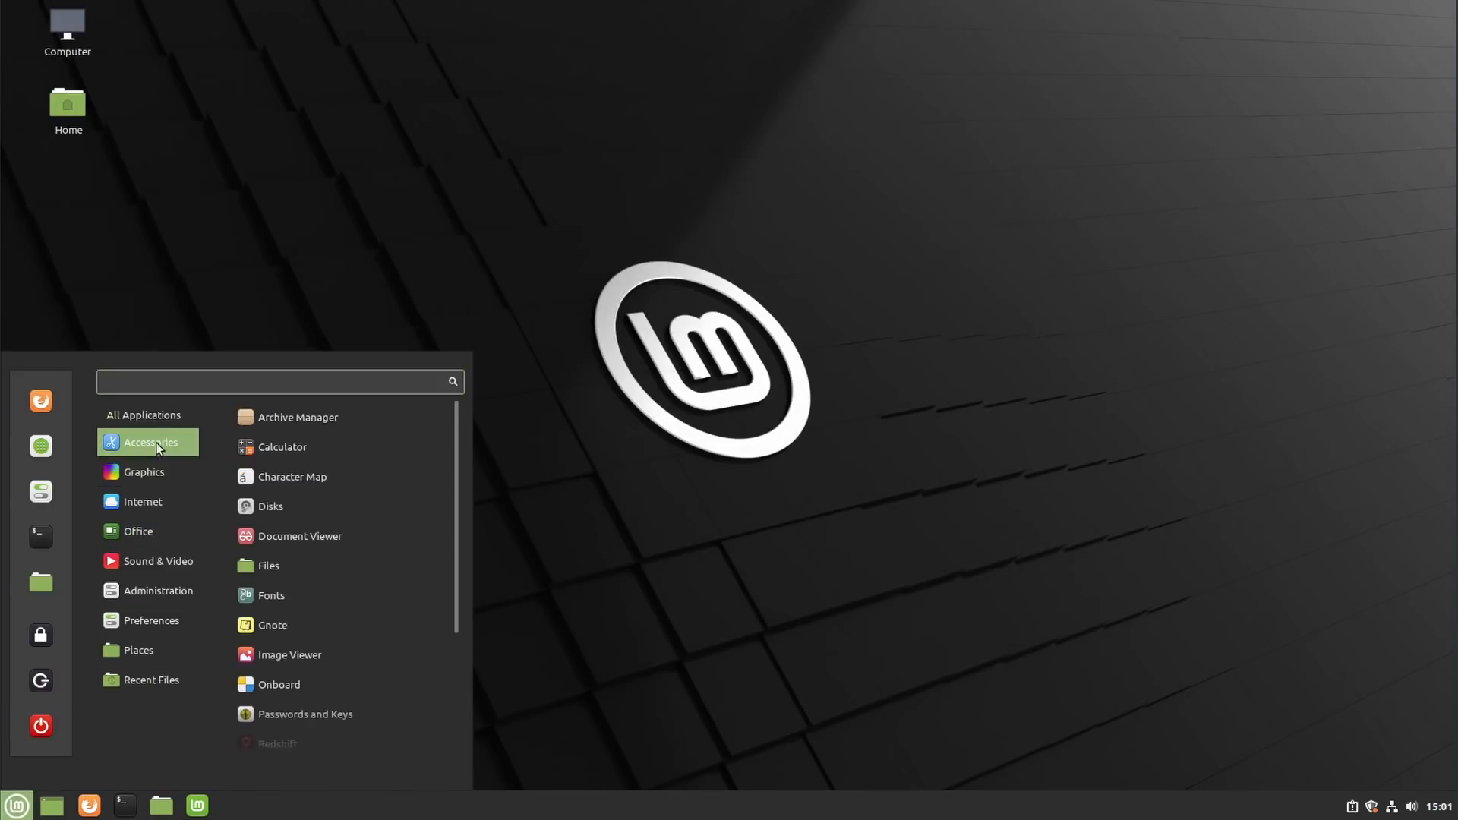
{"action": "left_click", "coordinate": [143, 414]}
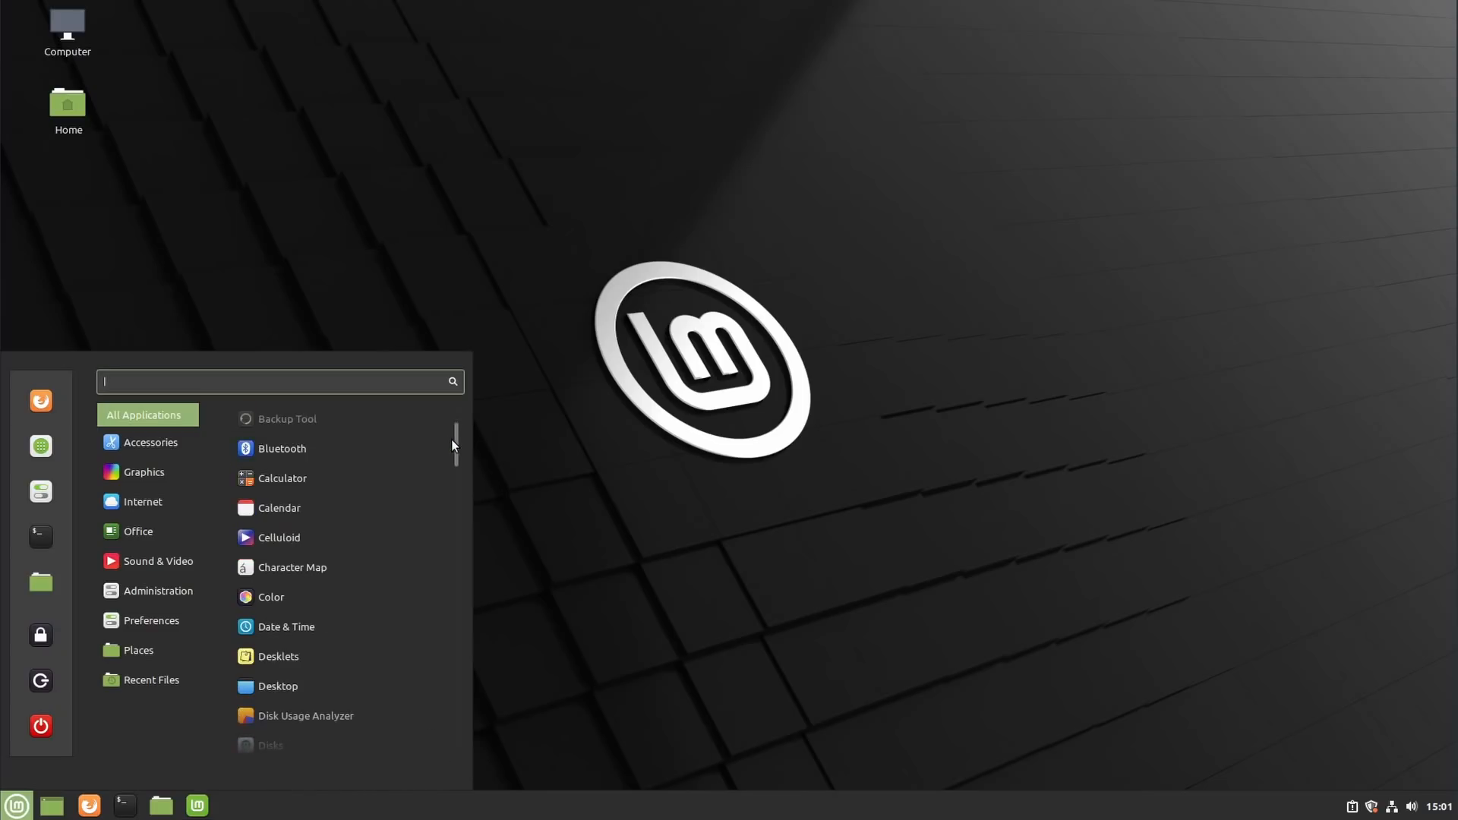
{"action": "scroll", "scroll_direction": "down", "scroll_amount": 3}
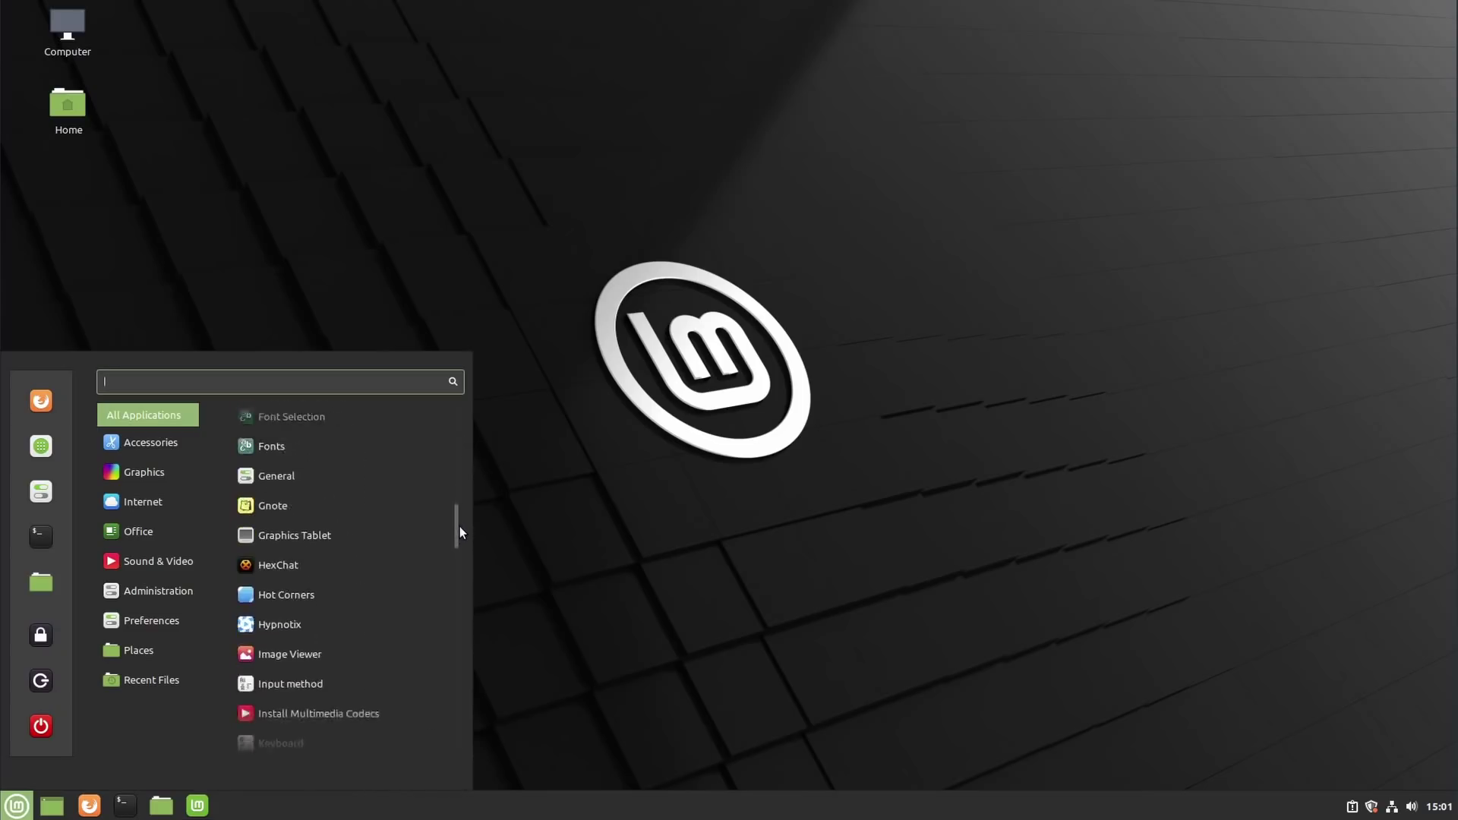
{"action": "left_click", "coordinate": [151, 680]}
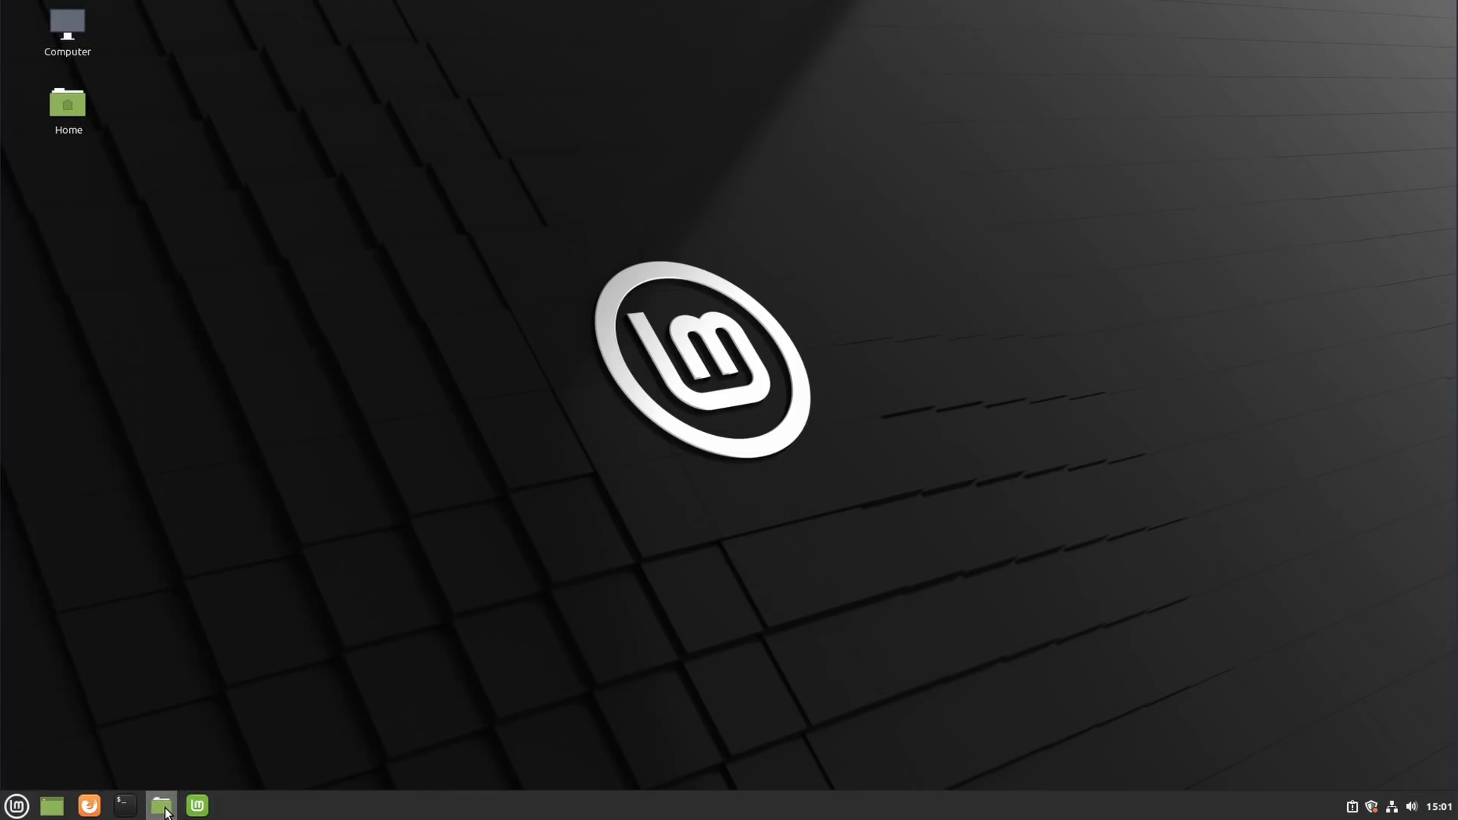
Step: Return to the System Settings overview, open Themes and preview alternative Controls themes
{"action": "left_click", "coordinate": [160, 804]}
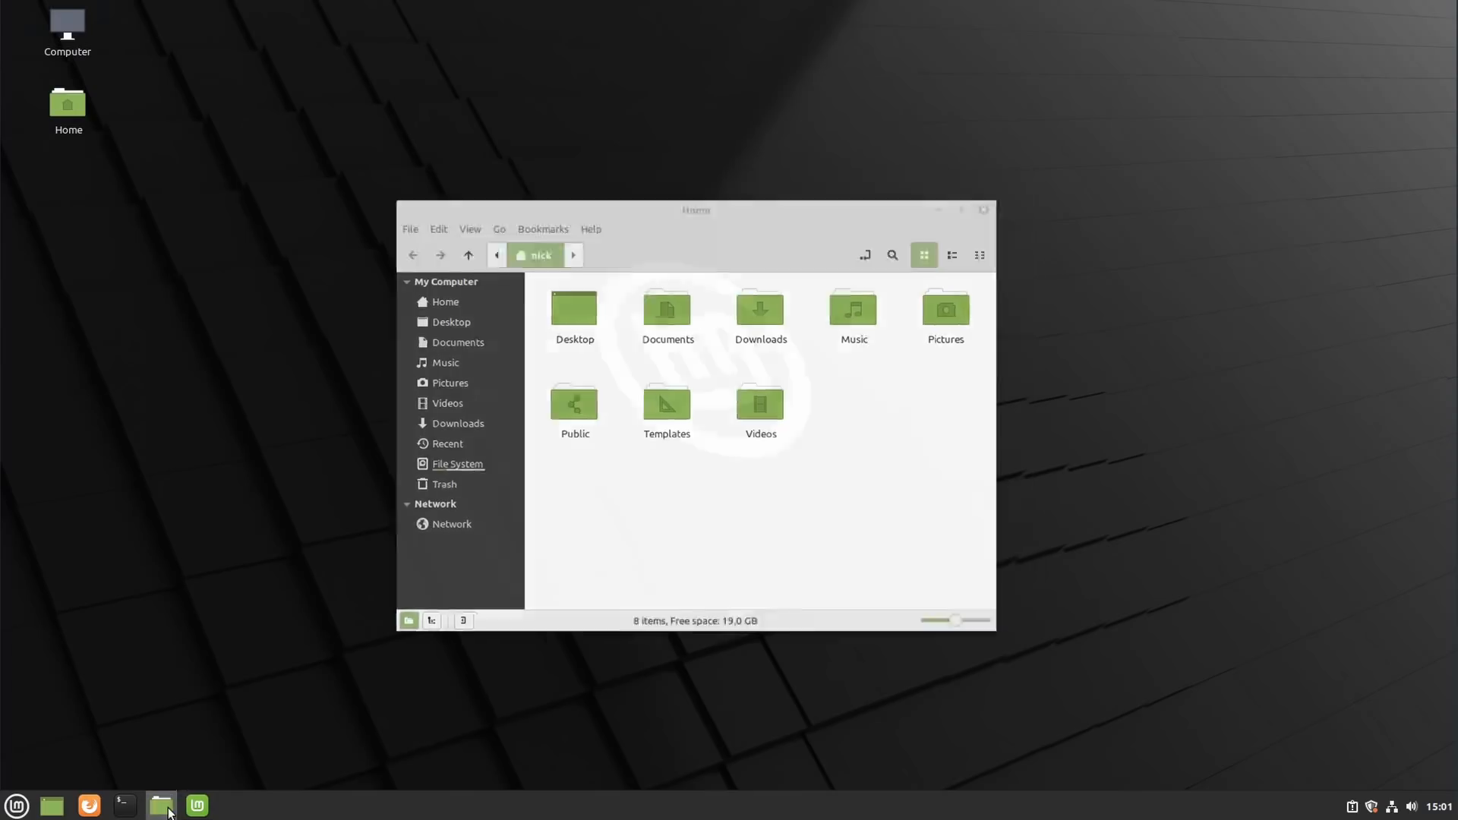
{"action": "left_click", "coordinate": [1439, 803]}
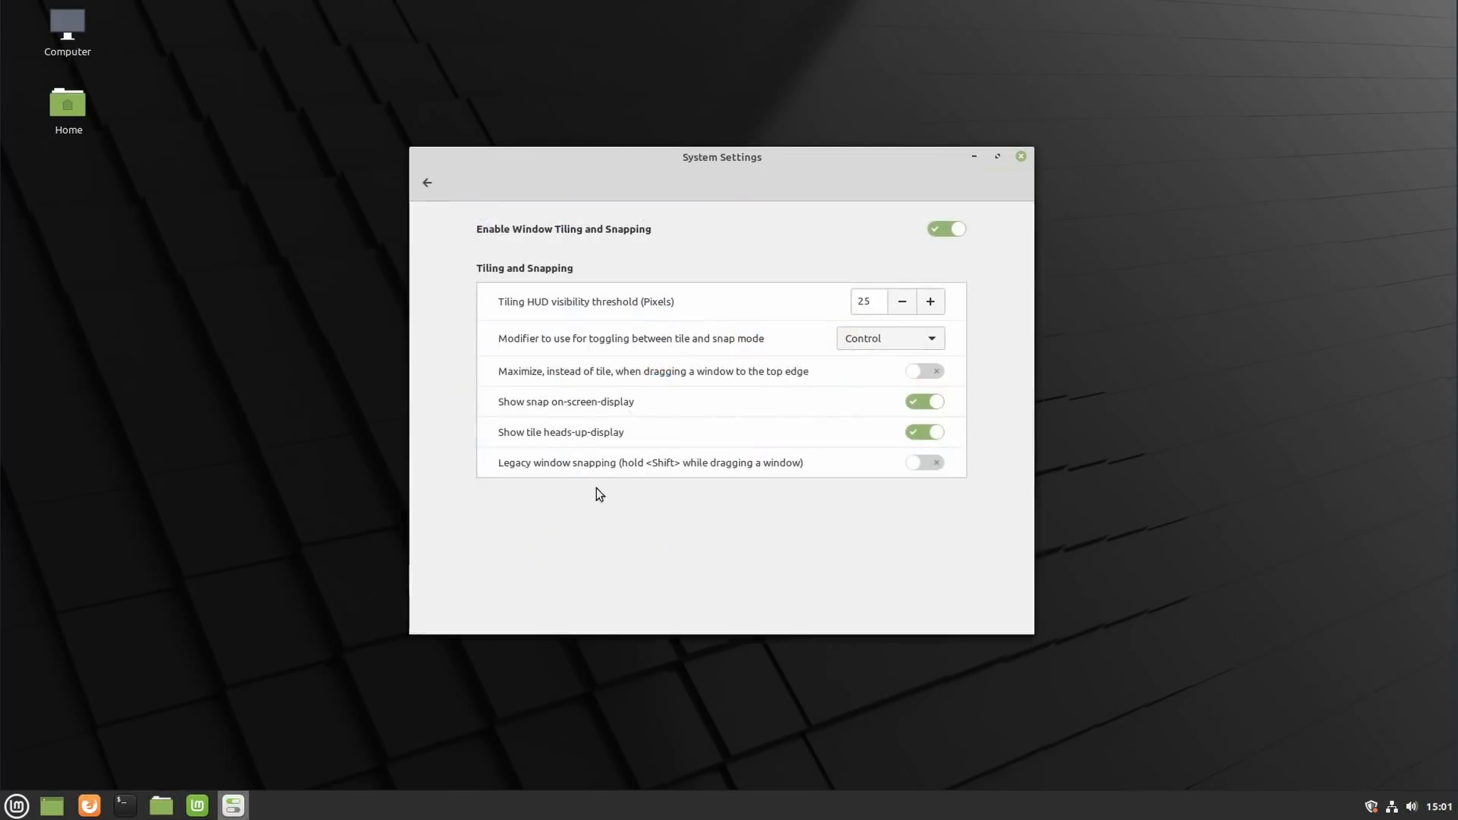
{"action": "mouse_move", "coordinate": [433, 190]}
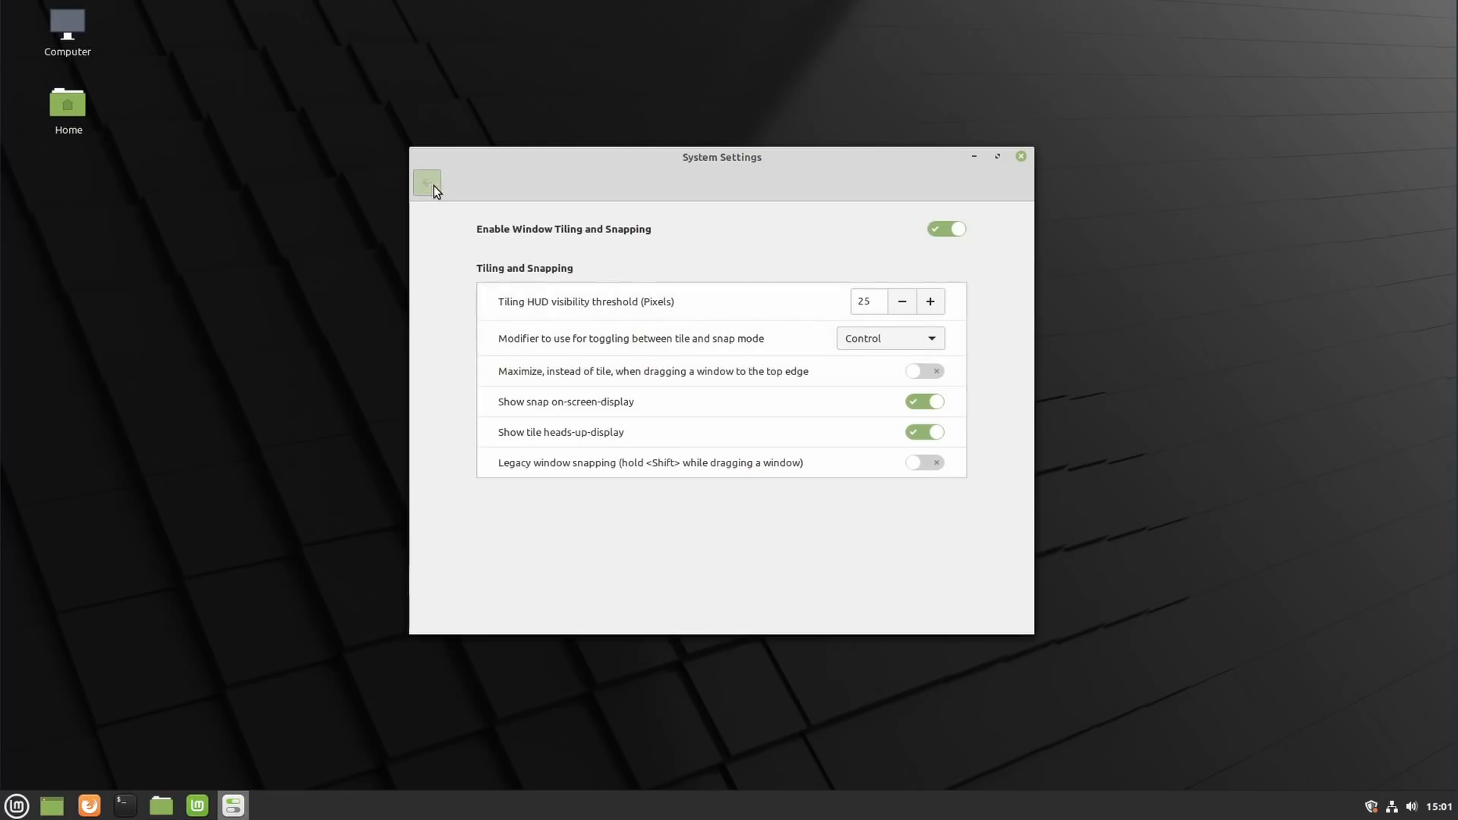
{"action": "left_click", "coordinate": [426, 182]}
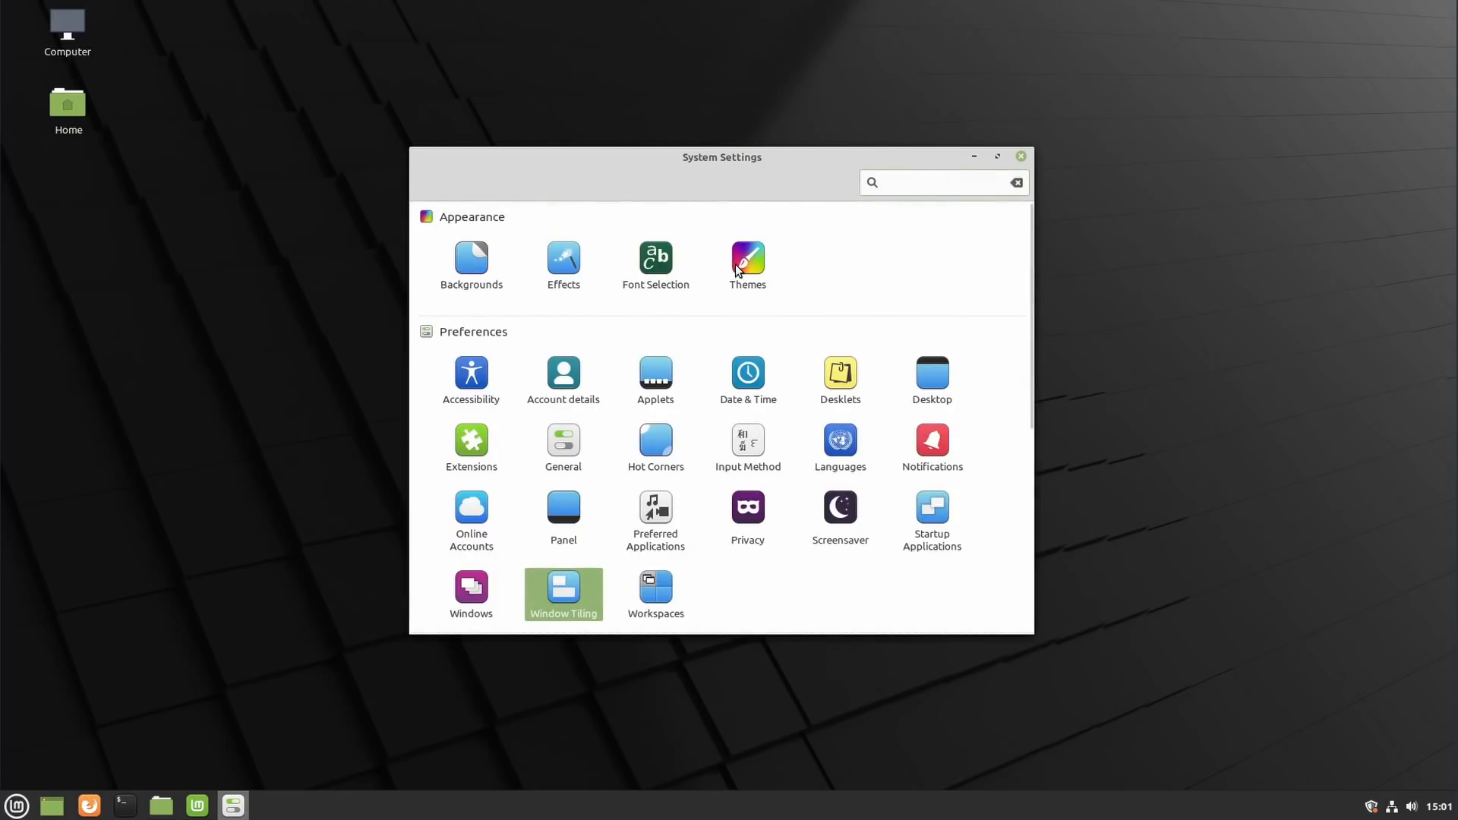
{"action": "left_click", "coordinate": [747, 259]}
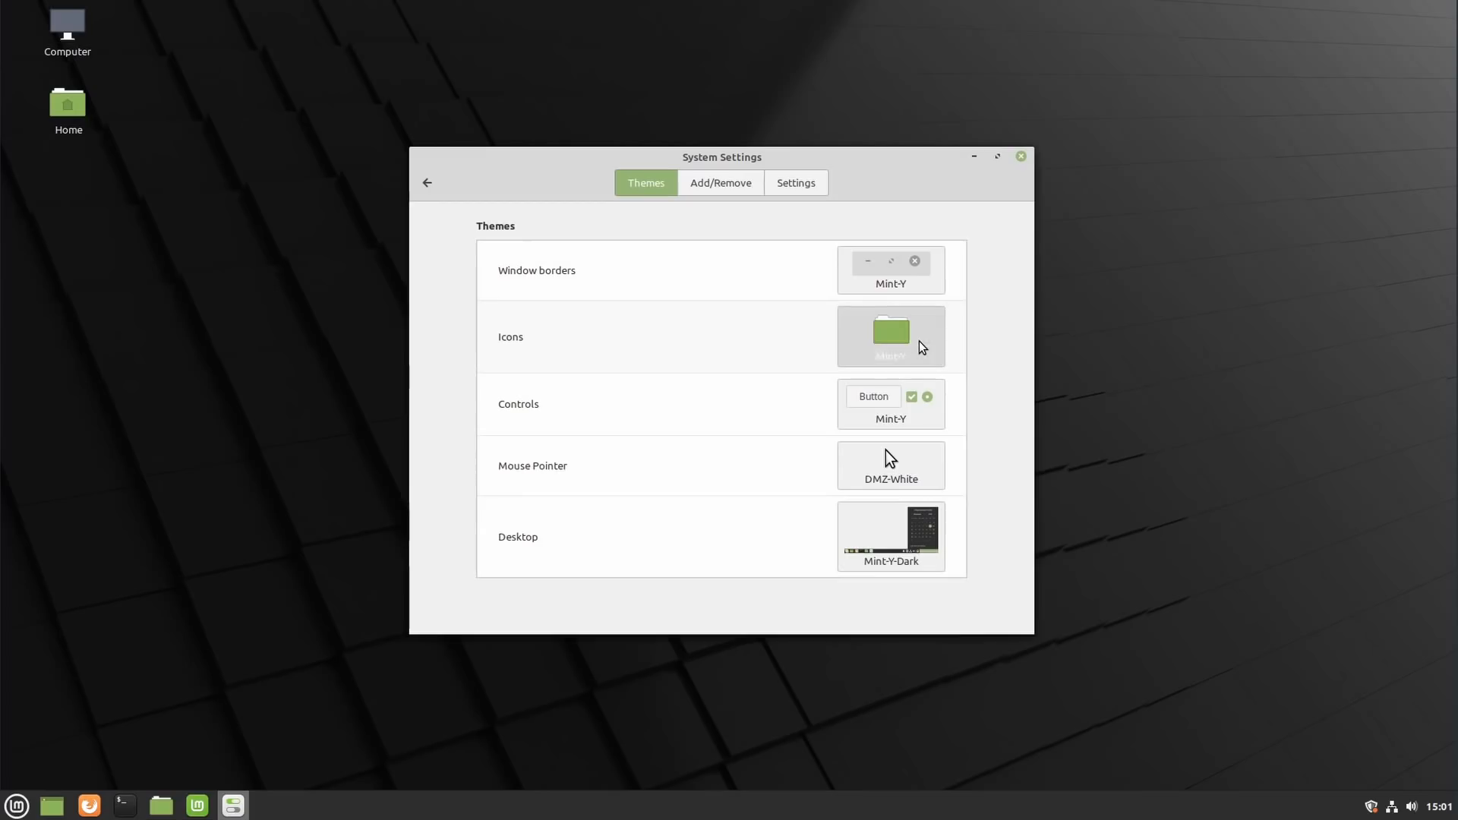
{"action": "mouse_move", "coordinate": [885, 285]}
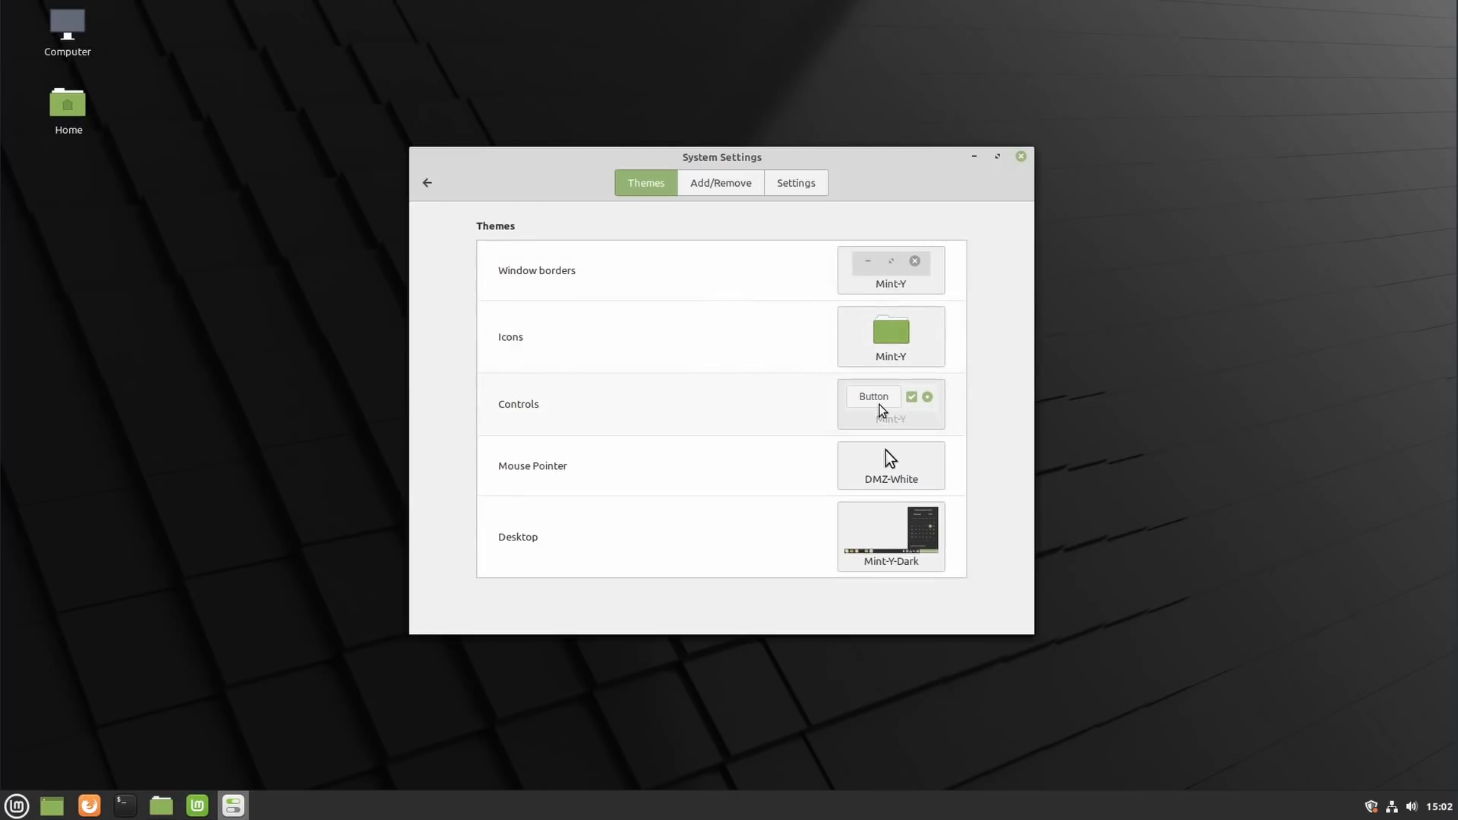
{"action": "left_click", "coordinate": [891, 403]}
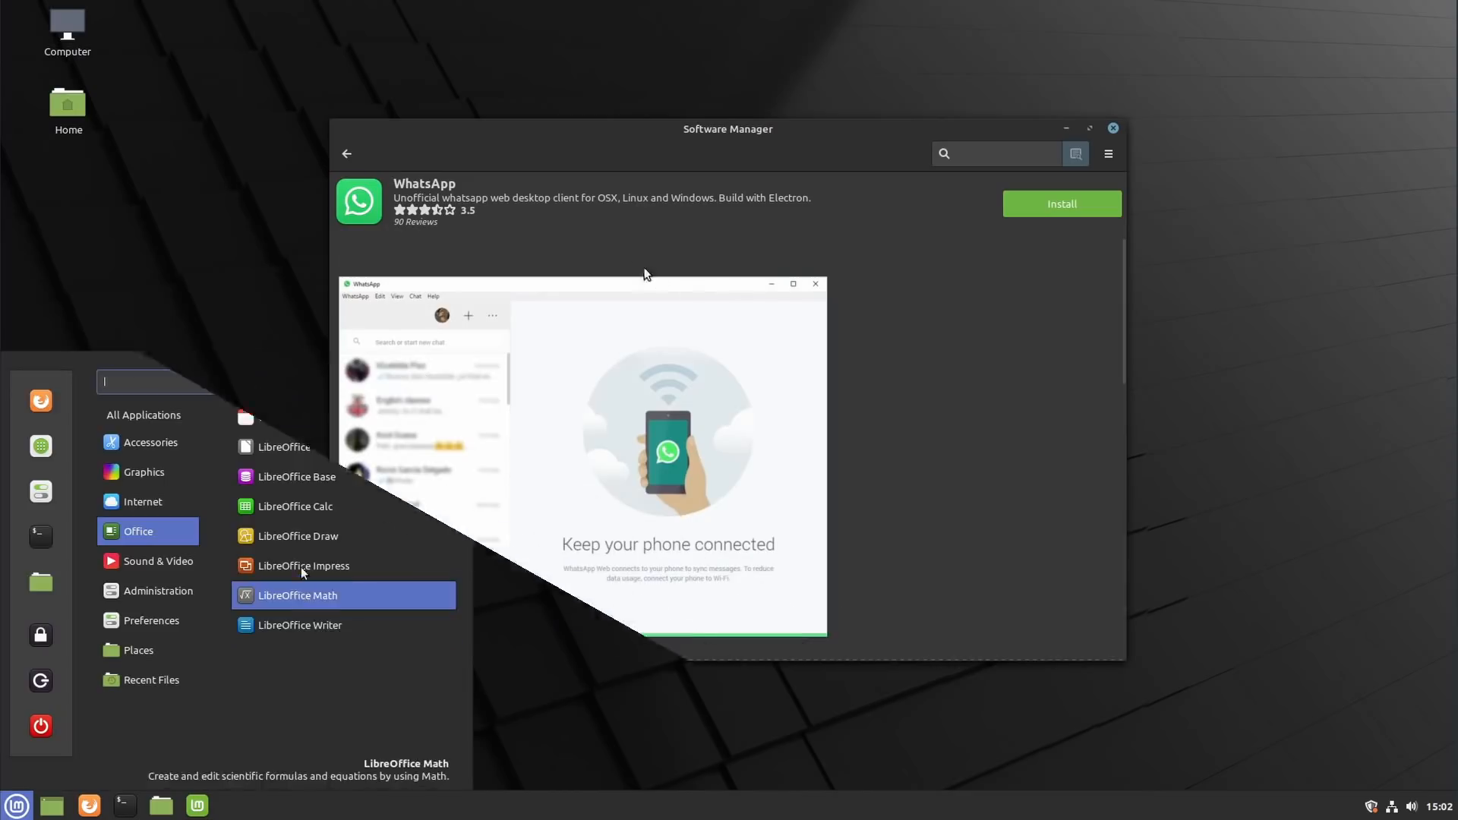
Step: Go back to the Software Manager home and start searching for 'discod'
{"action": "left_click", "coordinate": [347, 153]}
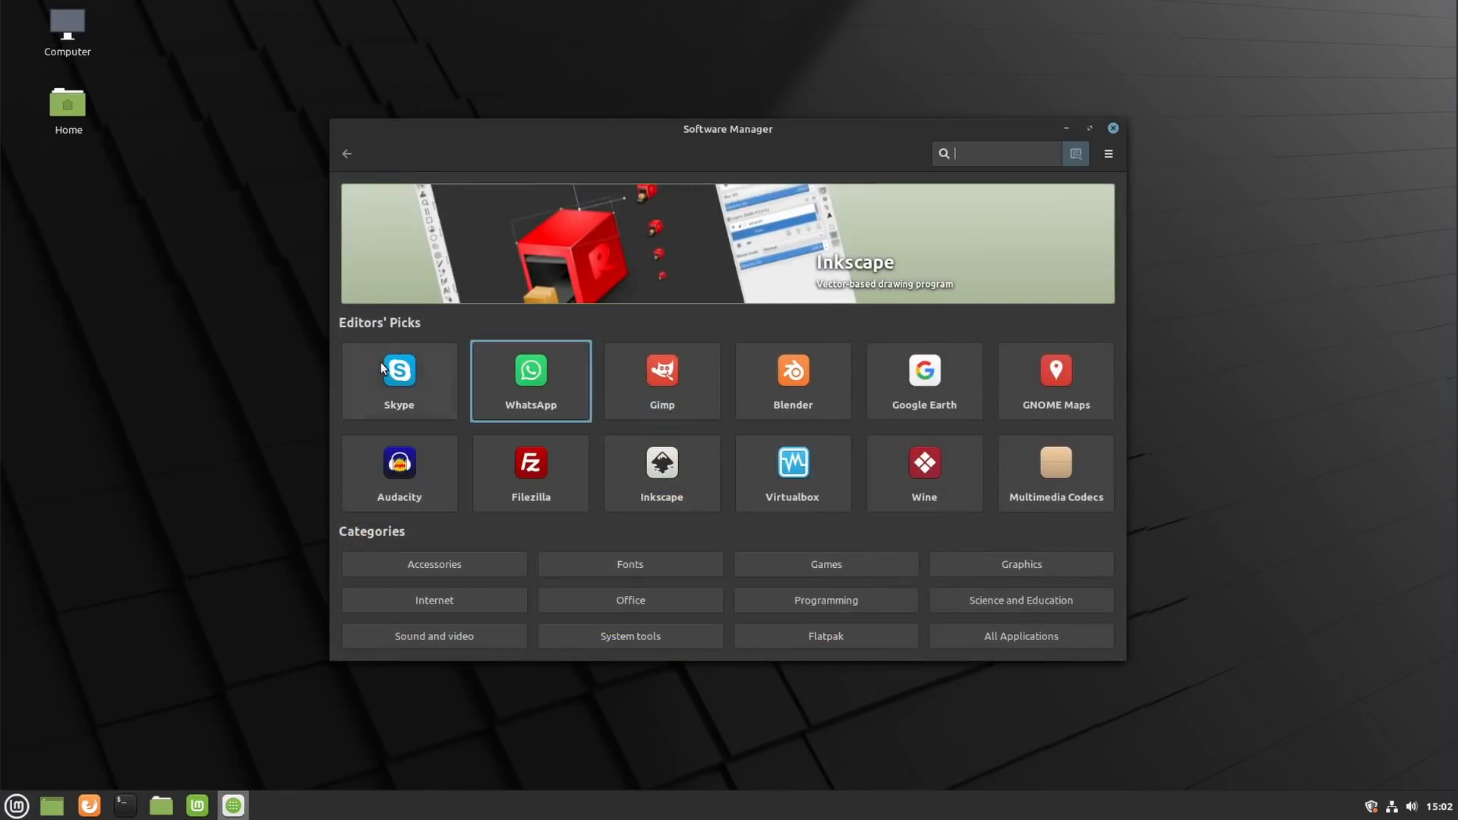
{"action": "left_click", "coordinate": [399, 372]}
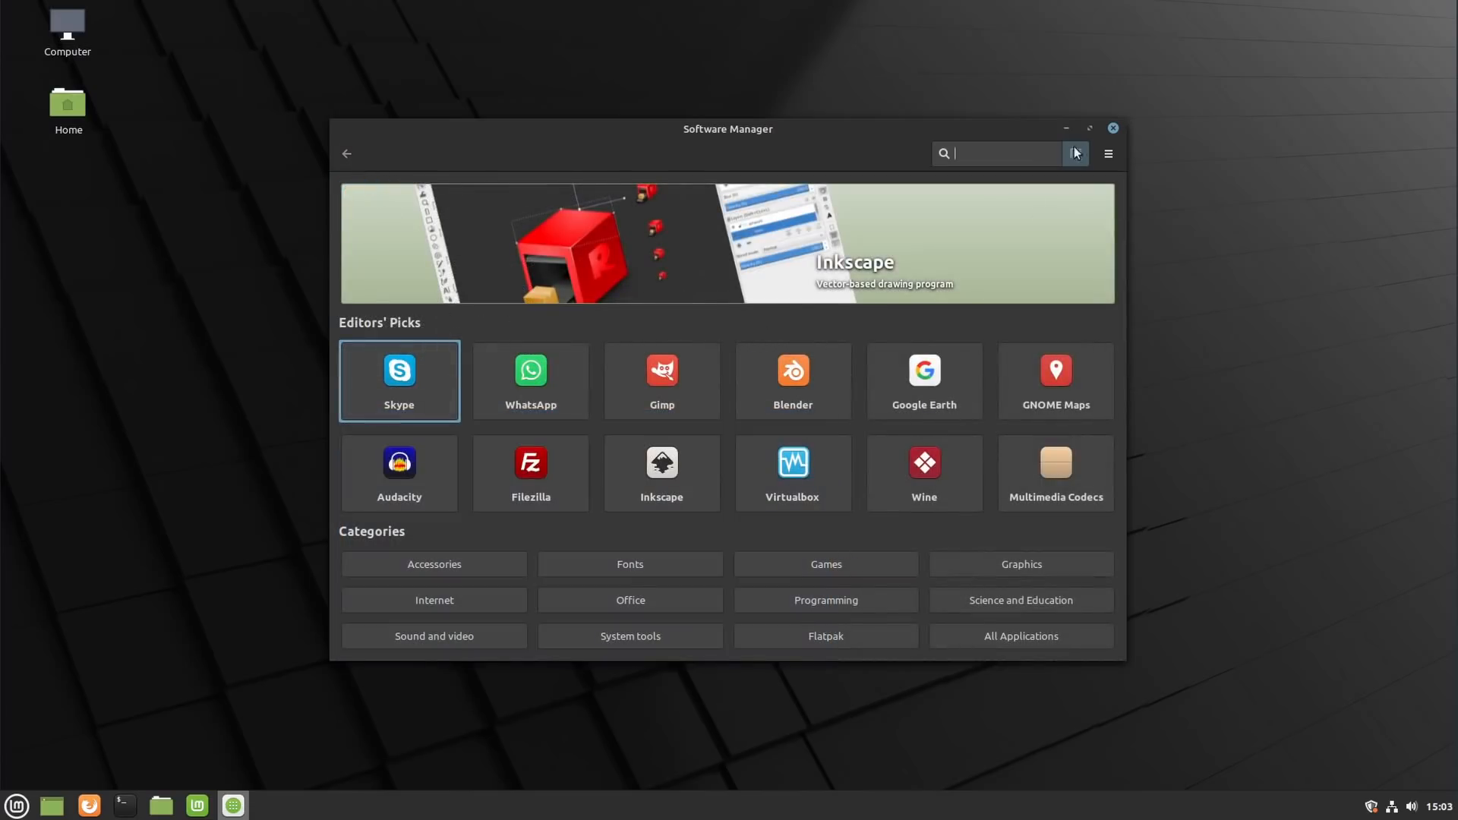
{"action": "type", "text": "discod"}
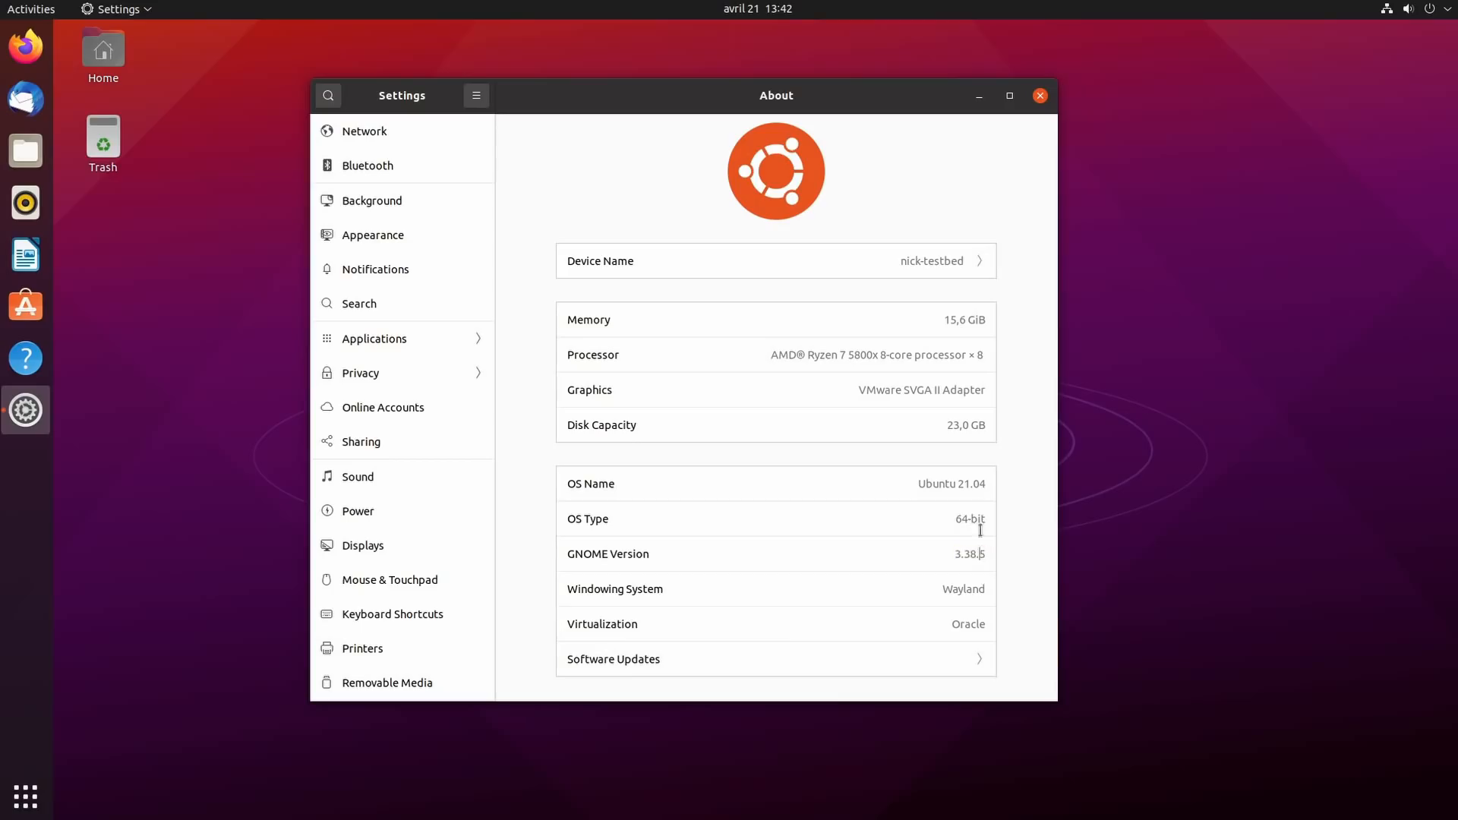
Step: Close Ubuntu's About settings window and open the Activities overview
{"action": "left_click", "coordinate": [1040, 95]}
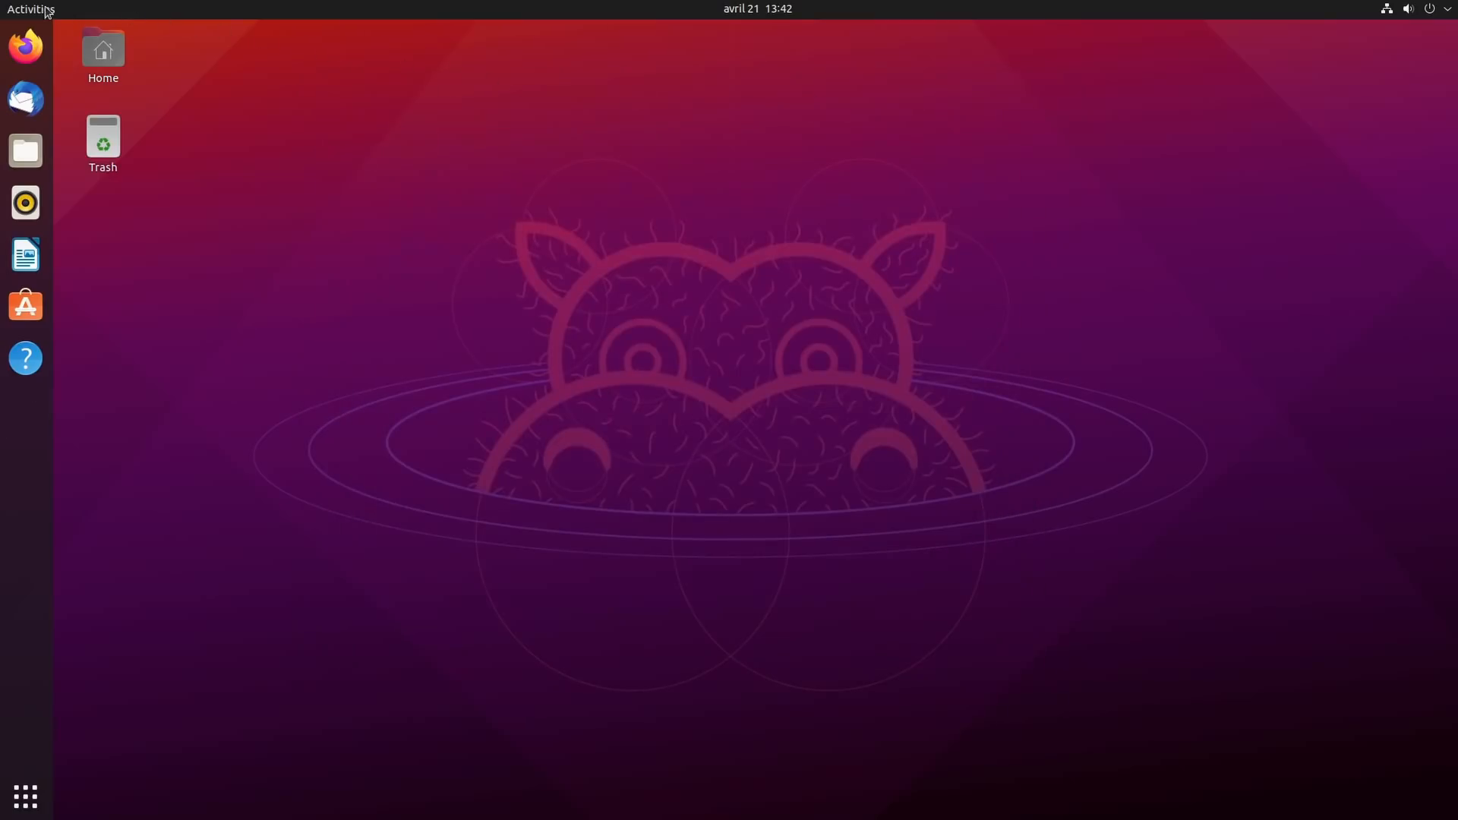
{"action": "left_click", "coordinate": [25, 255]}
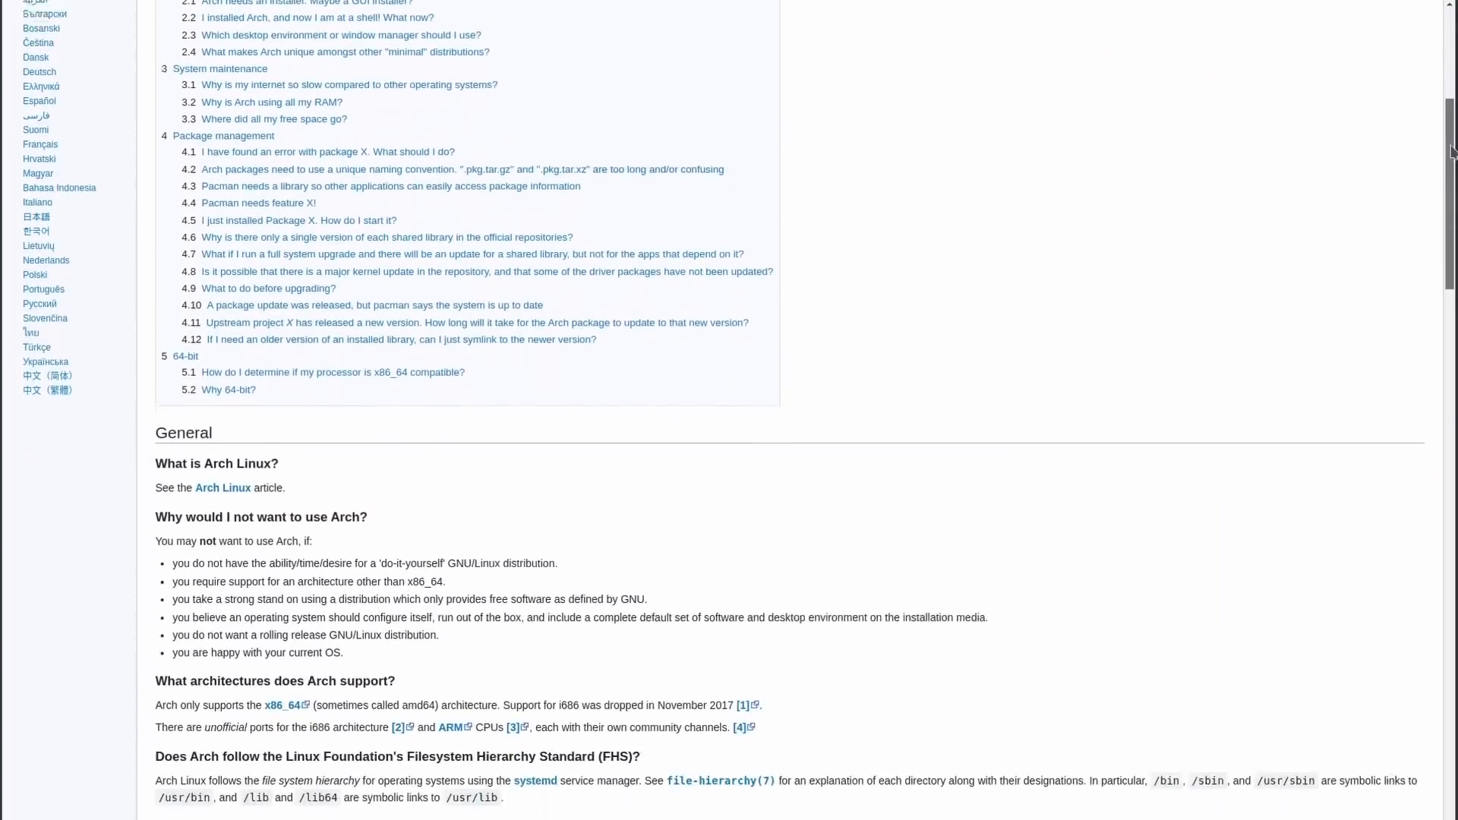
Step: Leave the ArchWiki FAQ for the wiki main page and read the Installation guide
{"action": "scroll", "scroll_direction": "down", "scroll_amount": 3}
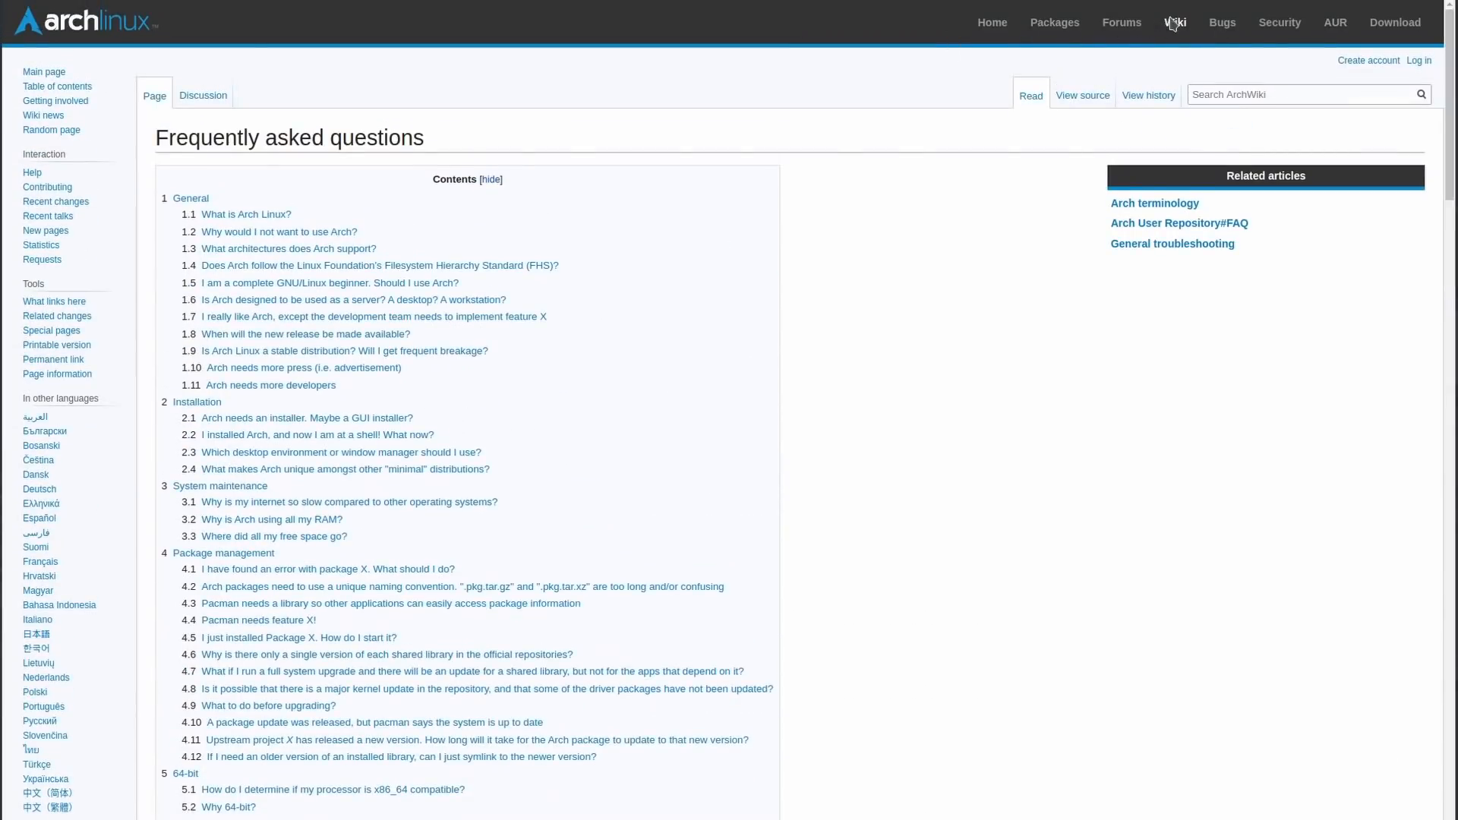
{"action": "left_click", "coordinate": [1175, 22]}
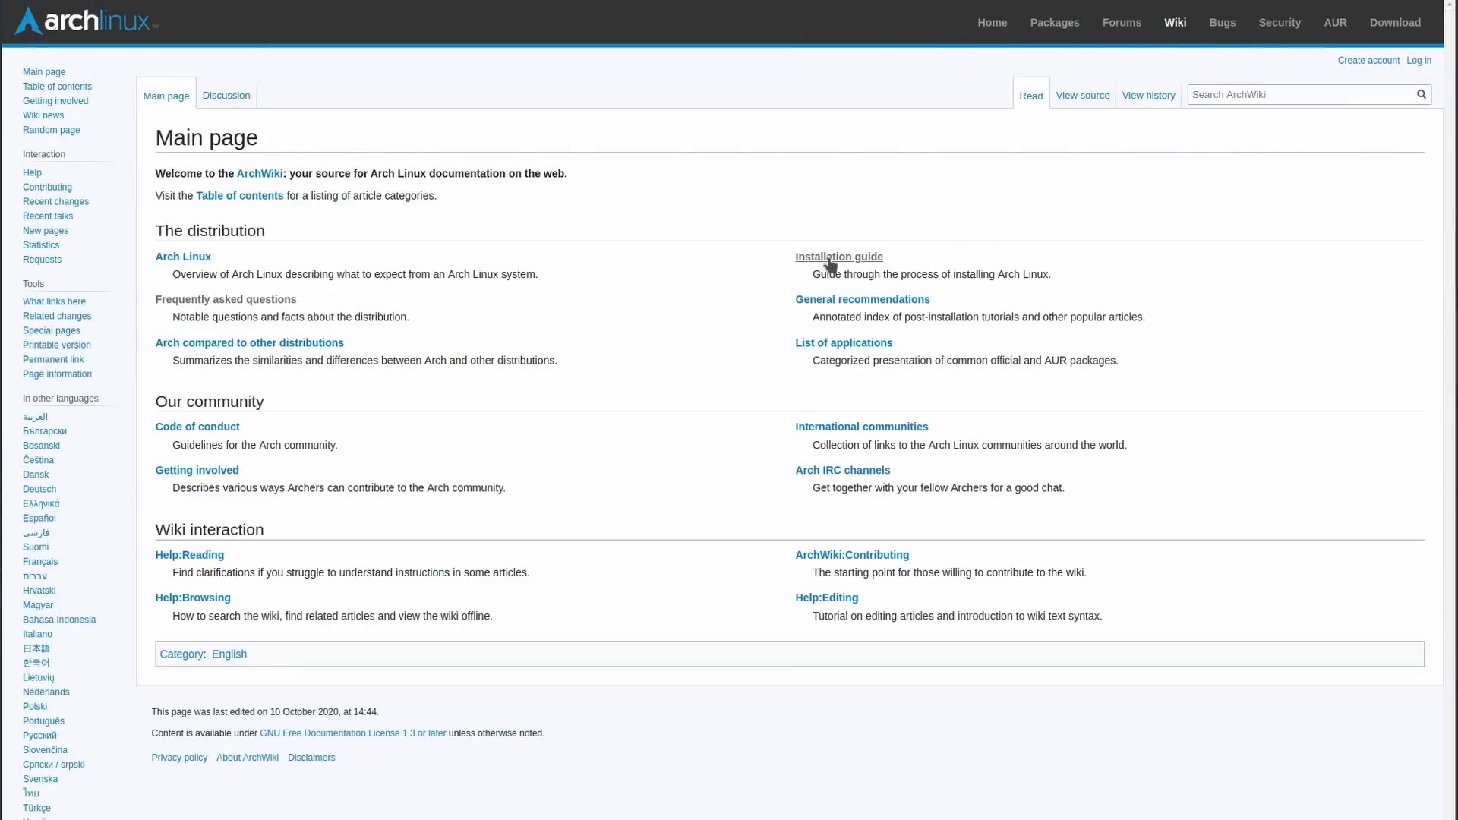
{"action": "left_click", "coordinate": [839, 257]}
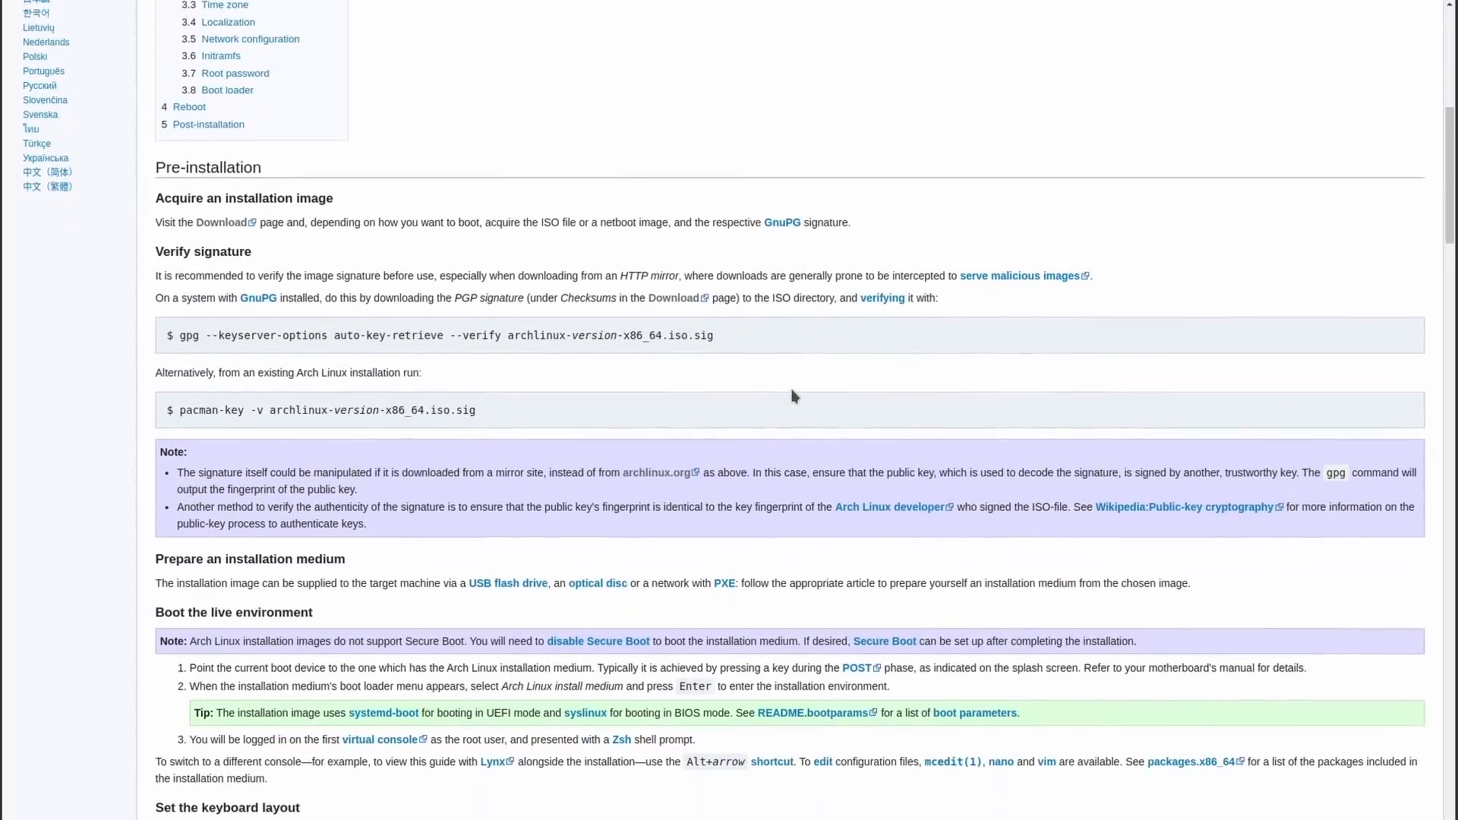
{"action": "scroll", "scroll_direction": "down", "scroll_amount": 3}
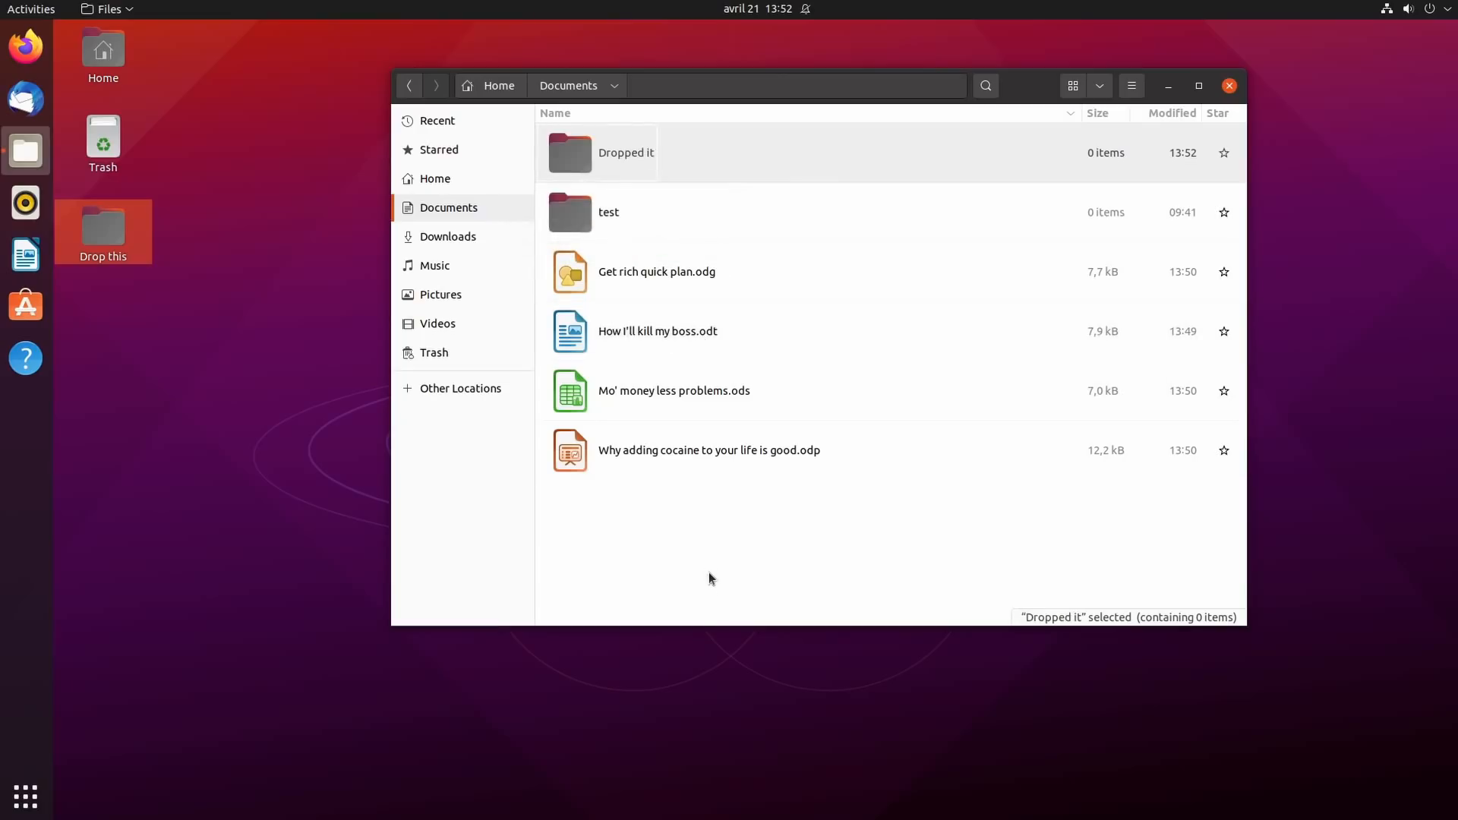
Step: Put the .odt document on the Ubuntu desktop and view the desktop icon settings
{"action": "right_click", "coordinate": [103, 226]}
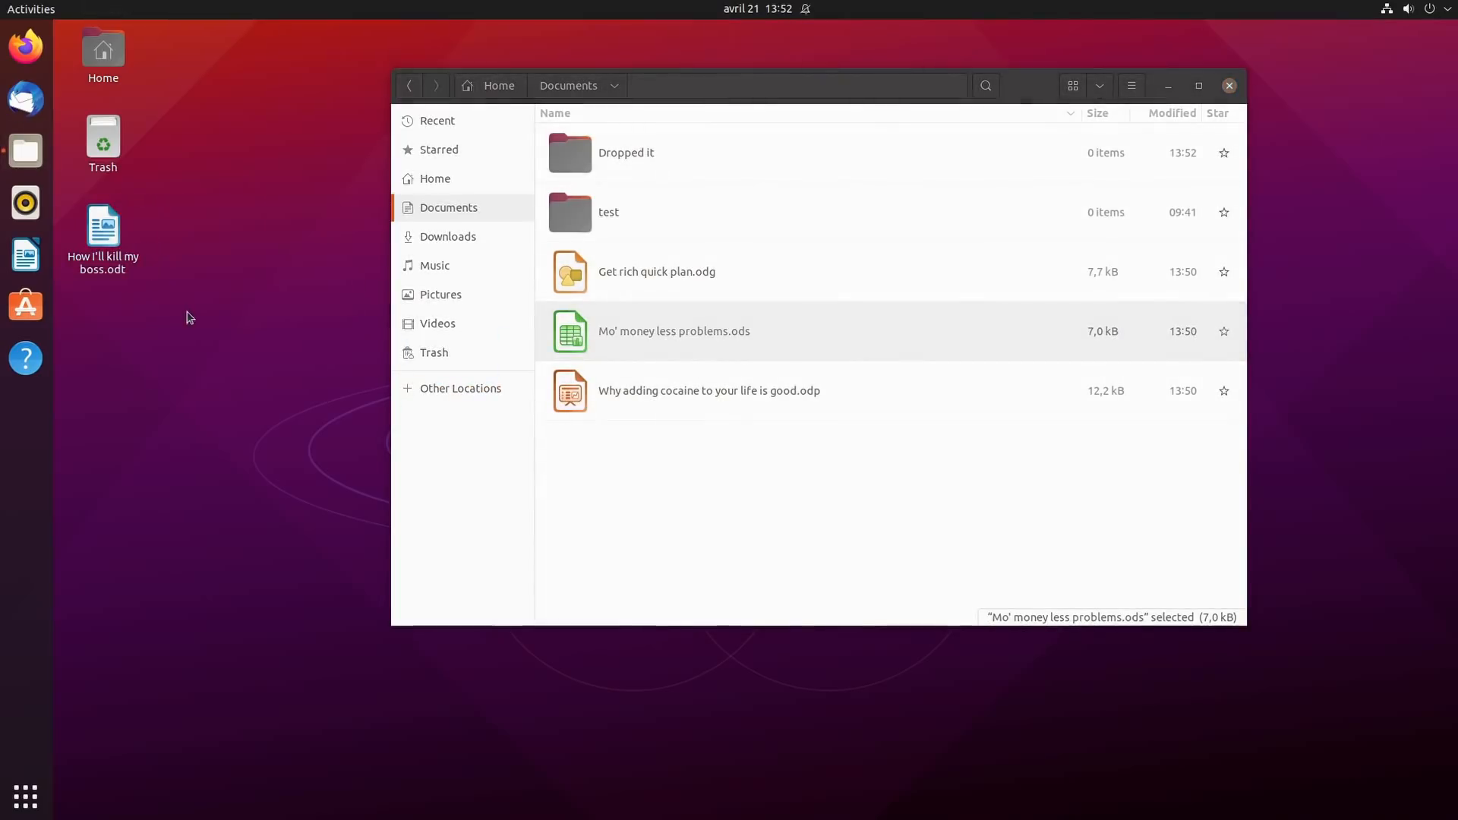
{"action": "mouse_move", "coordinate": [109, 330]}
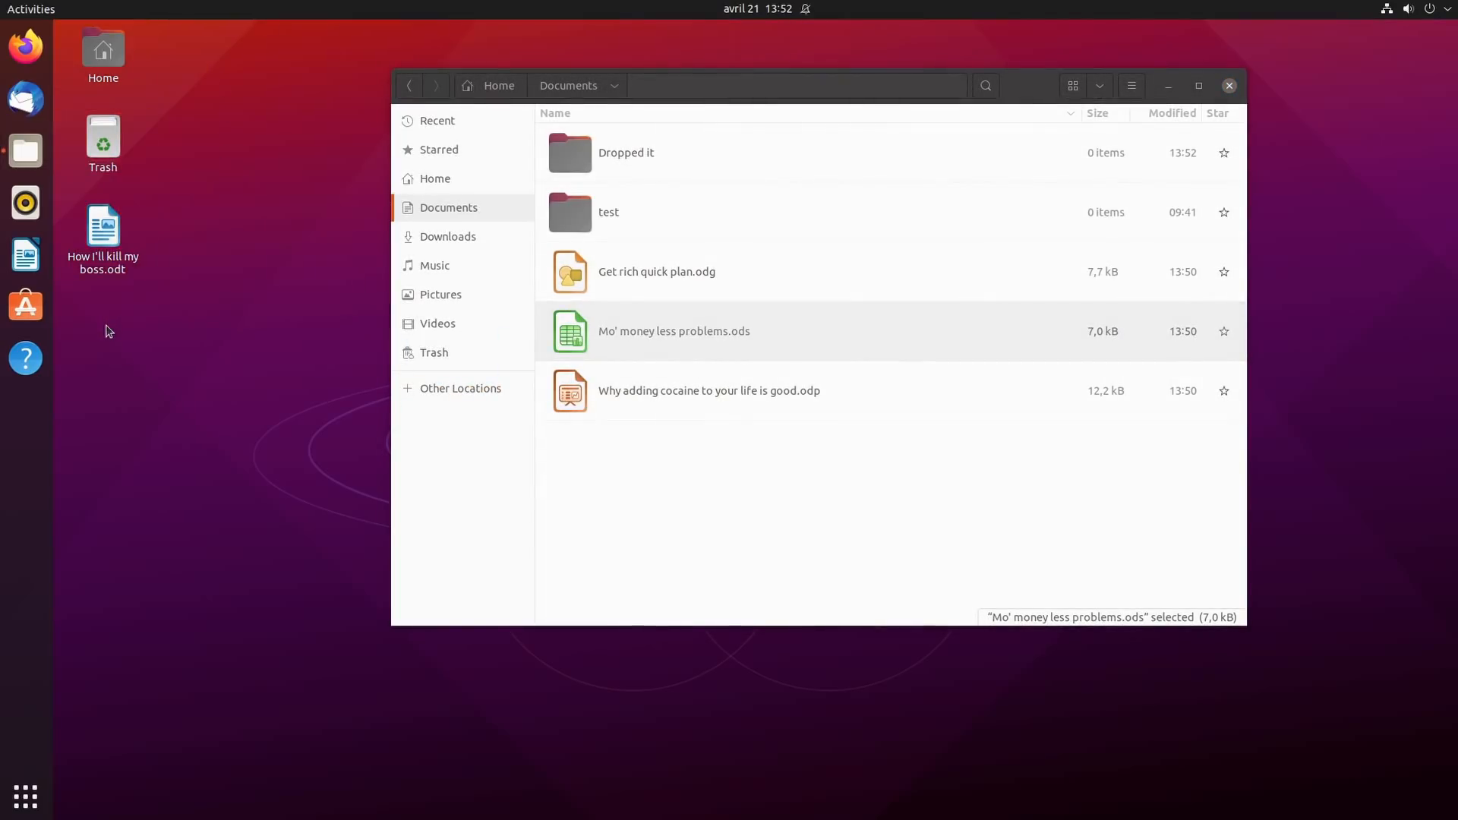
{"action": "right_click", "coordinate": [201, 160]}
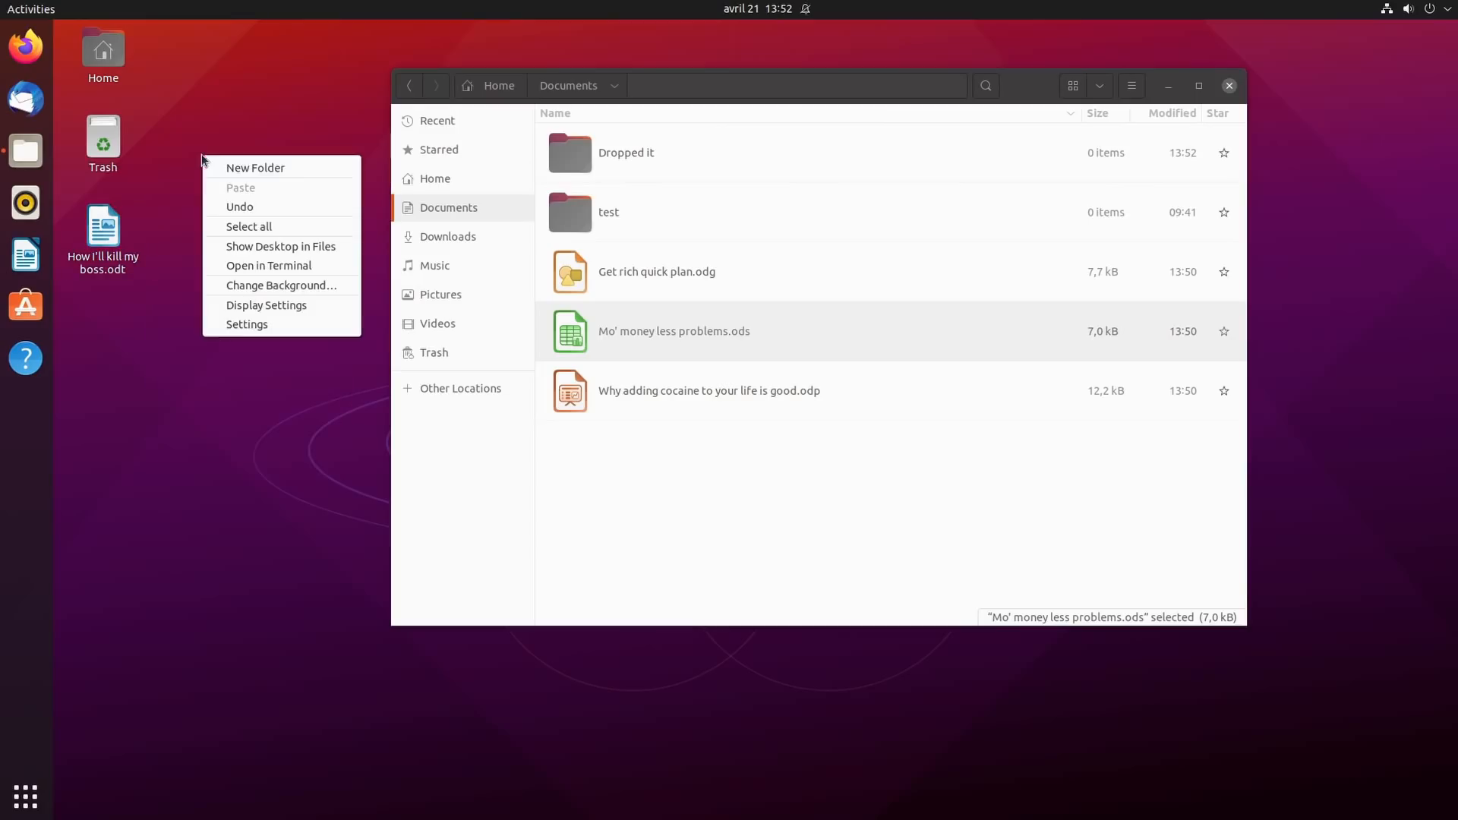
{"action": "left_click", "coordinate": [247, 324]}
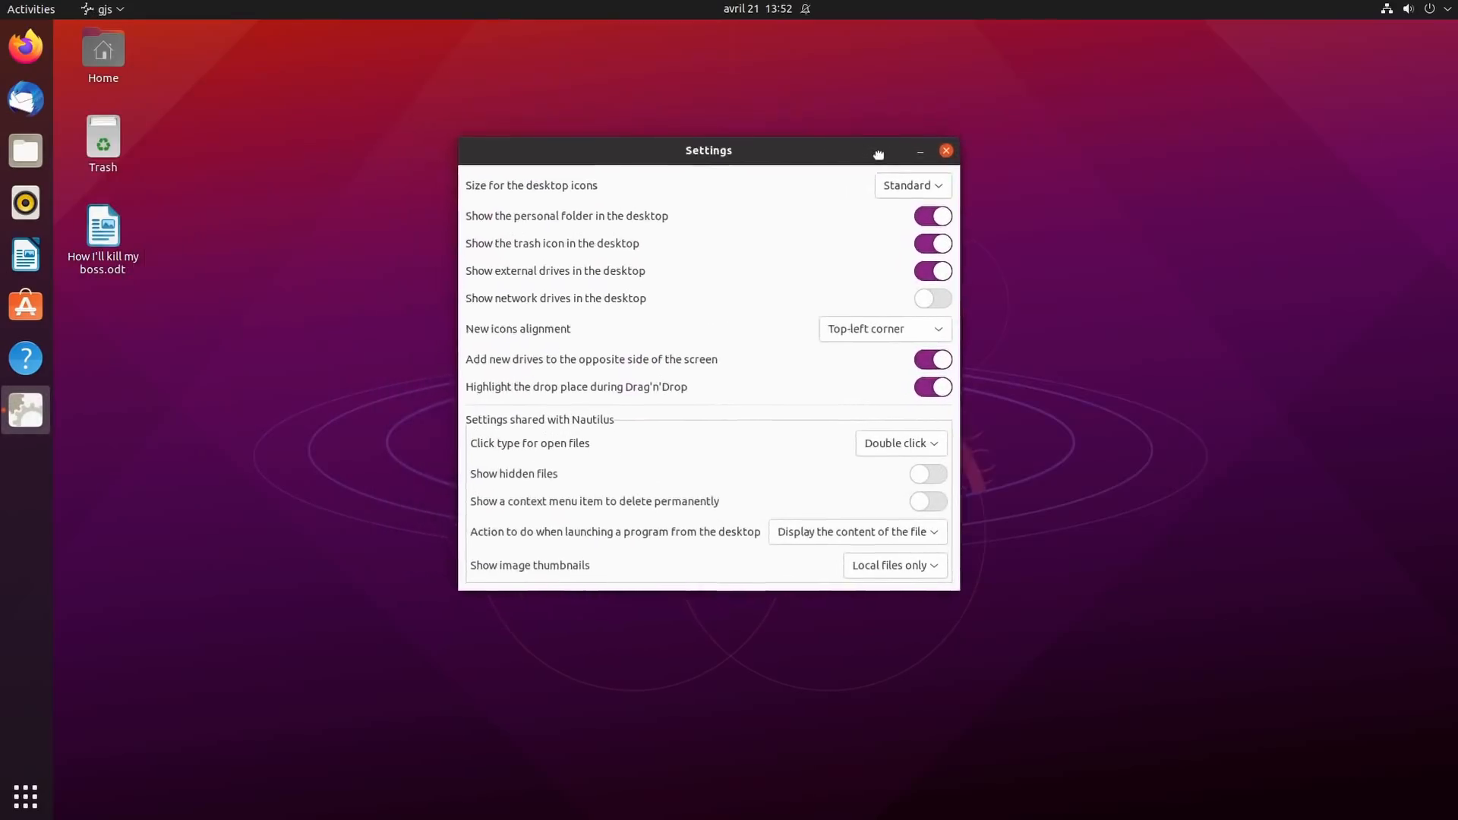
{"action": "left_click", "coordinate": [912, 186]}
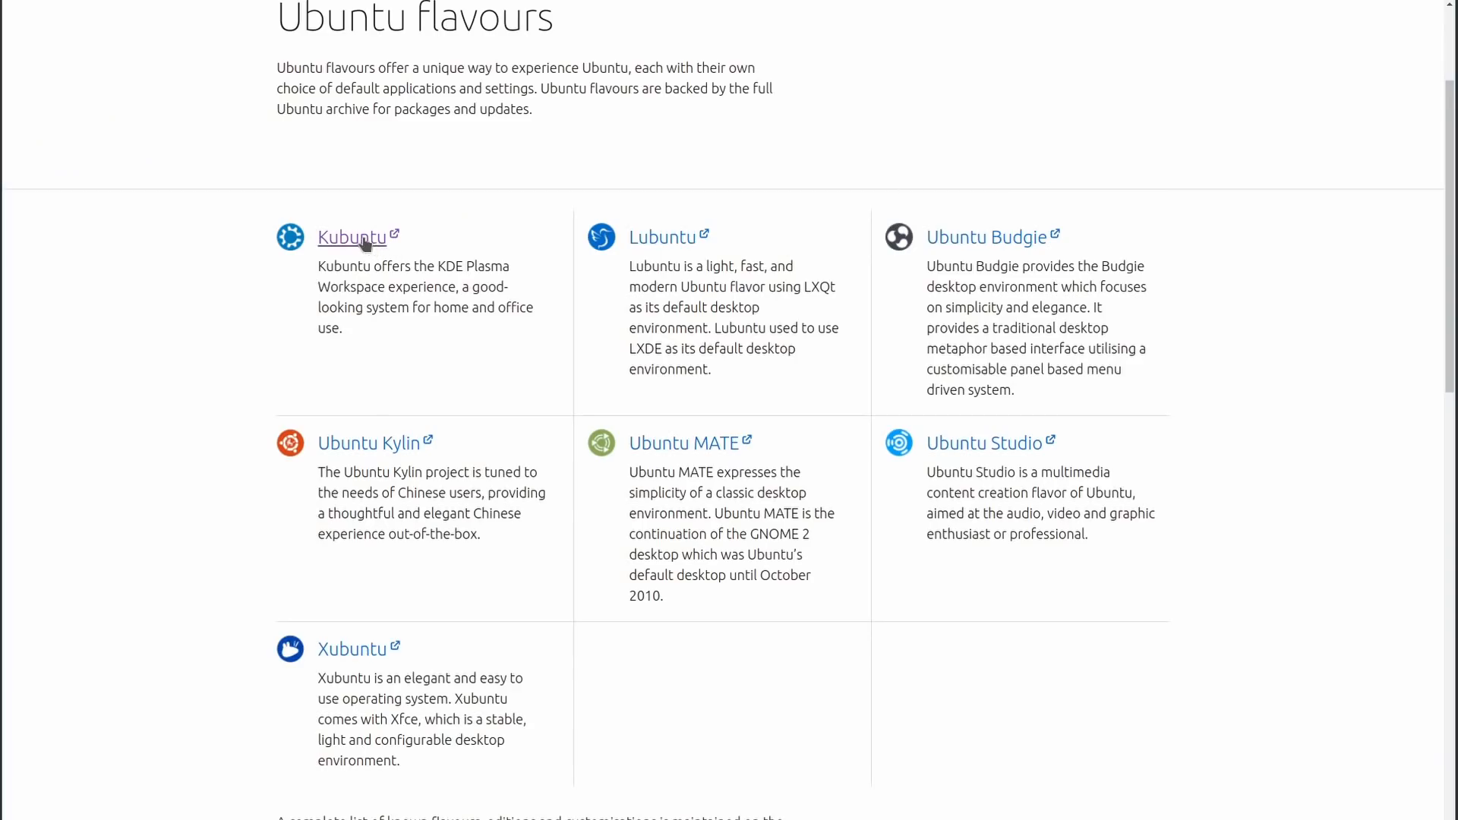
{"action": "mouse_move", "coordinate": [984, 252]}
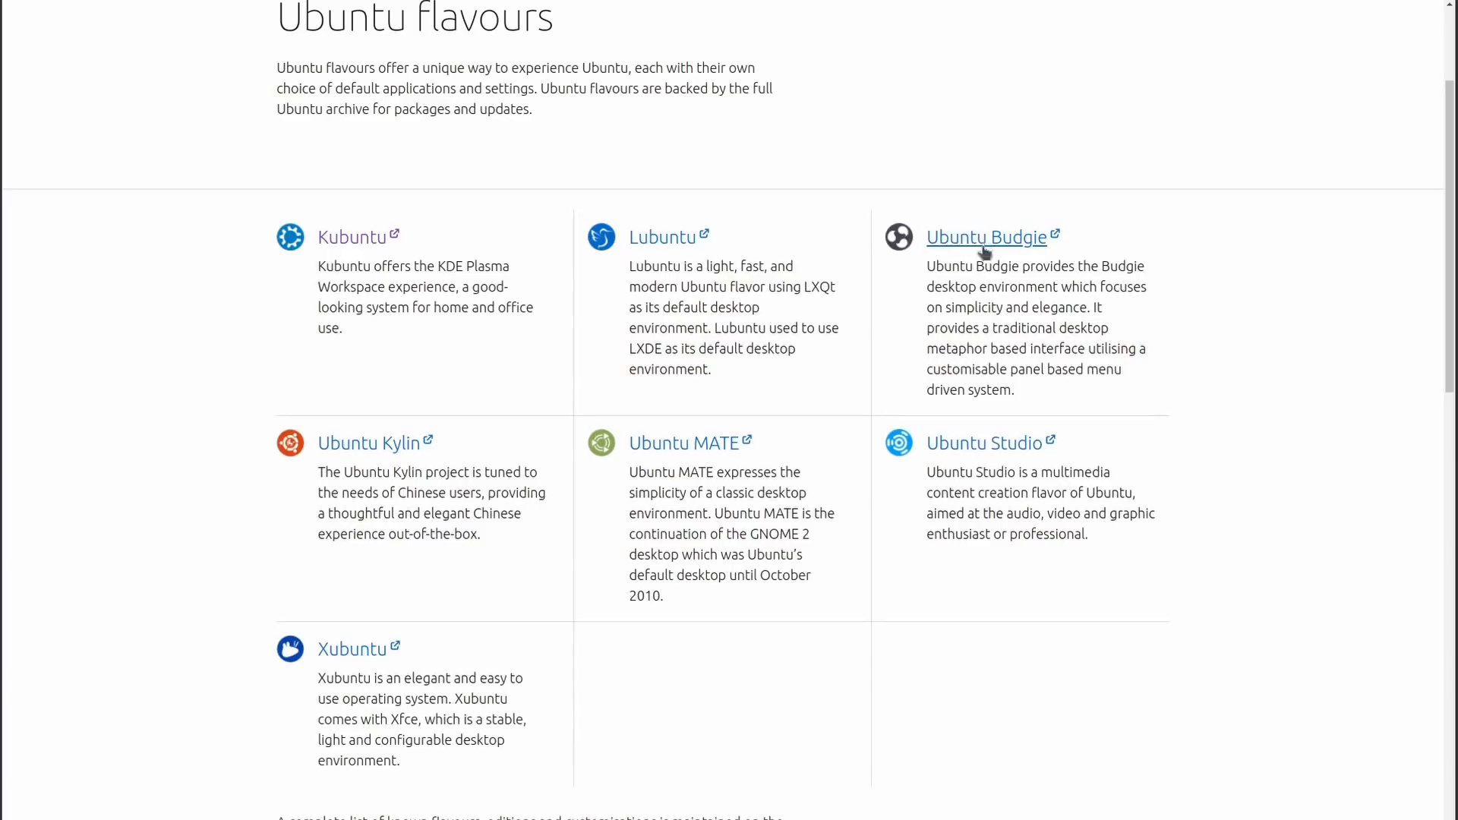
{"action": "mouse_move", "coordinate": [360, 457]}
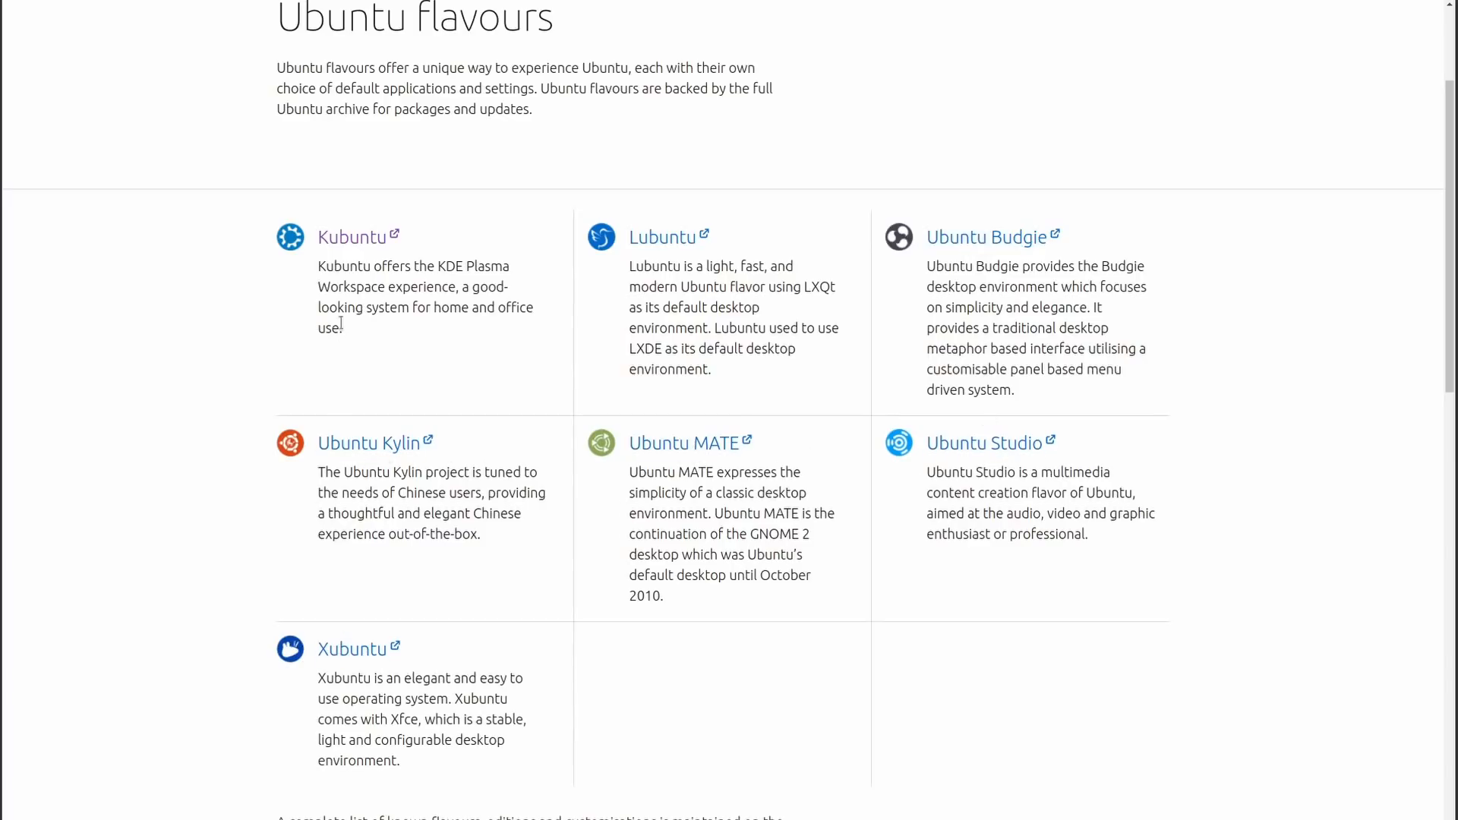
{"action": "mouse_move", "coordinate": [811, 448]}
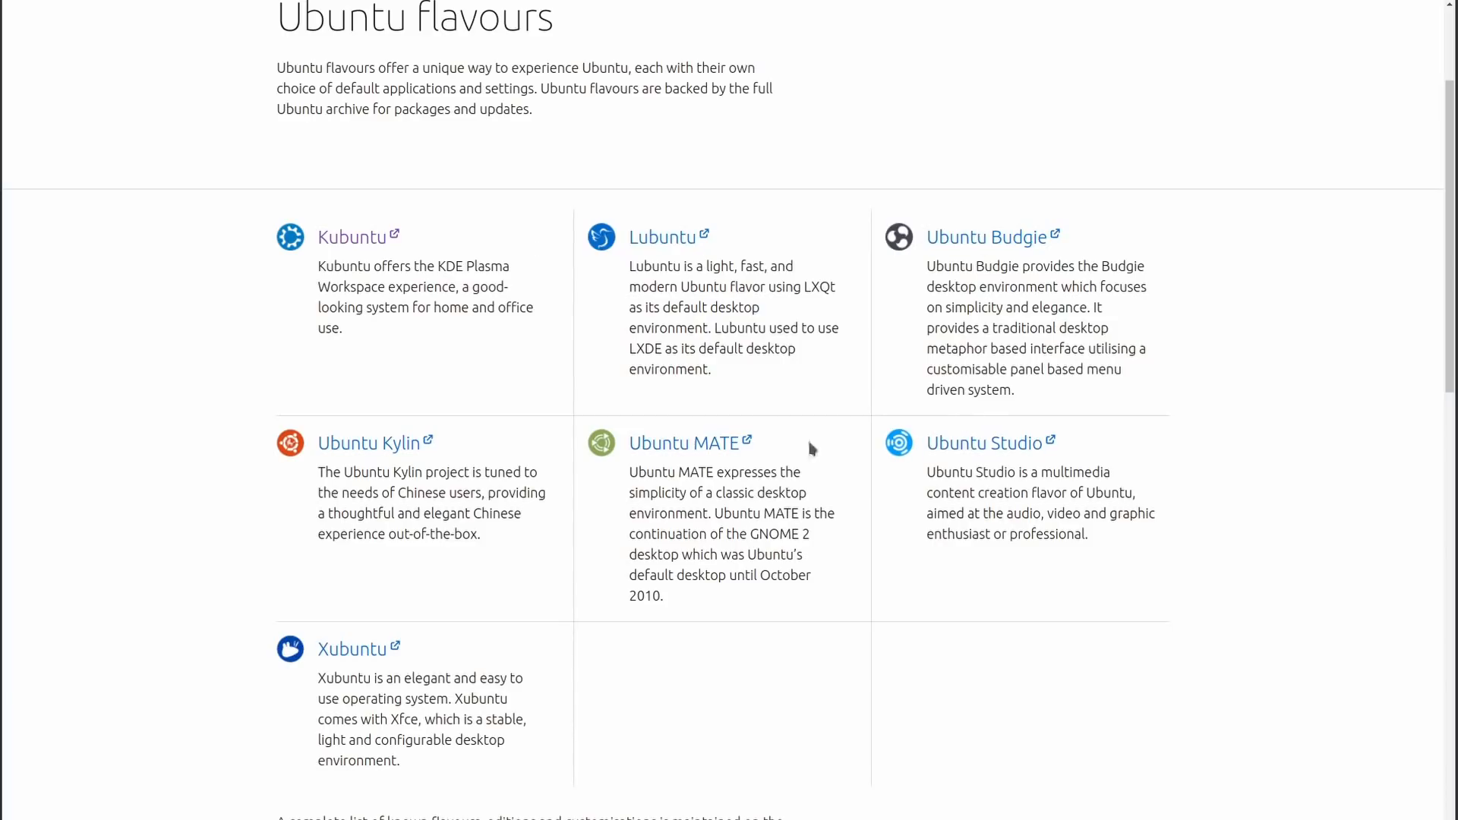
{"action": "mouse_move", "coordinate": [621, 233]}
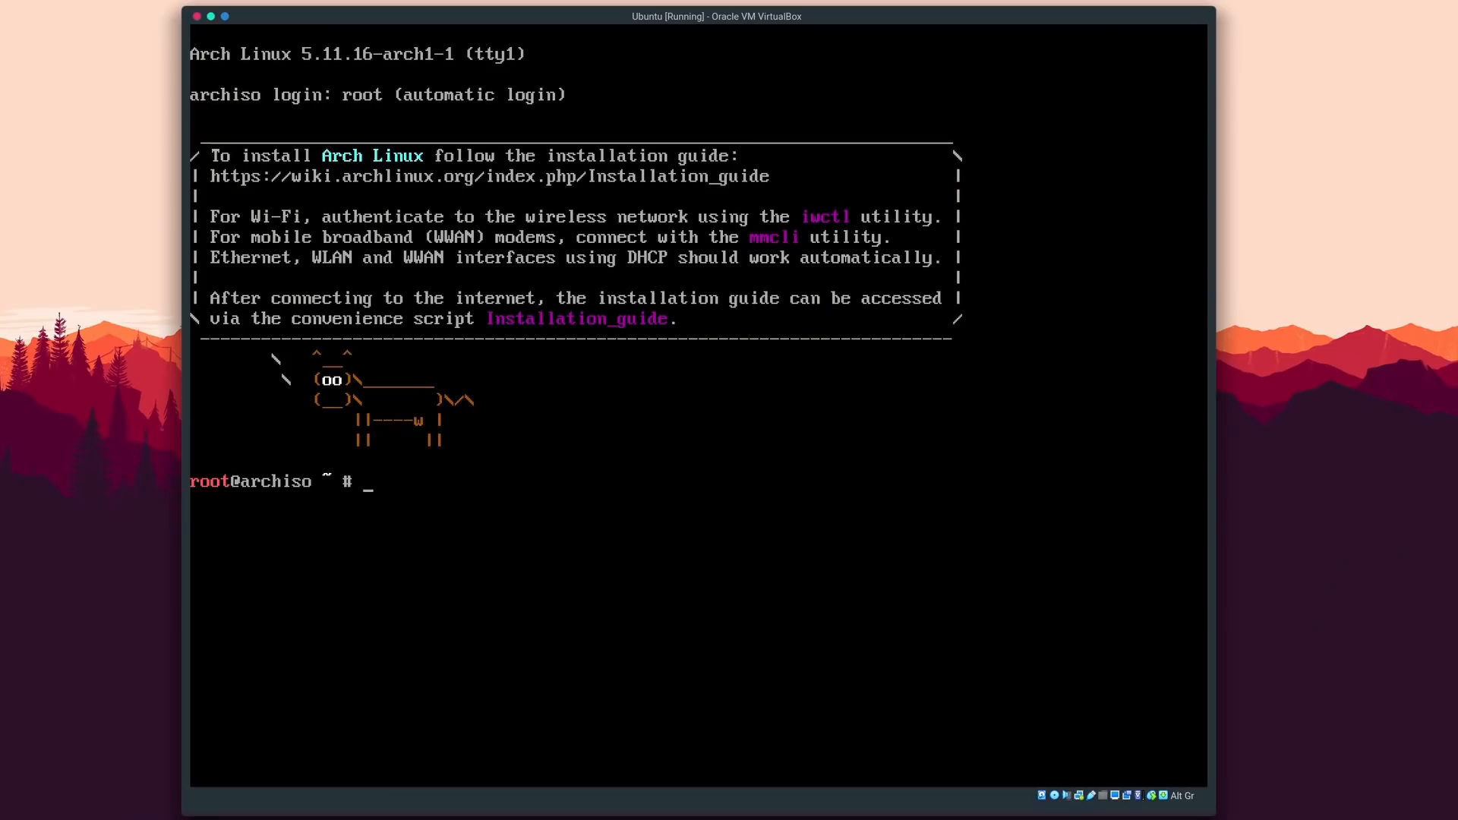
Step: List the disks with fdisk -l, then type fdisk /dev/sda2 at the prompt
{"action": "type", "text": "fdisk -l"}
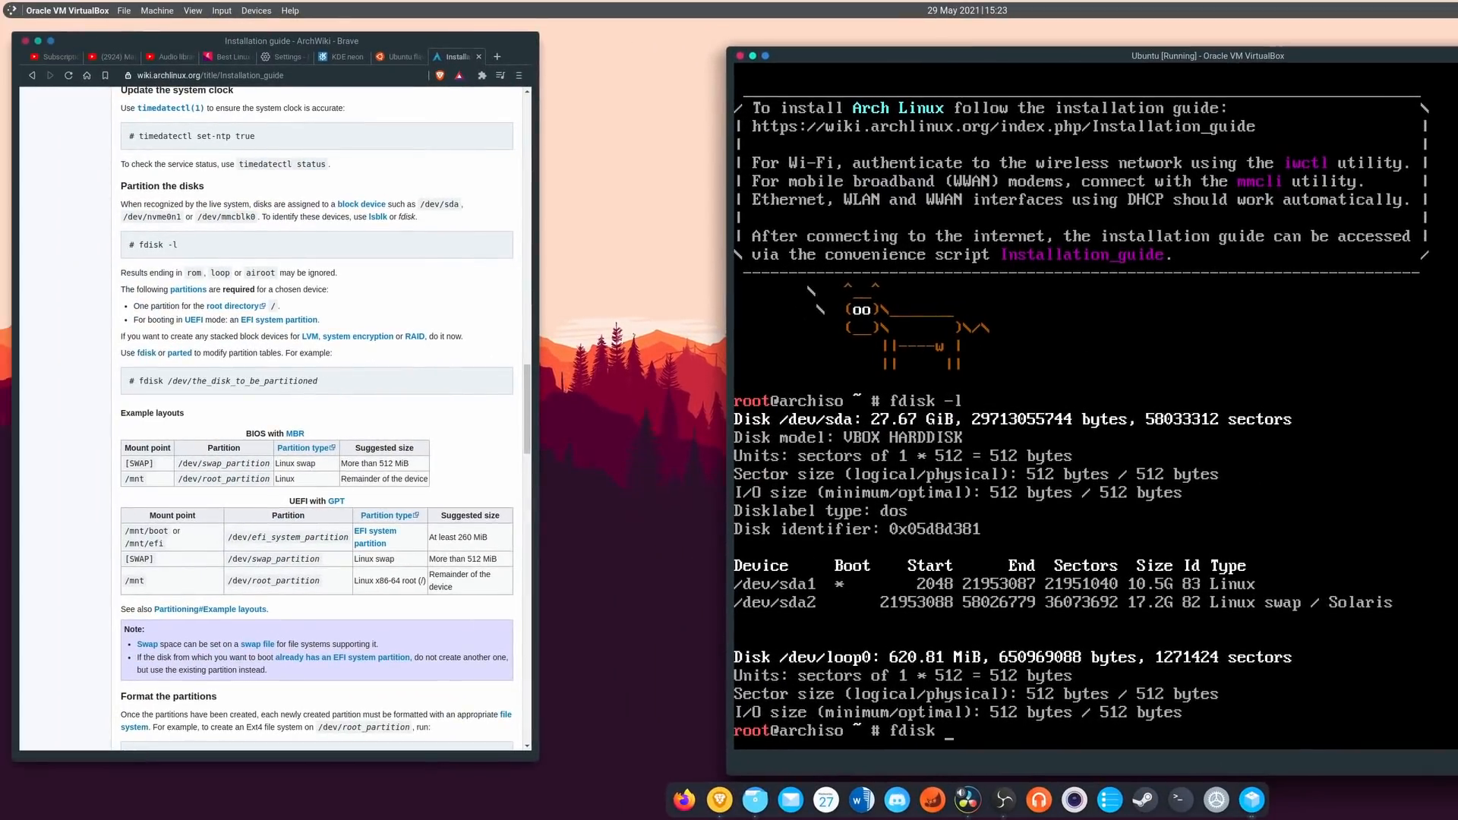
{"action": "type", "text": "/d"}
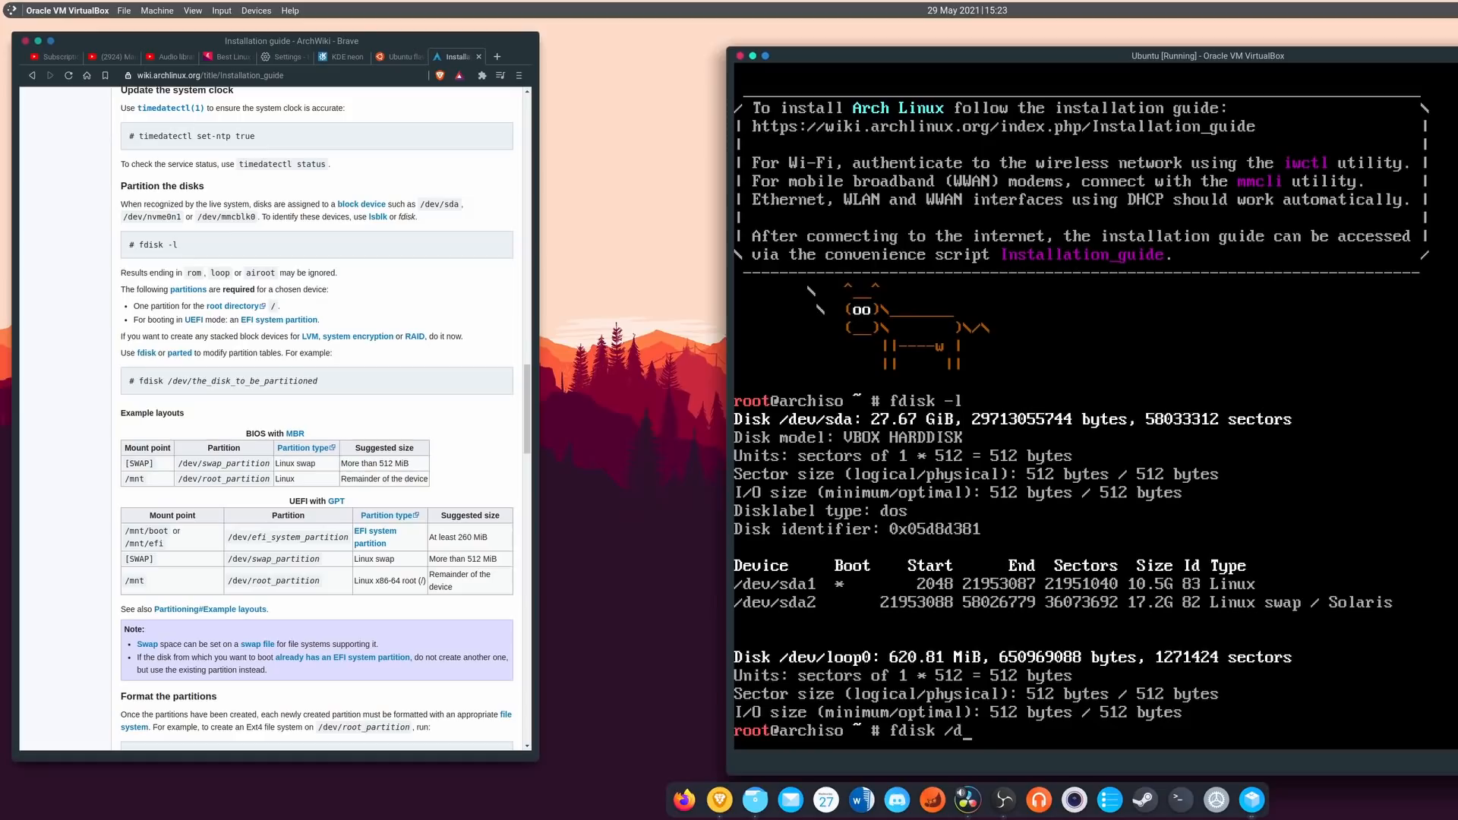
{"action": "type", "text": "ev/s"}
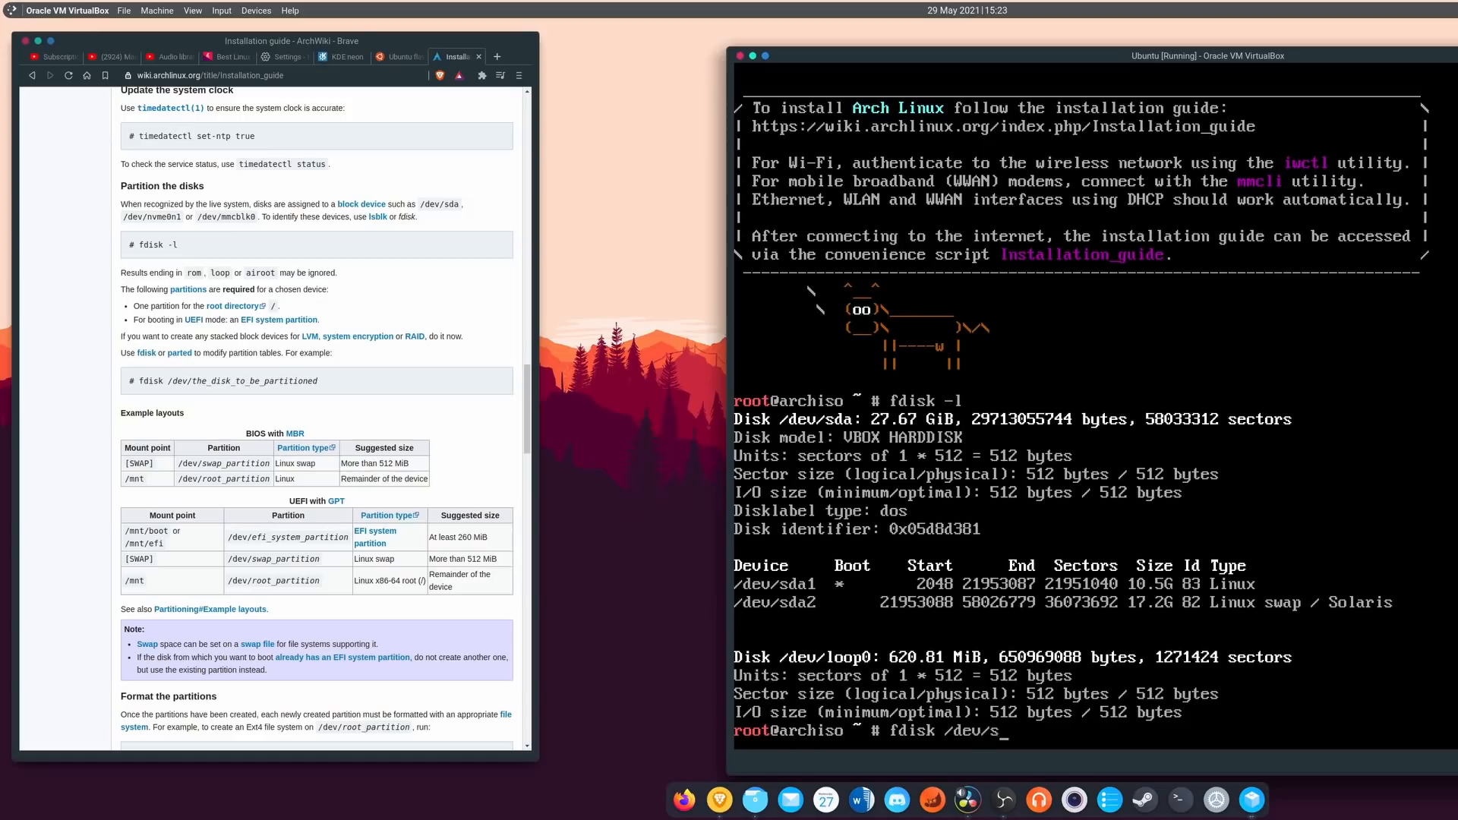
{"action": "type", "text": "da"}
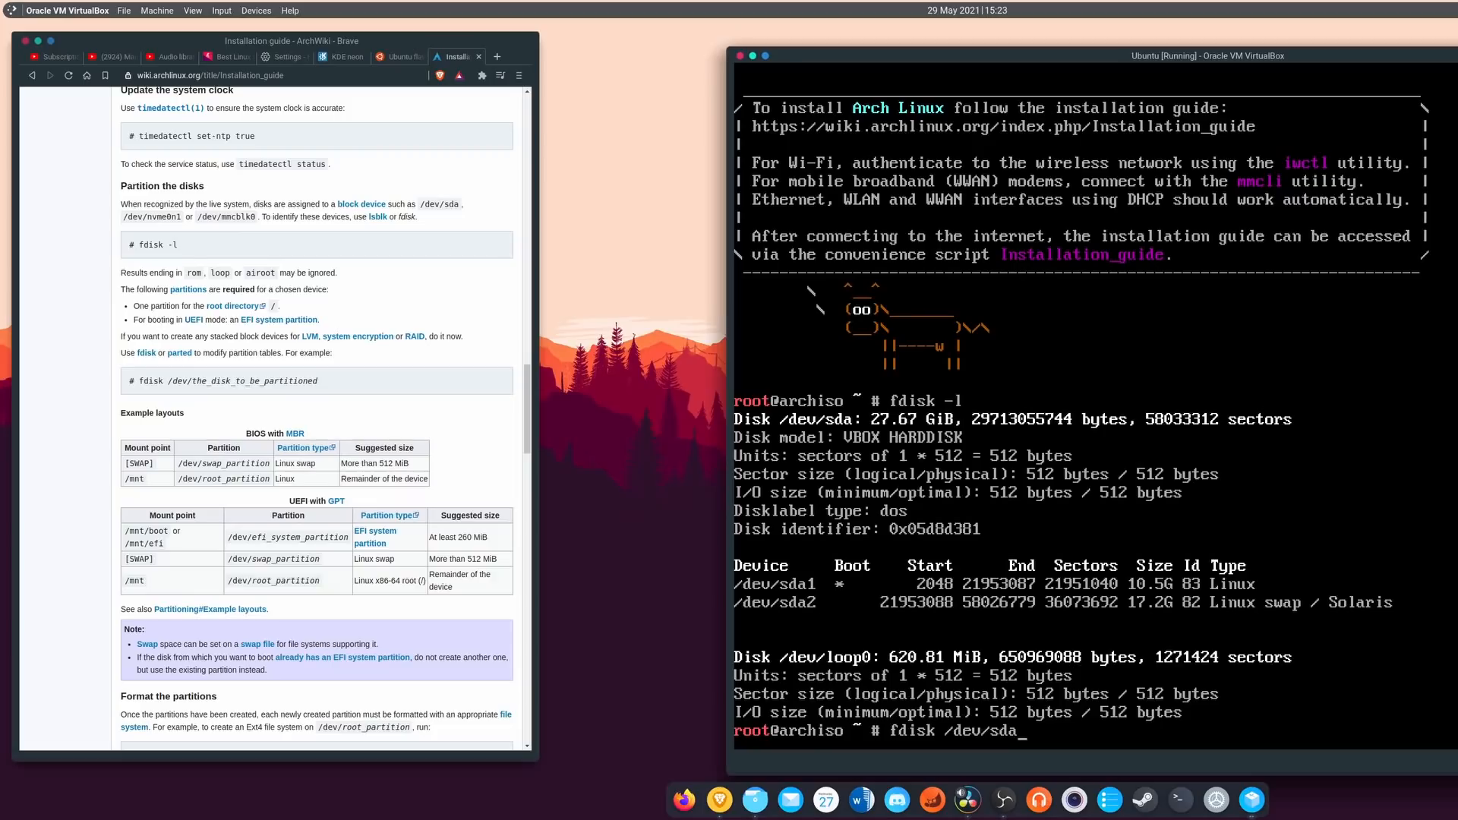
{"action": "type", "text": "2"}
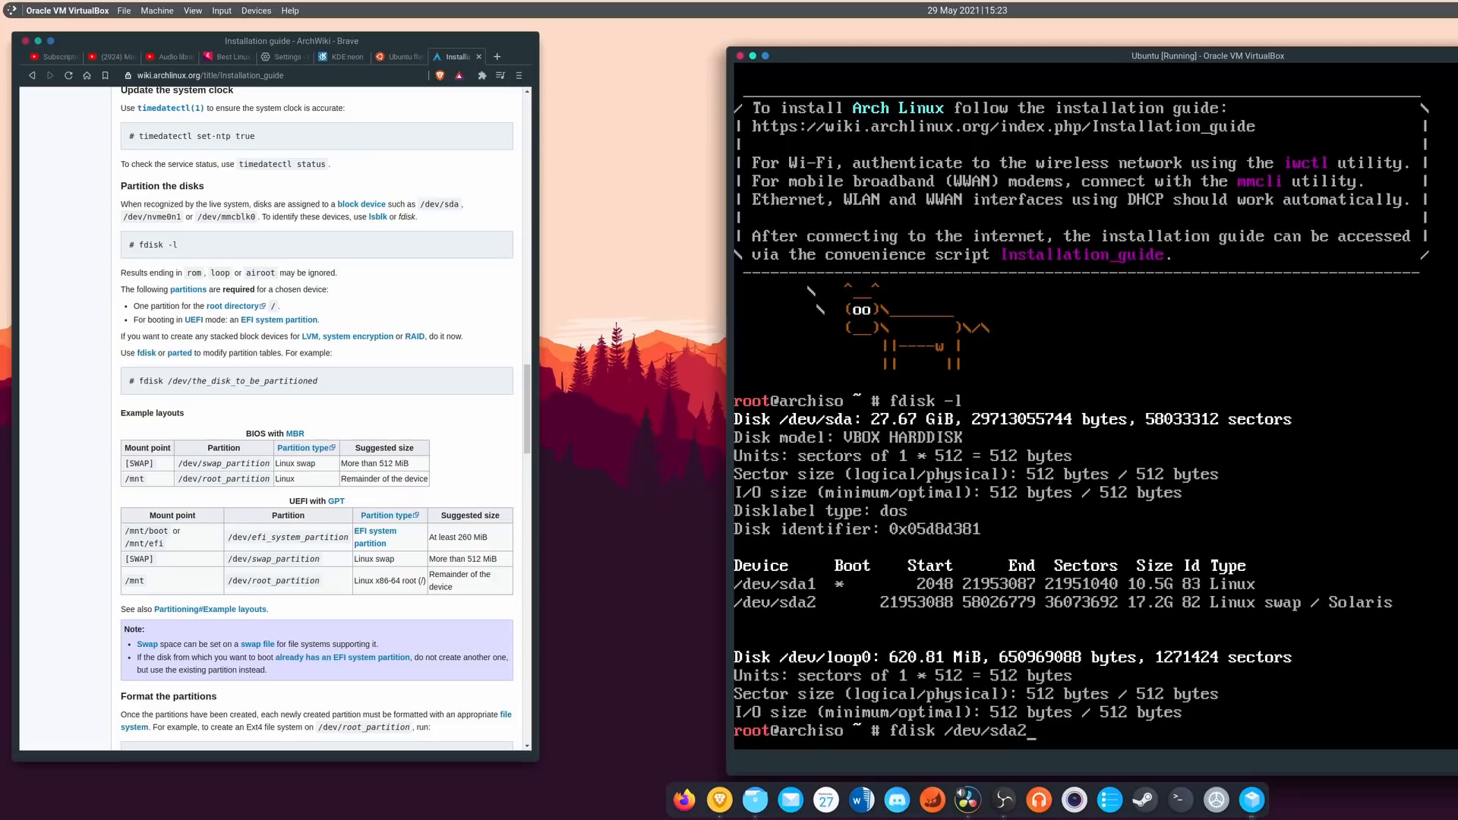